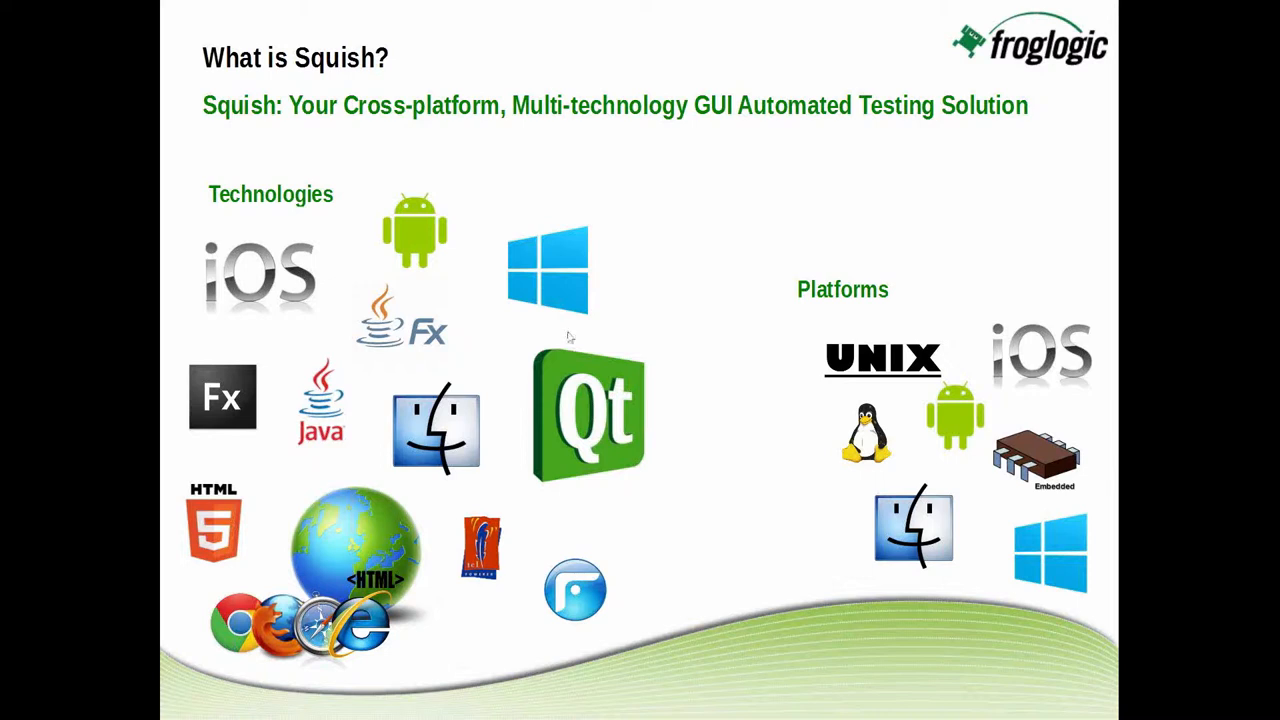
- Advance the slide show from the What is Squish? slide to the Why Squish? slide
{"action": "key", "text": "Right"}
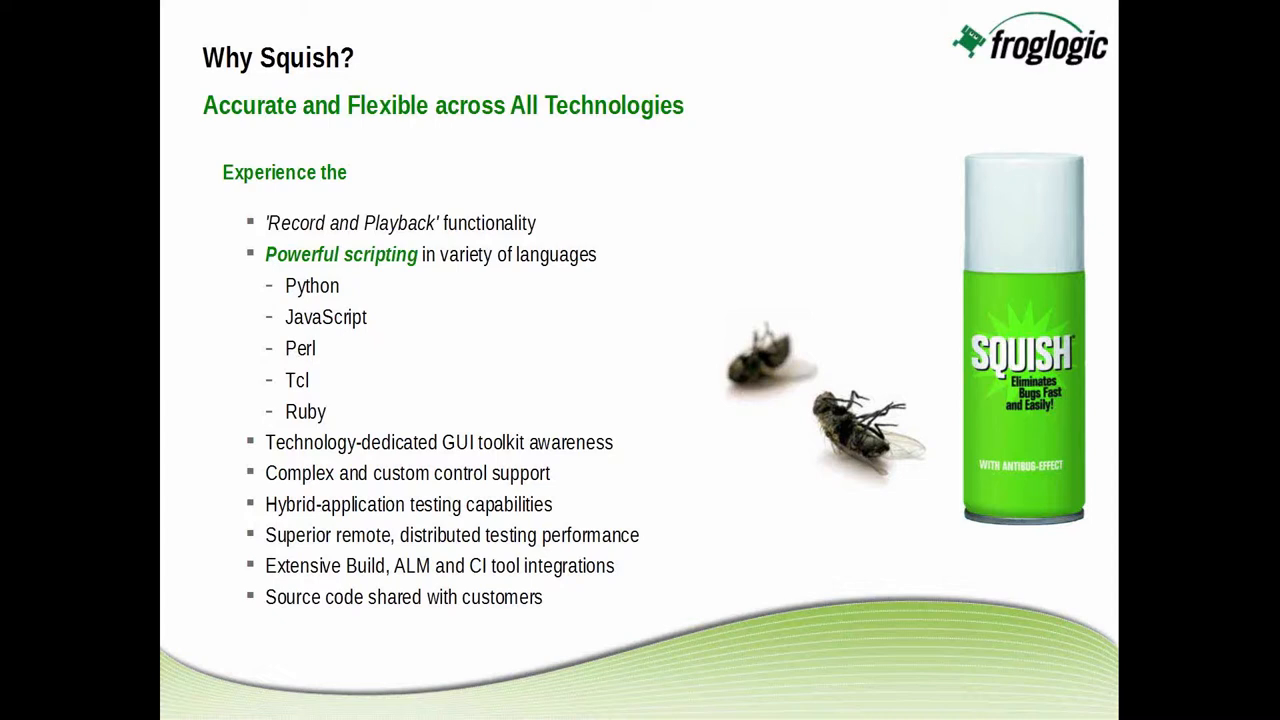
{"action": "mouse_move", "coordinate": [568, 336]}
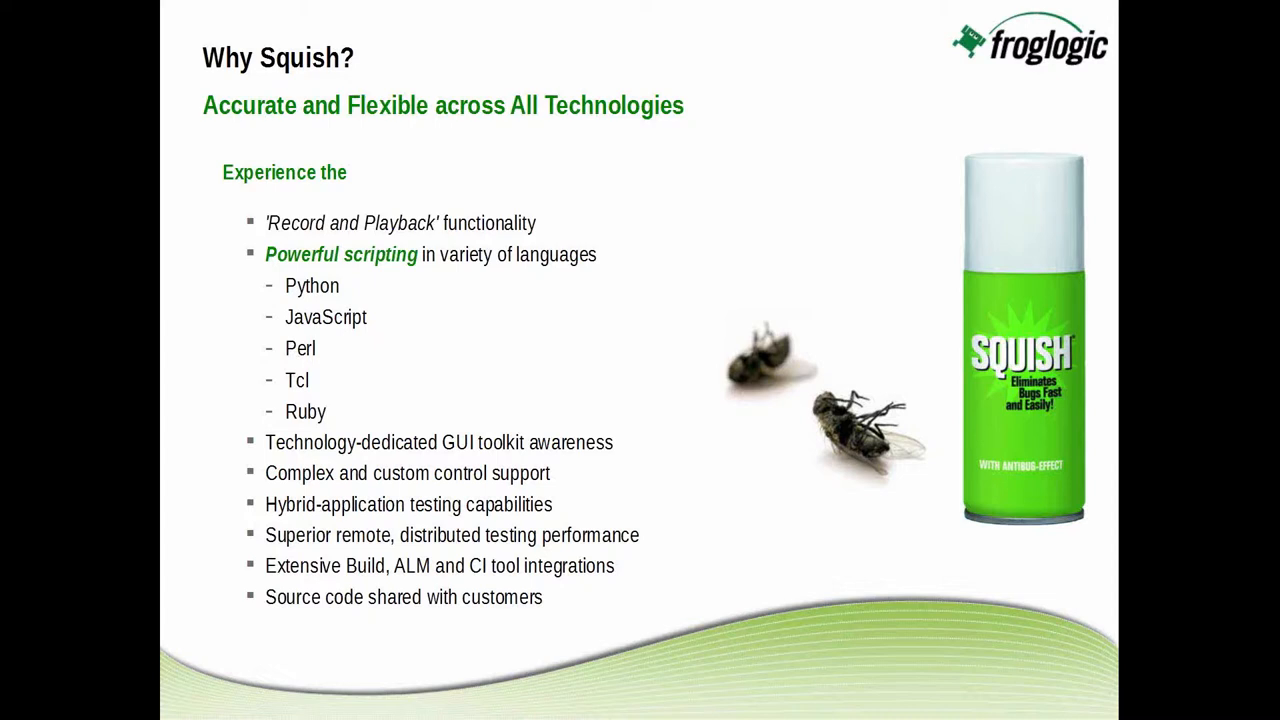
- Step through the test script creation and test script execution architecture slides
{"action": "key", "text": "Right"}
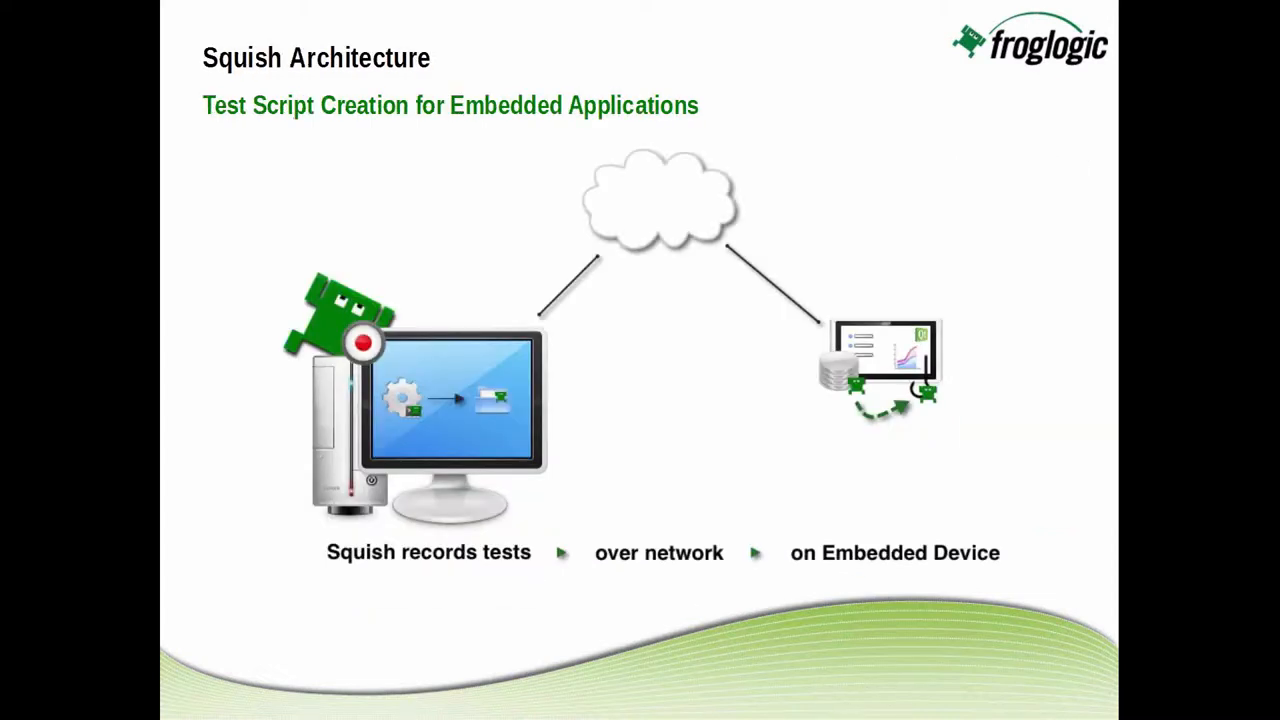
{"action": "mouse_move", "coordinate": [570, 336]}
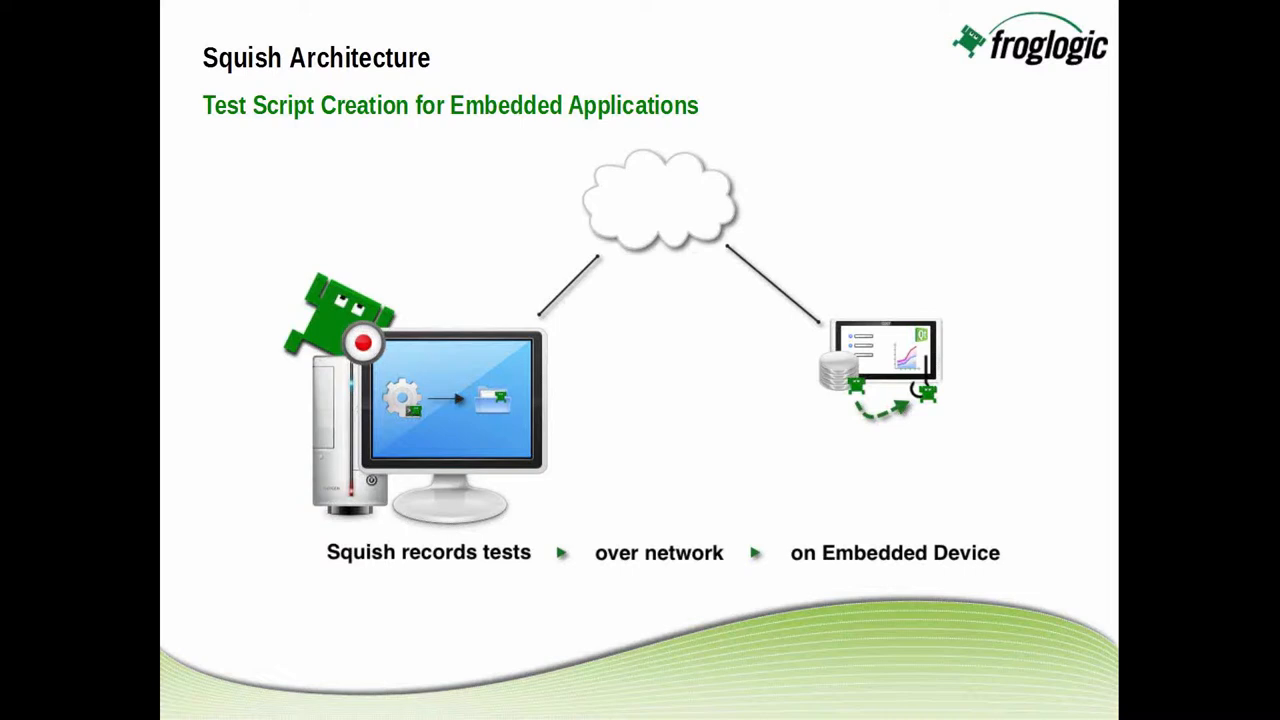
{"action": "key", "text": "Right"}
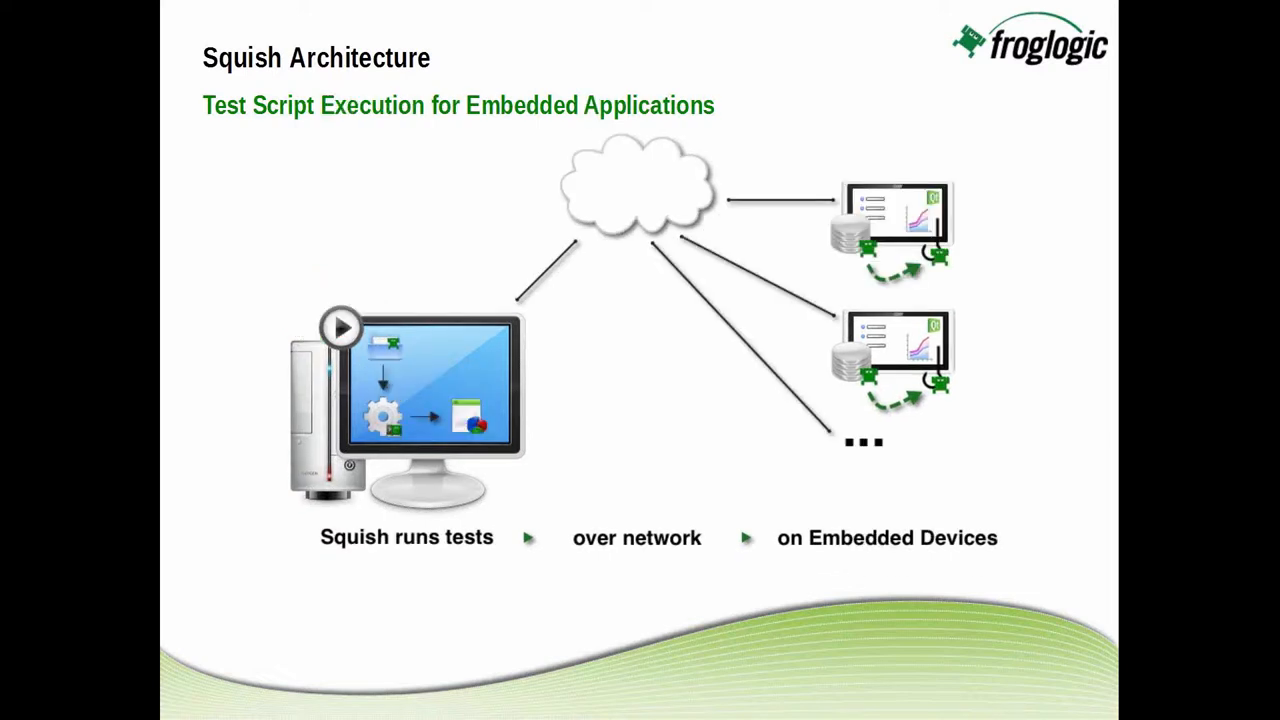
{"action": "mouse_move", "coordinate": [570, 336]}
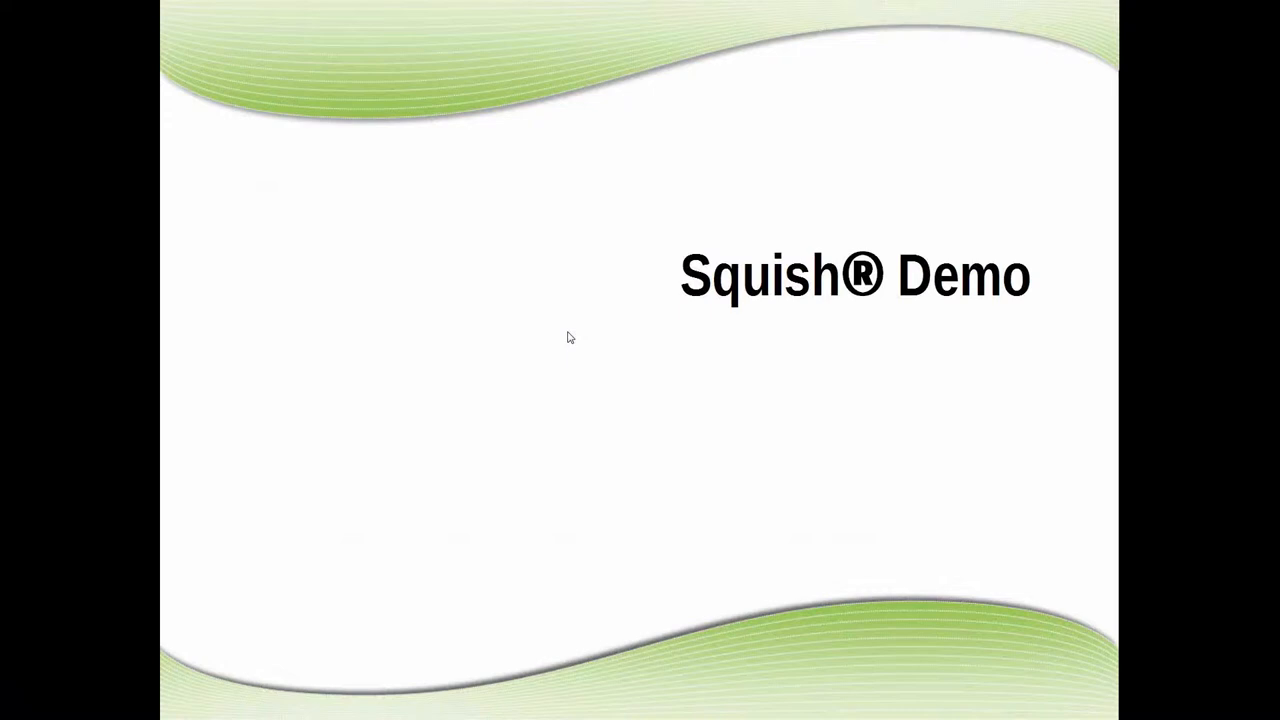
- End the slide show with Escape, revealing the Squish IDE Test Management workspace
{"action": "key", "text": "Escape"}
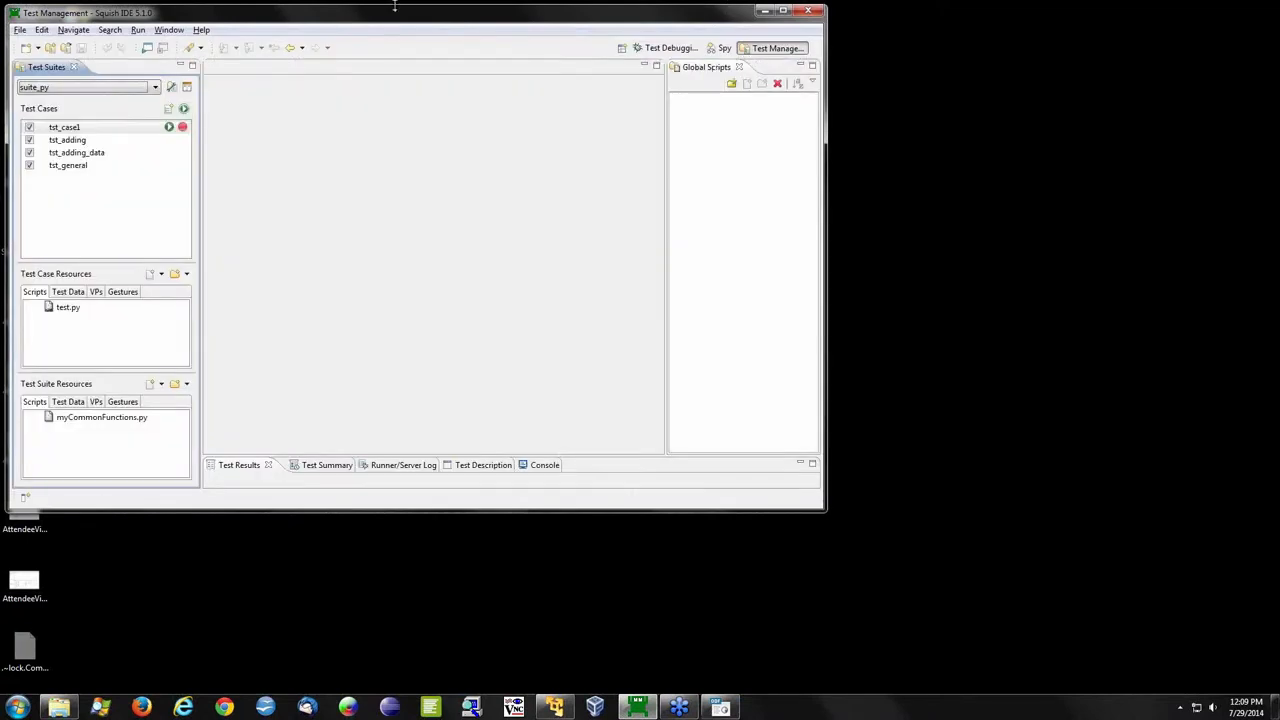
- Bring up the Welcome to the Squish IDE page from the Help menu
{"action": "left_click", "coordinate": [200, 30]}
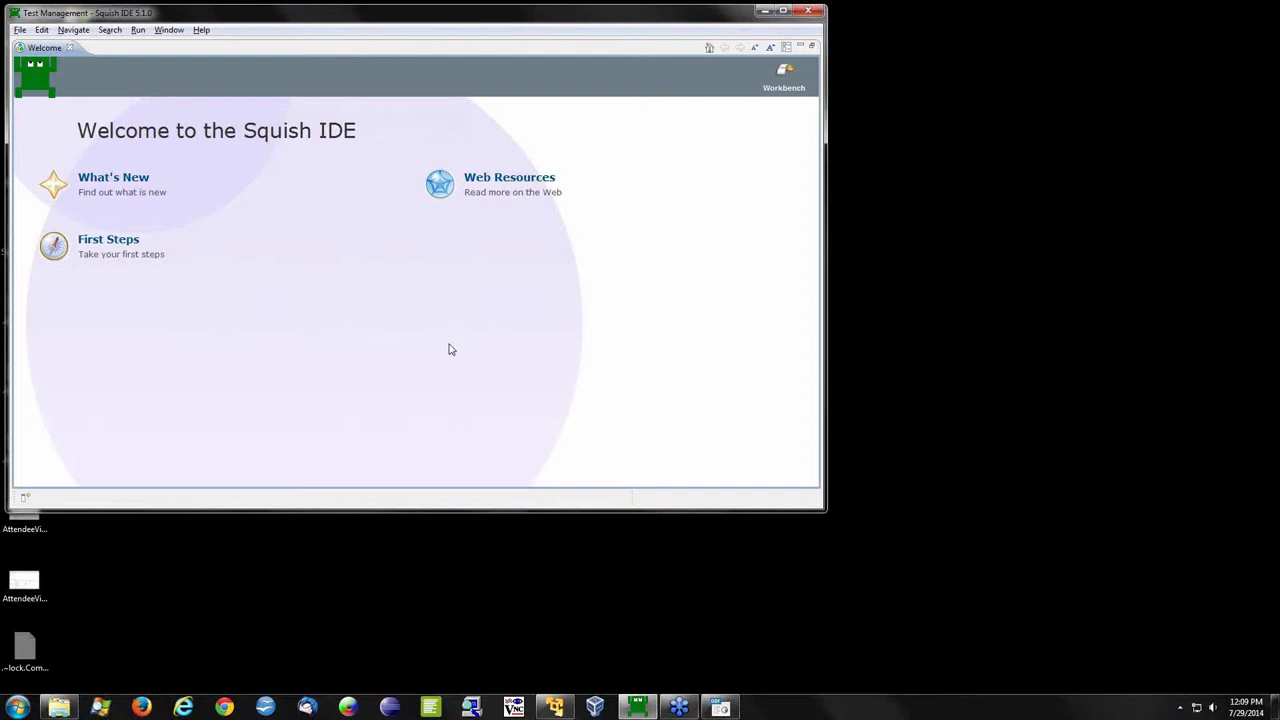
{"action": "mouse_move", "coordinate": [590, 136]}
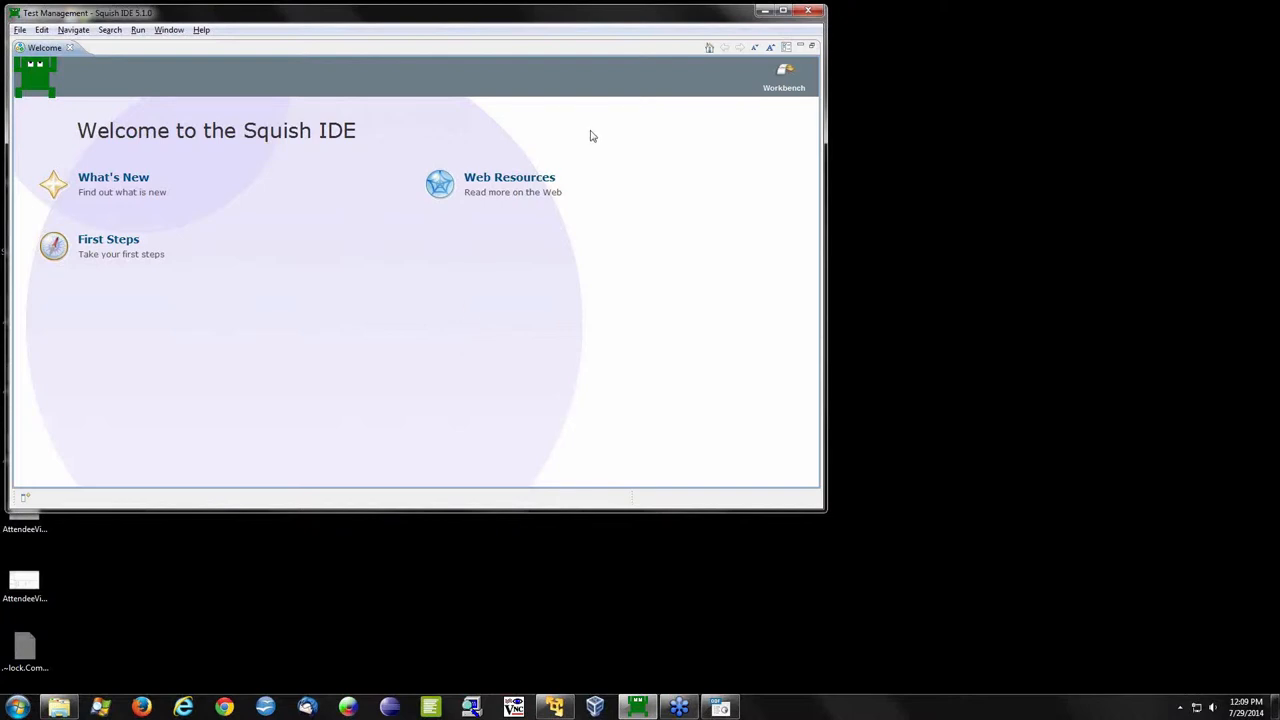
{"action": "mouse_move", "coordinate": [784, 74]}
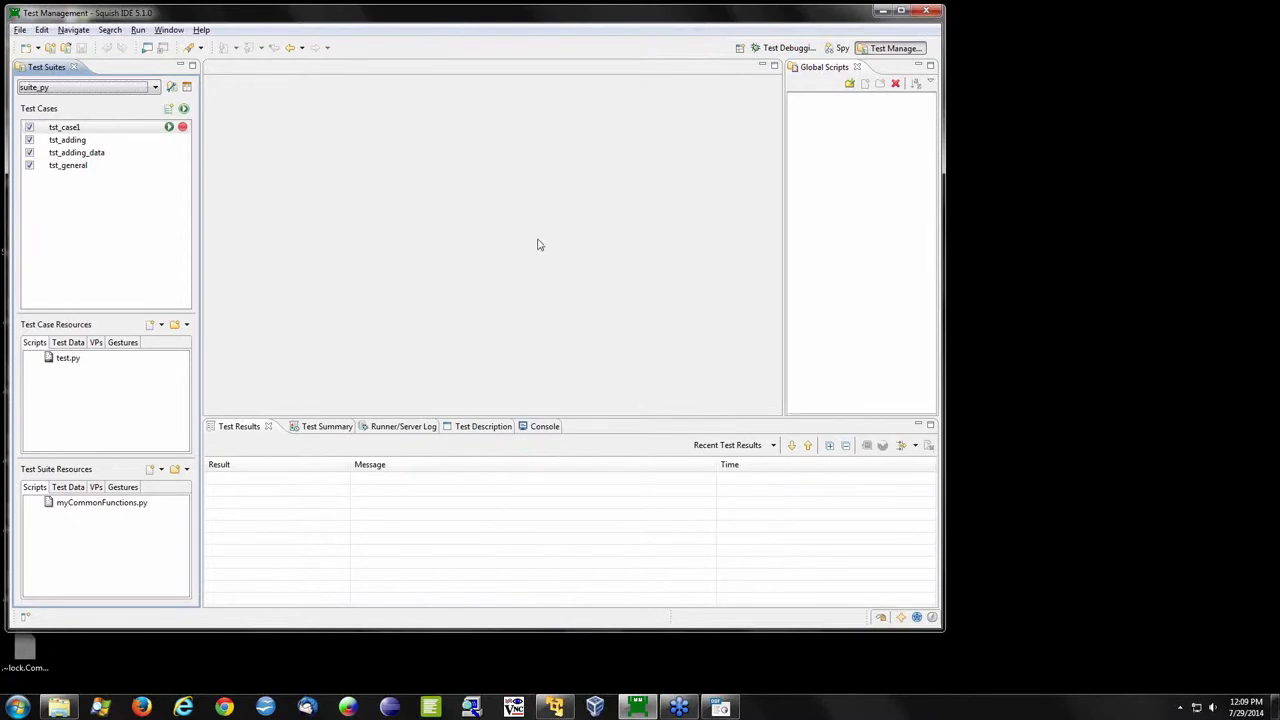
{"action": "mouse_move", "coordinate": [420, 224]}
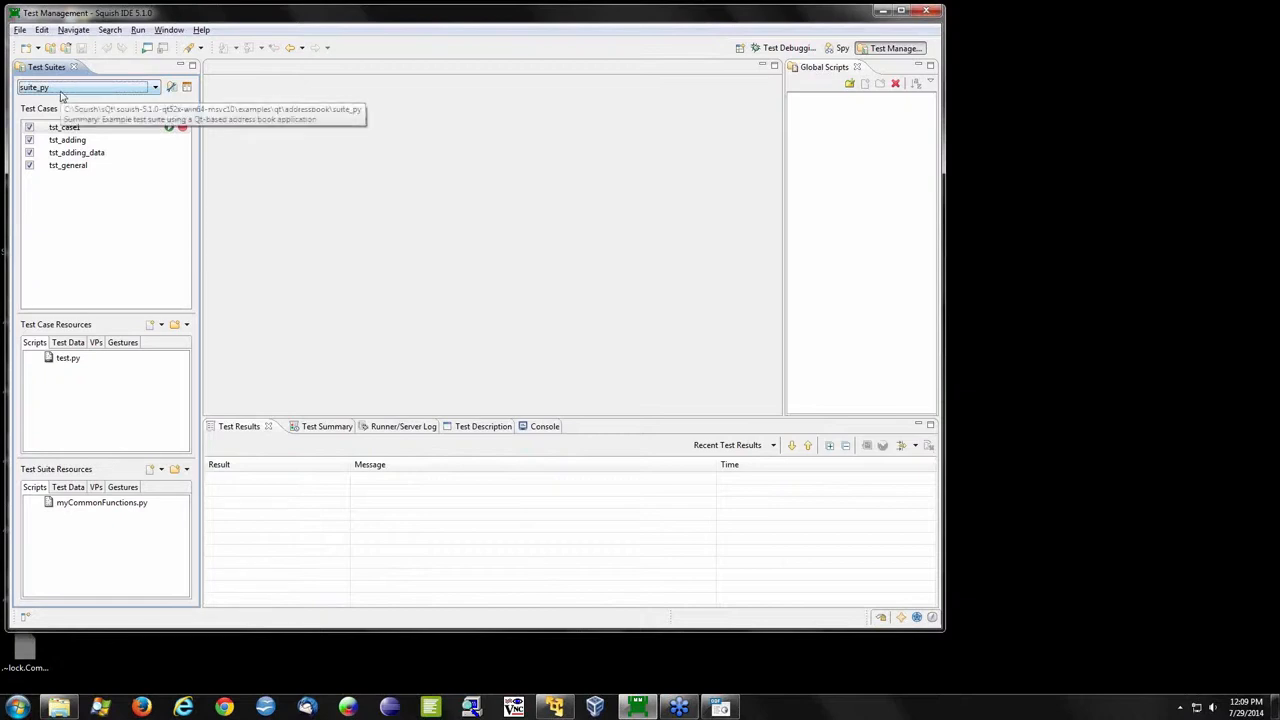
{"action": "mouse_move", "coordinate": [114, 218]}
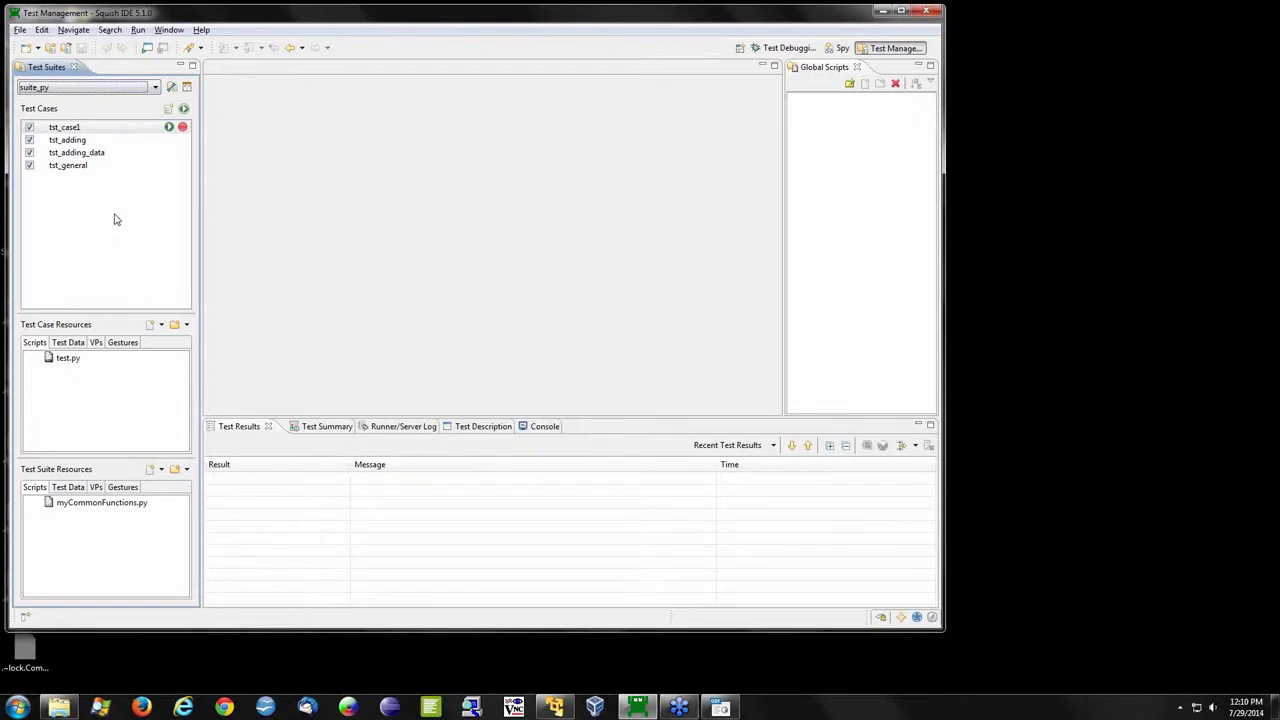
{"action": "mouse_move", "coordinate": [92, 288]}
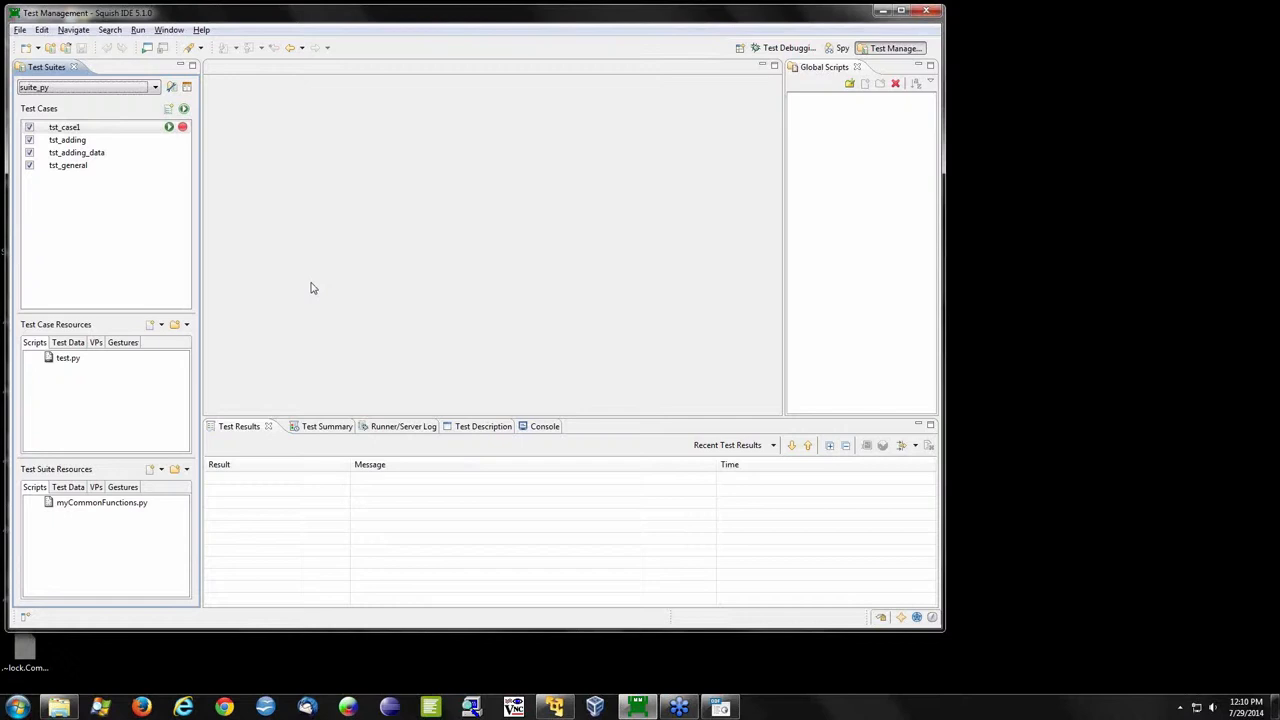
{"action": "mouse_move", "coordinate": [336, 276]}
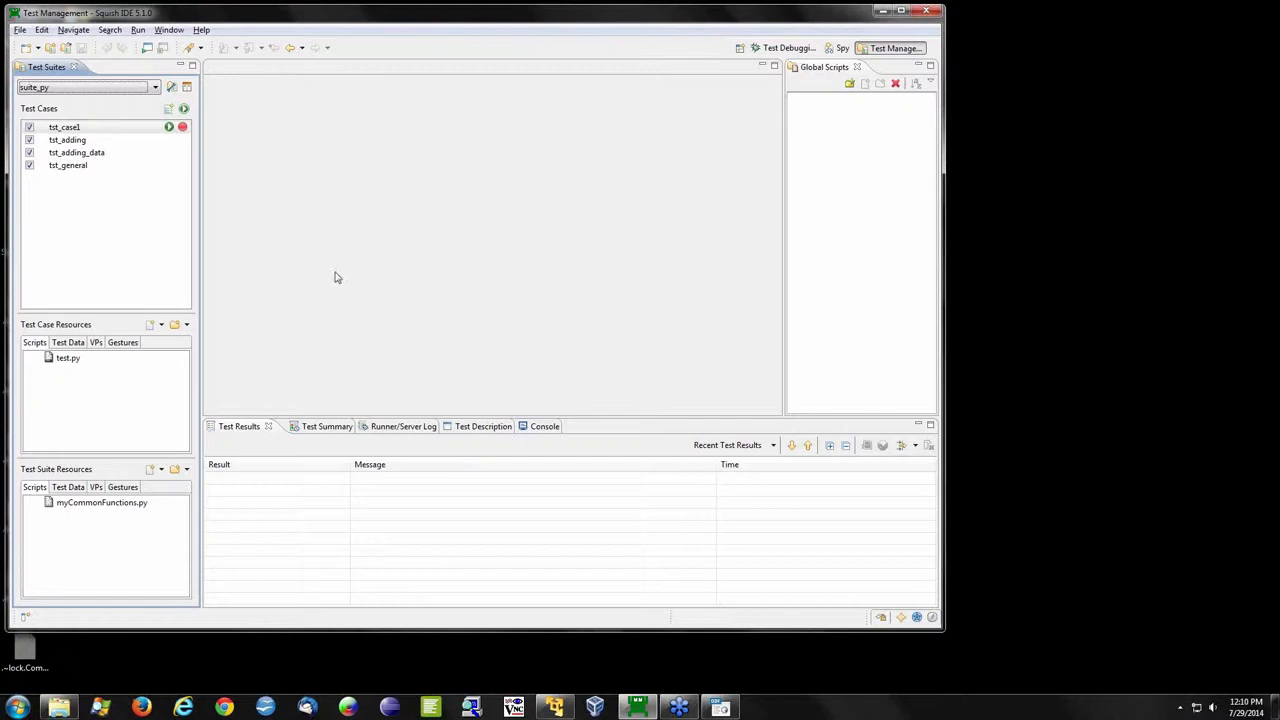
{"action": "mouse_move", "coordinate": [322, 248]}
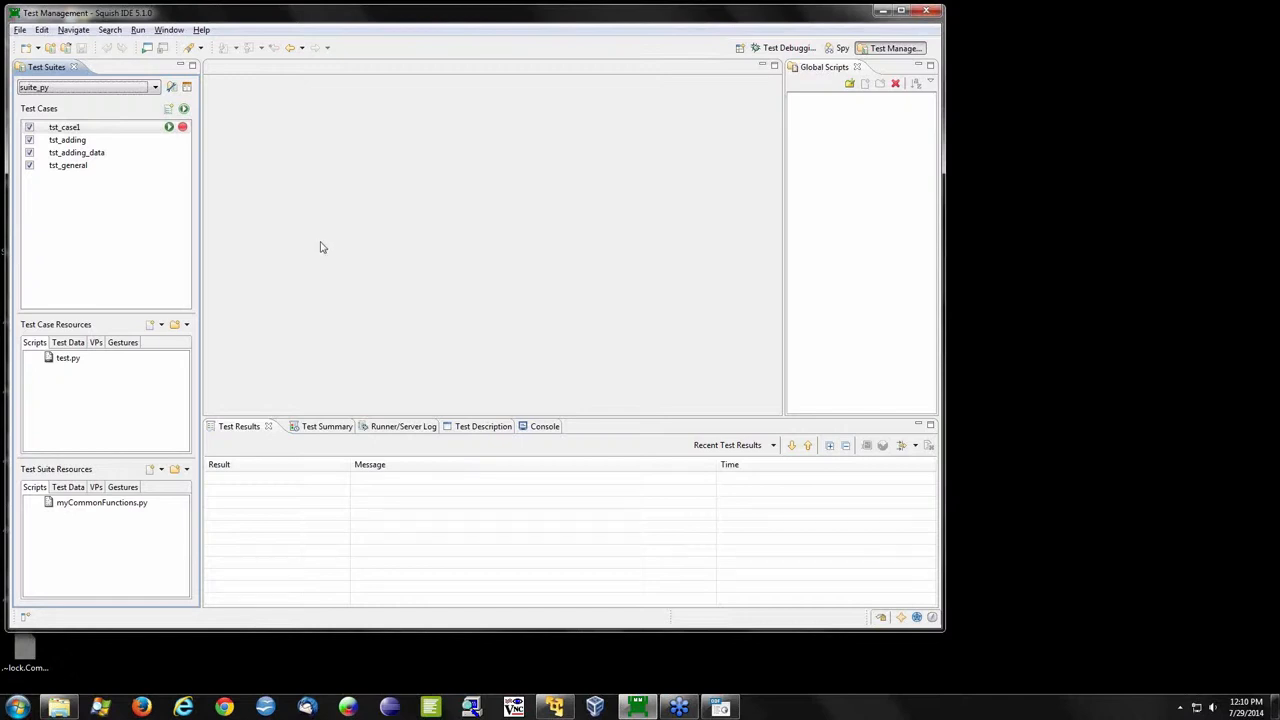
{"action": "mouse_move", "coordinate": [496, 710]}
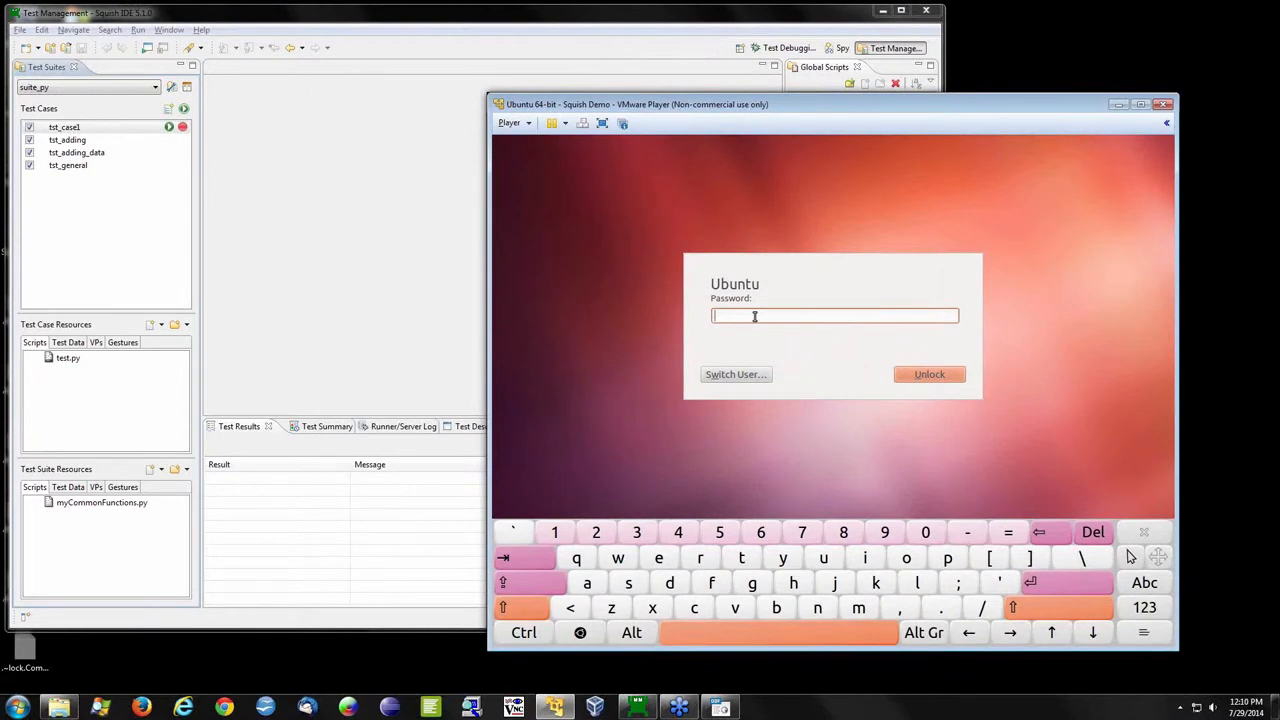
- Unlock the Ubuntu VM session and drag the VMware Player window toward the right
{"action": "left_click", "coordinate": [928, 374]}
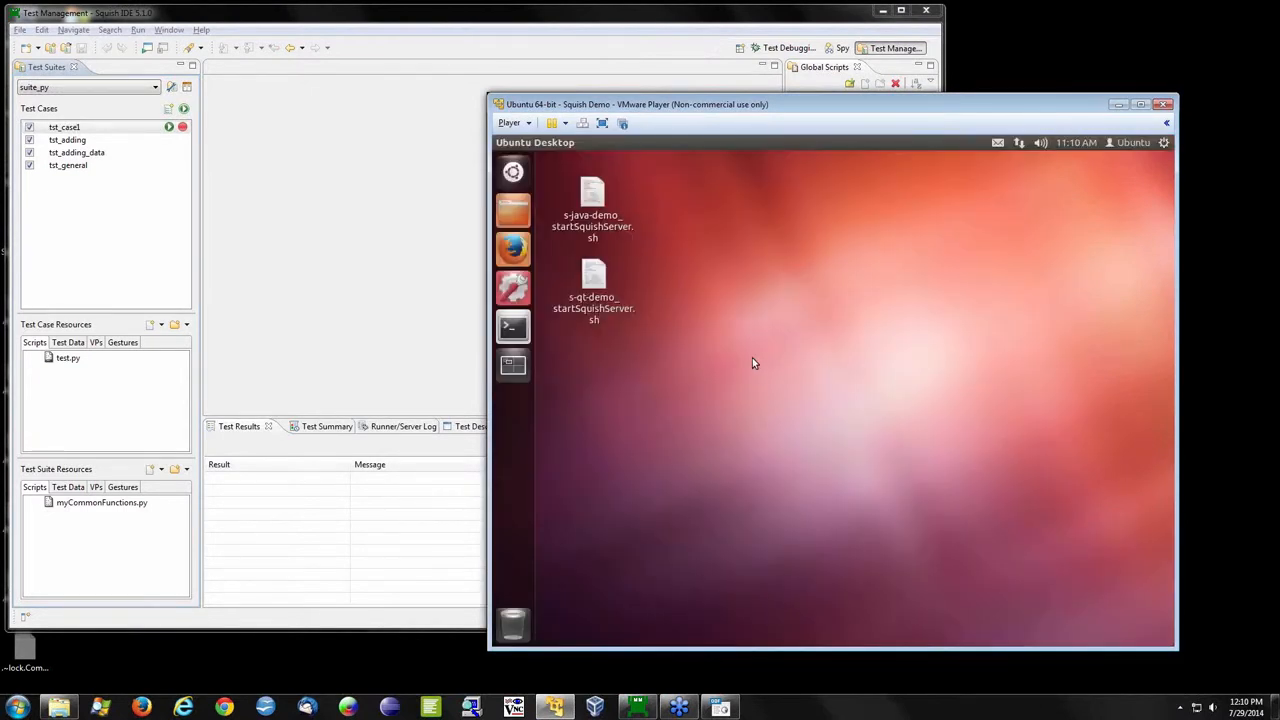
{"action": "left_click_drag", "start_coordinate": [636, 104], "coordinate": [750, 186]}
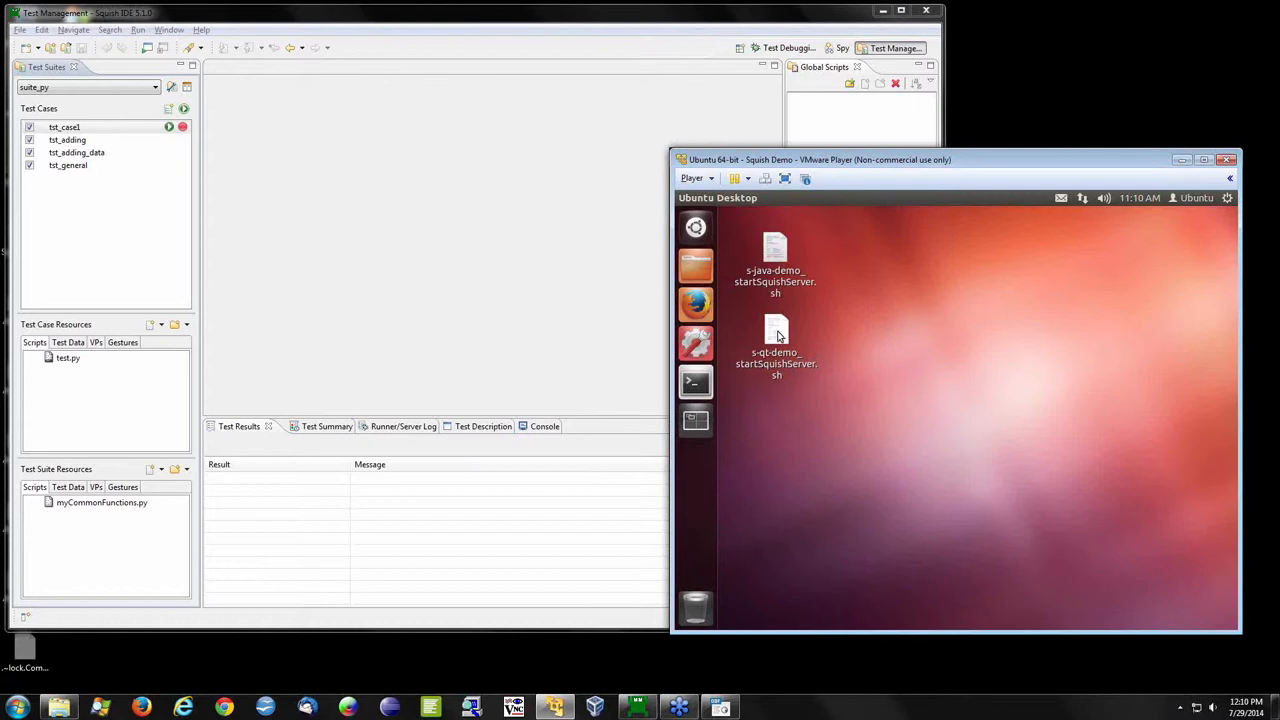
{"action": "mouse_move", "coordinate": [694, 382]}
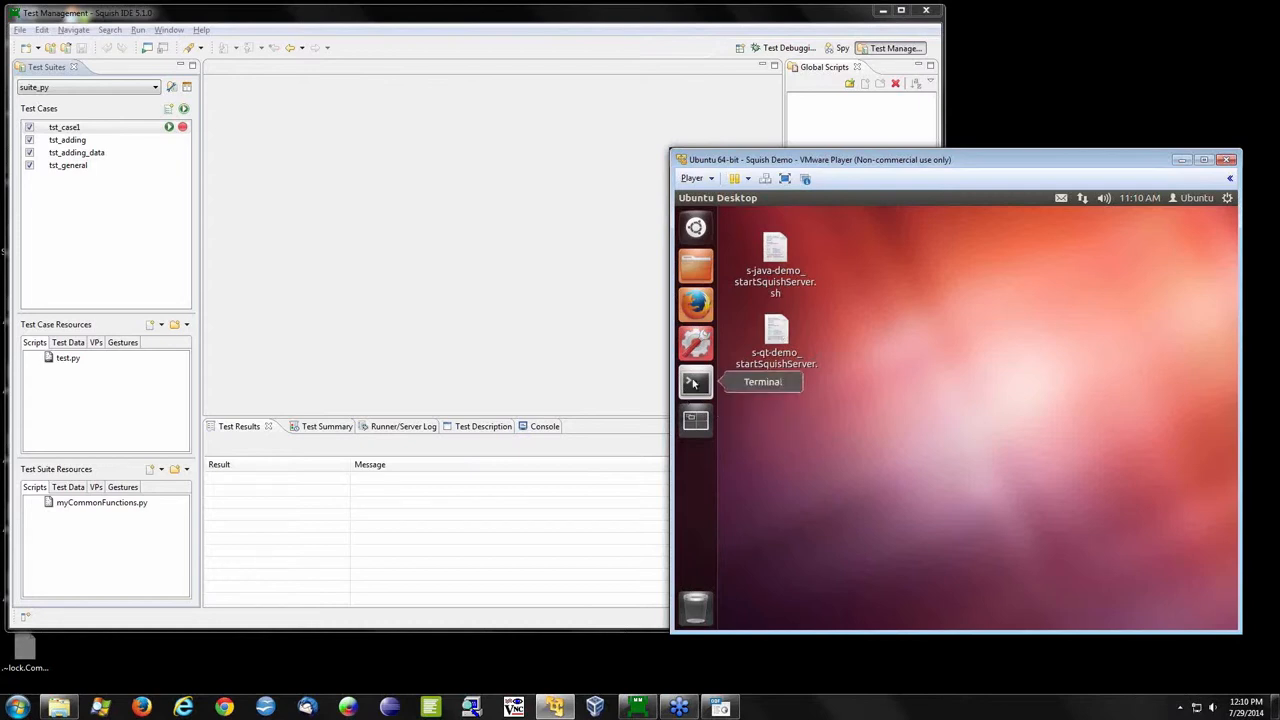
- In a new terminal, cd to Desktop and run ./s-qt-demo_startSquishServer.sh
{"action": "left_click", "coordinate": [696, 382]}
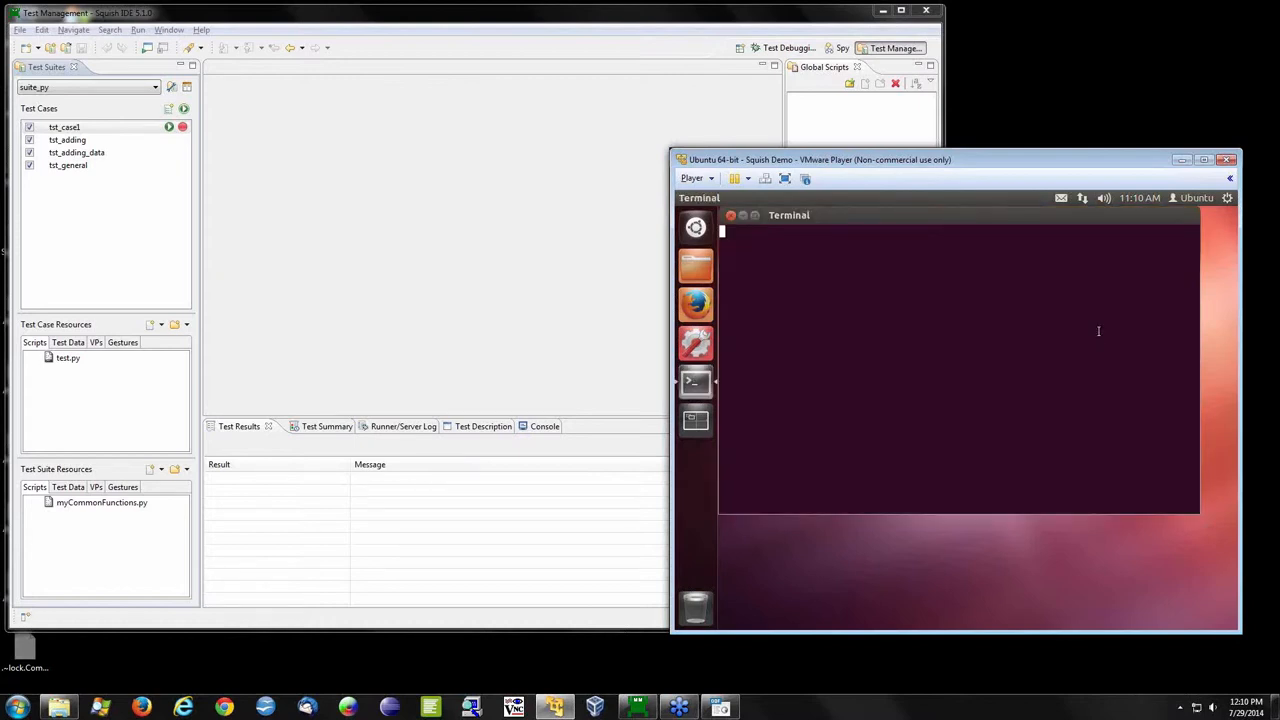
{"action": "type", "text": "cd Desktop/"}
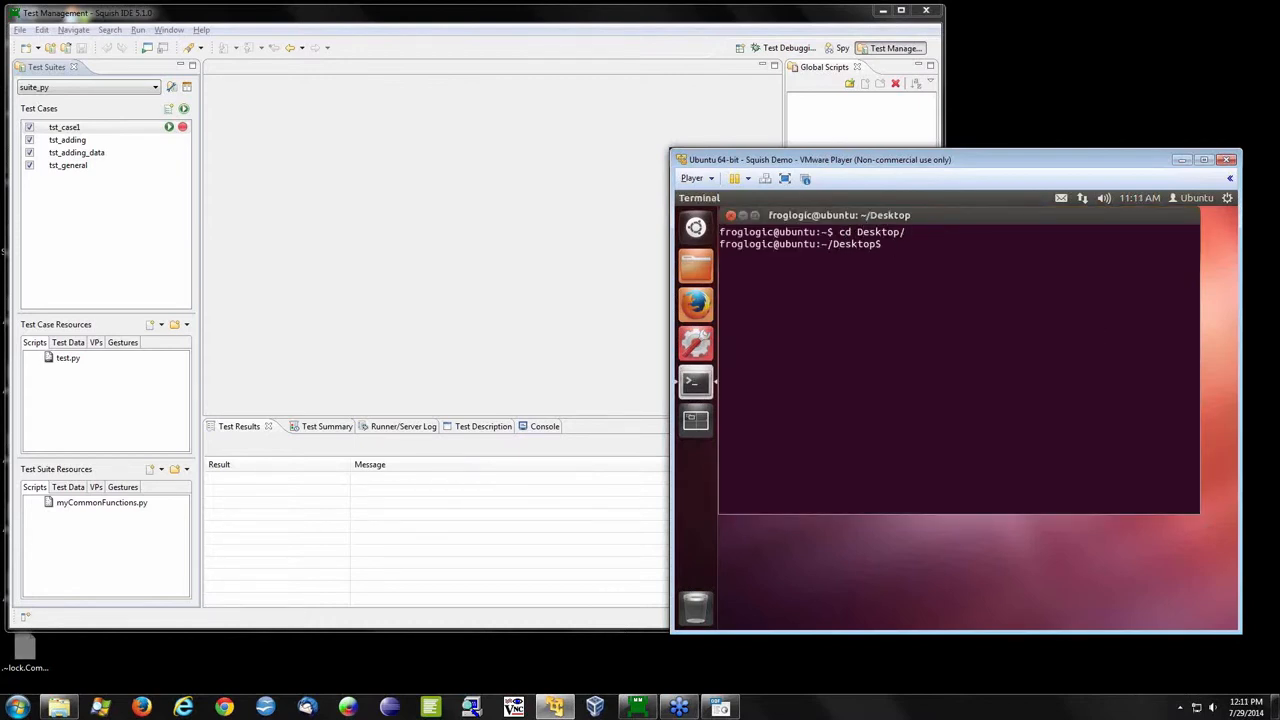
{"action": "type", "text": "./s-"}
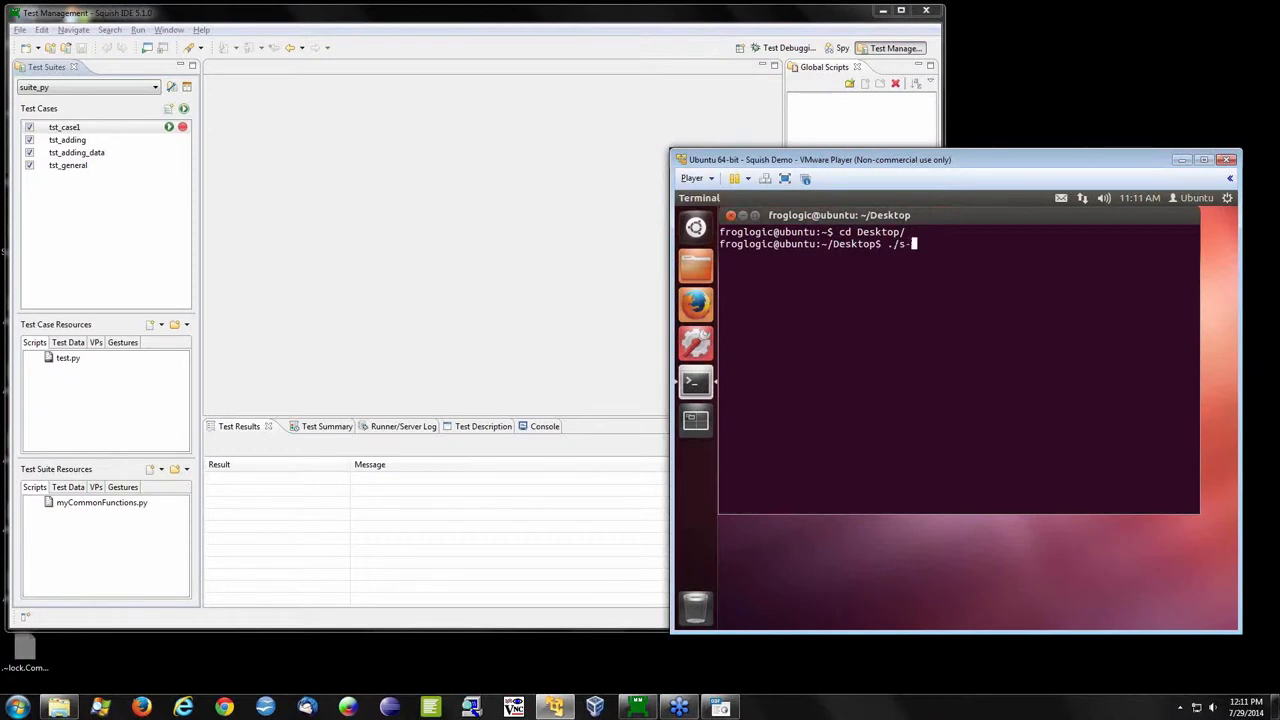
{"action": "type", "text": "qt-demo_startSquishServer.sh"}
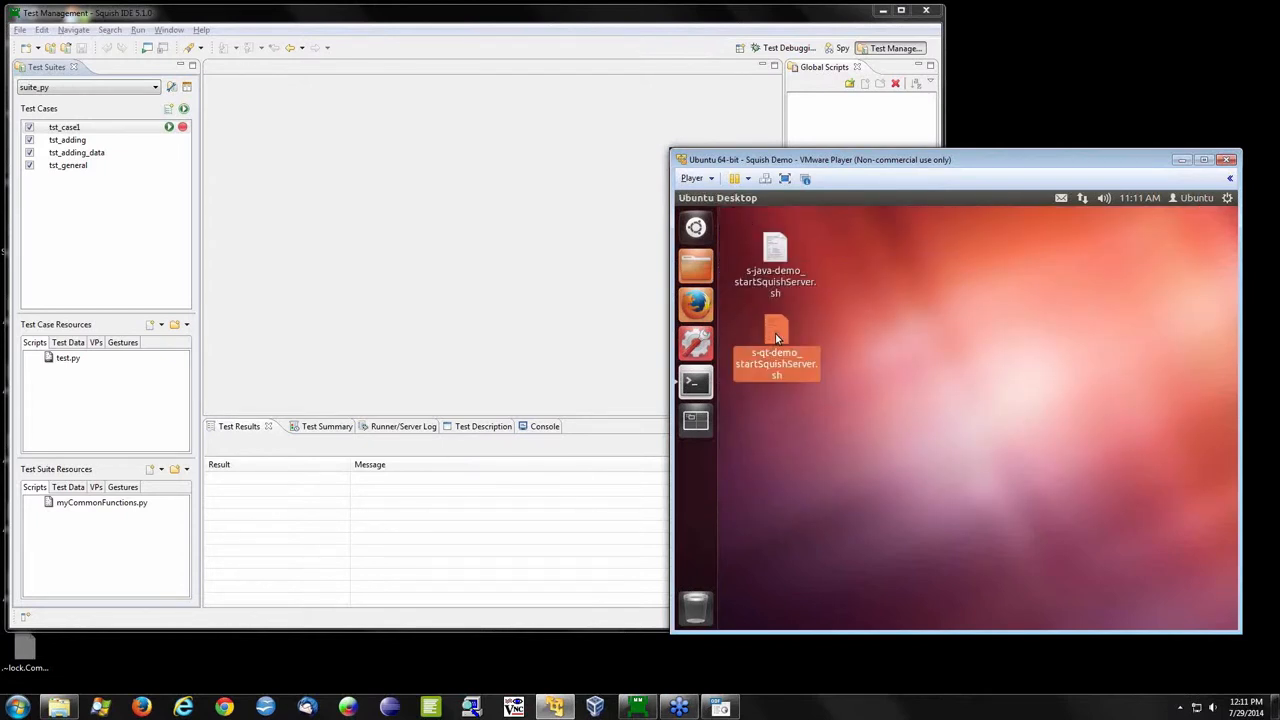
{"action": "right_click", "coordinate": [776, 340]}
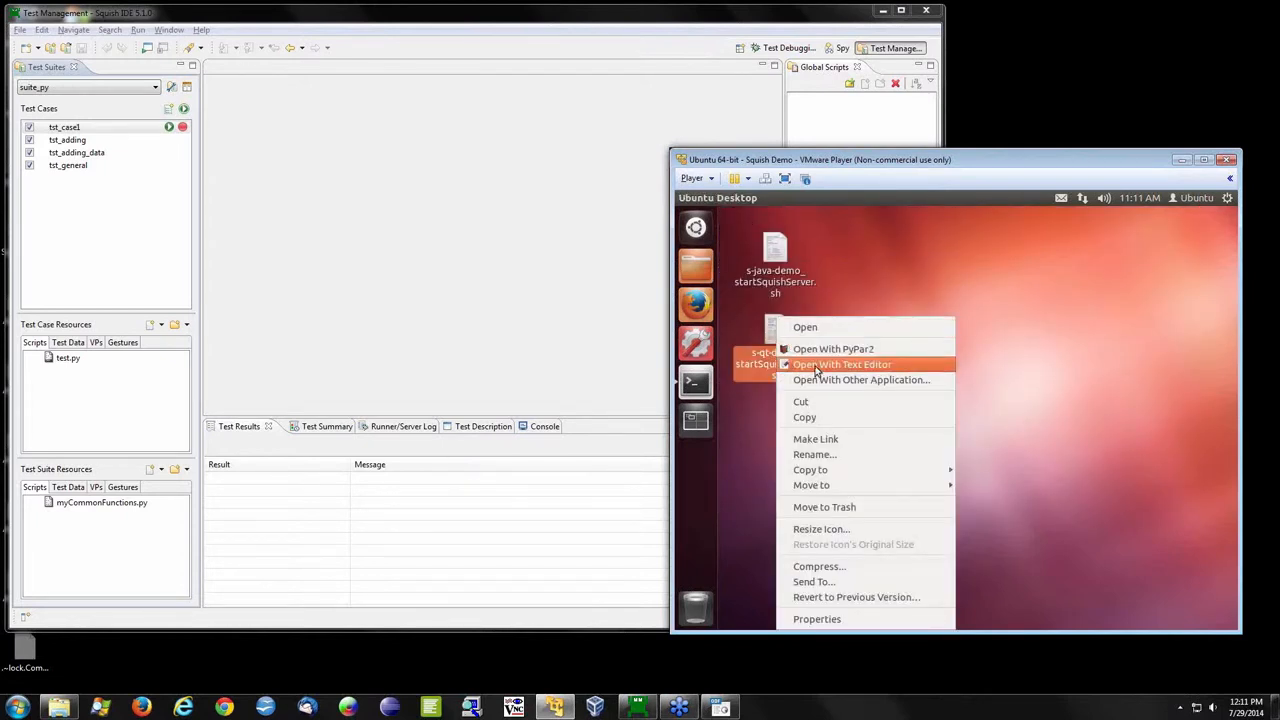
{"action": "left_click", "coordinate": [840, 364]}
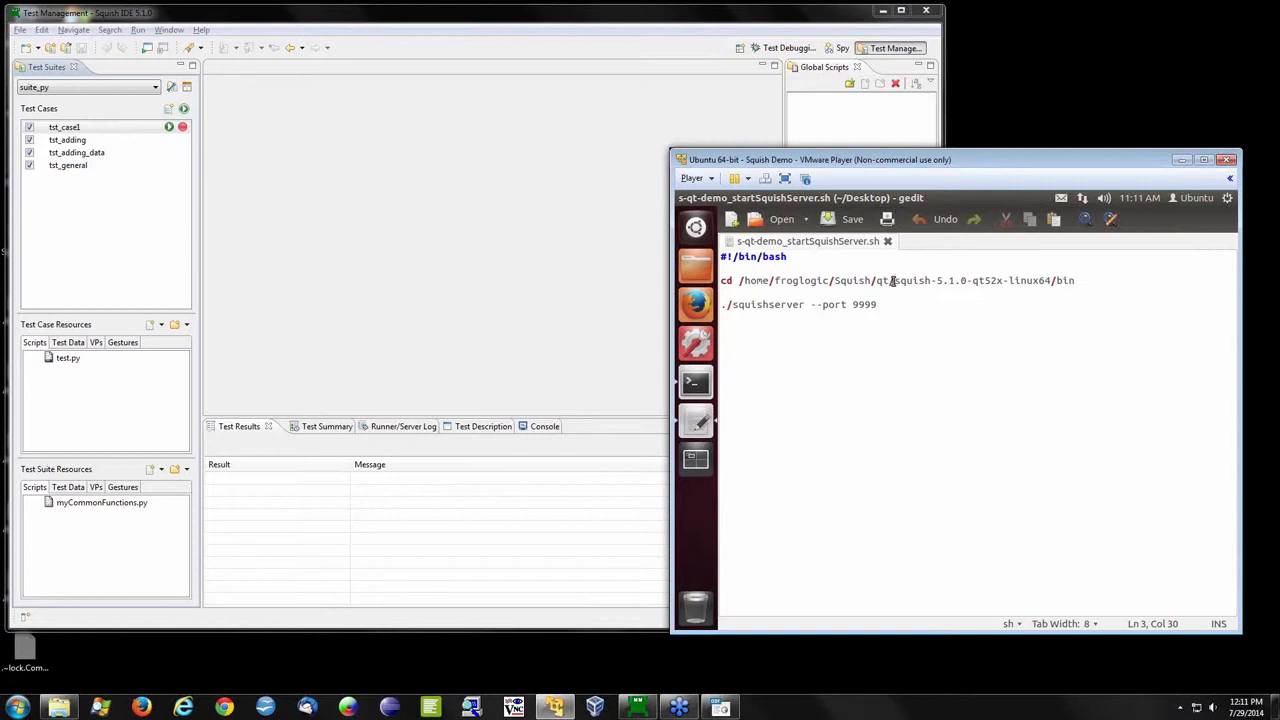
{"action": "triple_click", "coordinate": [796, 304]}
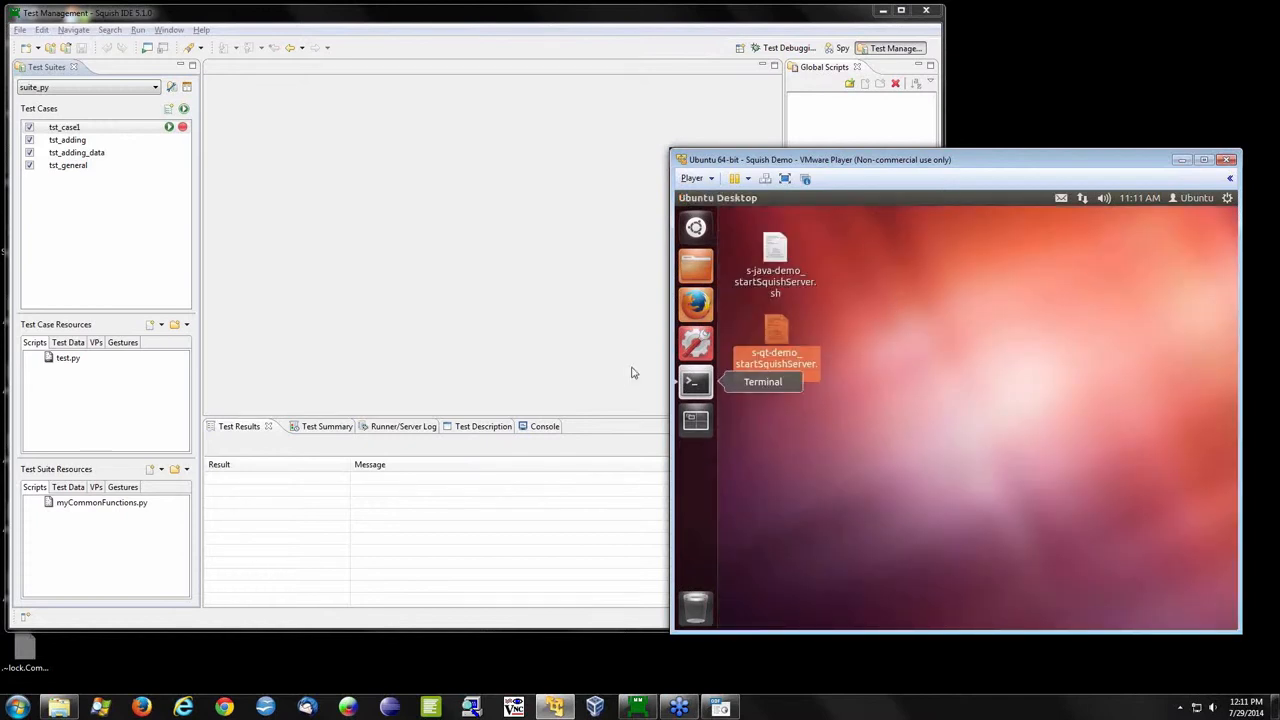
{"action": "left_click", "coordinate": [694, 380]}
{"action": "type", "text": "./s-qt-demo_startSquishServer.sh"}
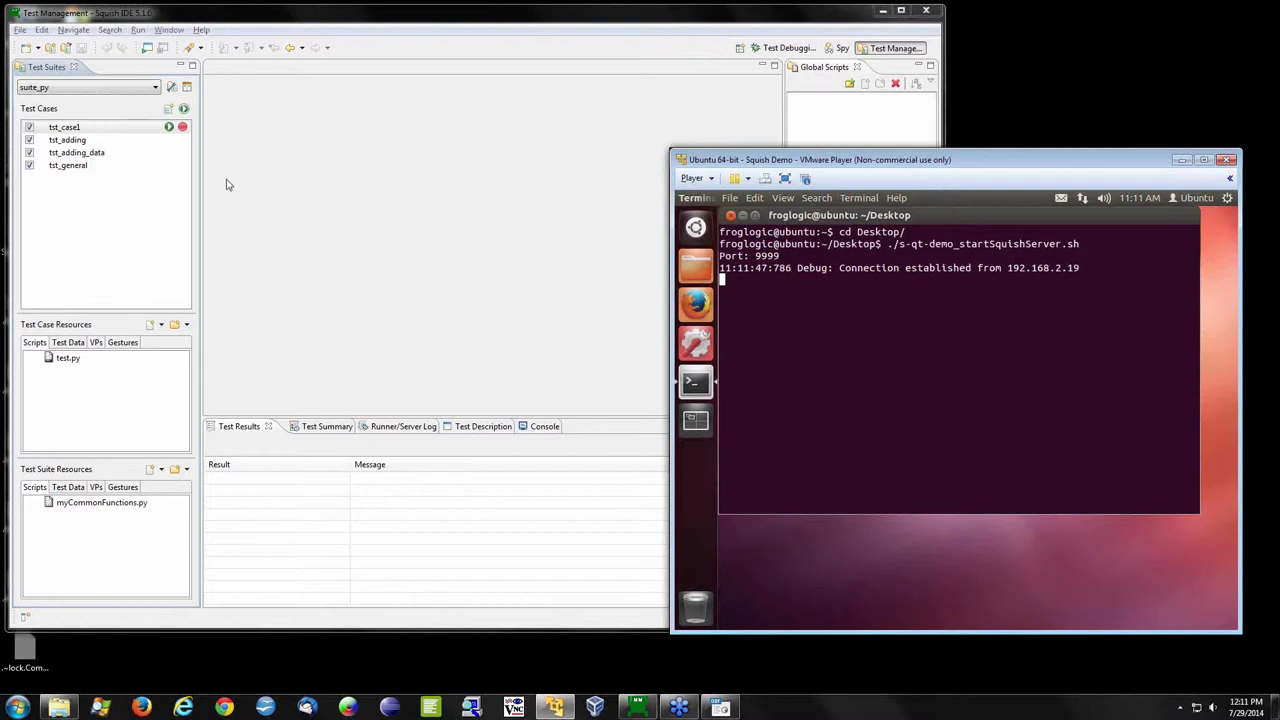
{"action": "mouse_move", "coordinate": [116, 244]}
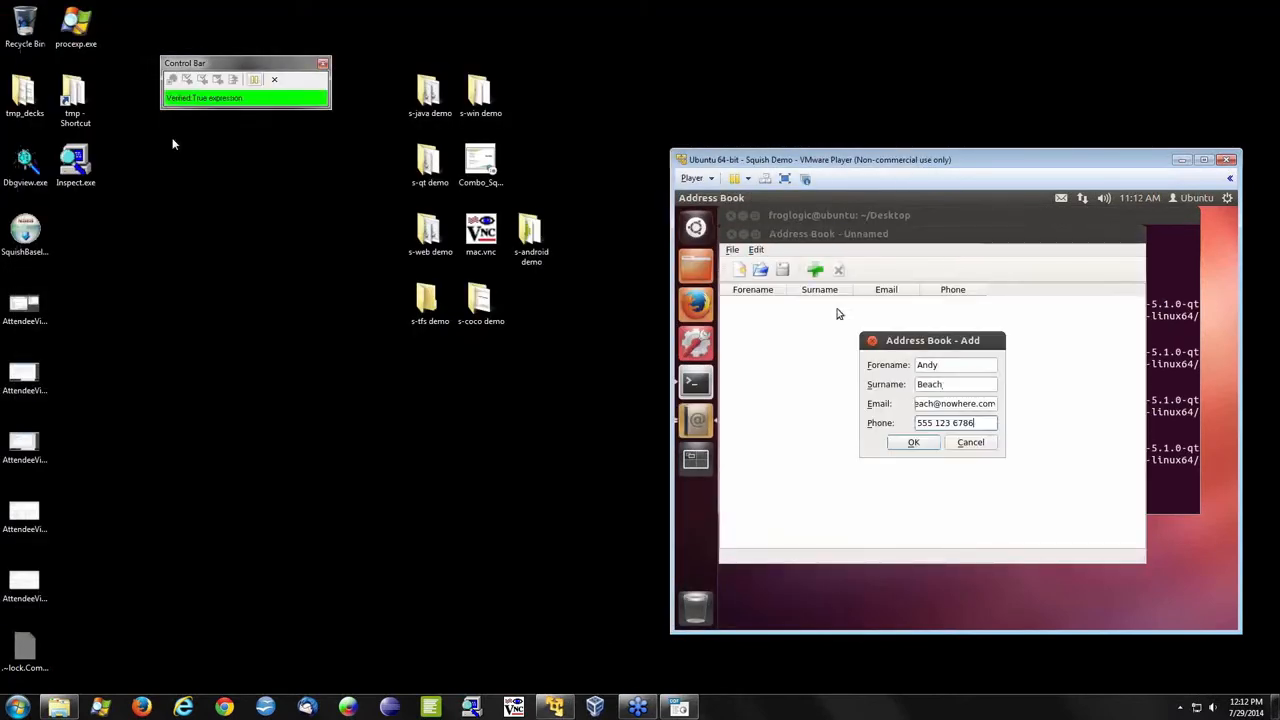
- After tst_adding replays, expand both Pass entries including the row count verification
{"action": "left_click", "coordinate": [912, 442]}
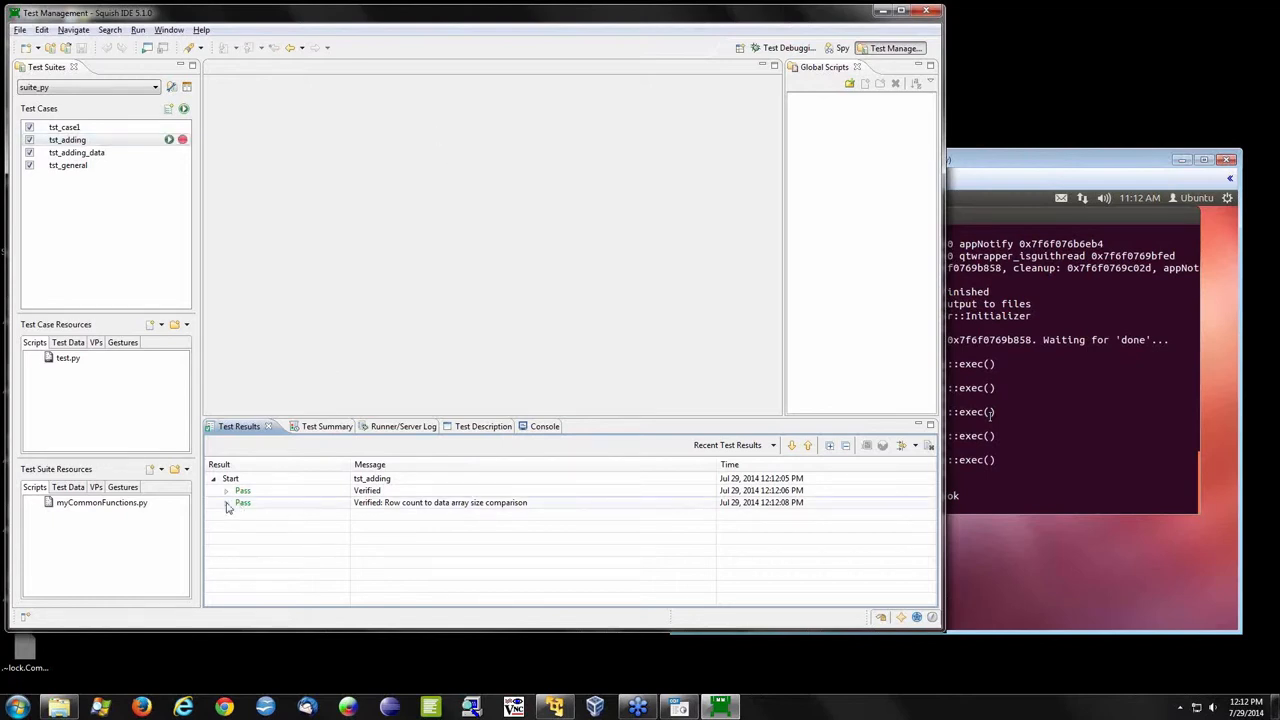
{"action": "left_click", "coordinate": [226, 490]}
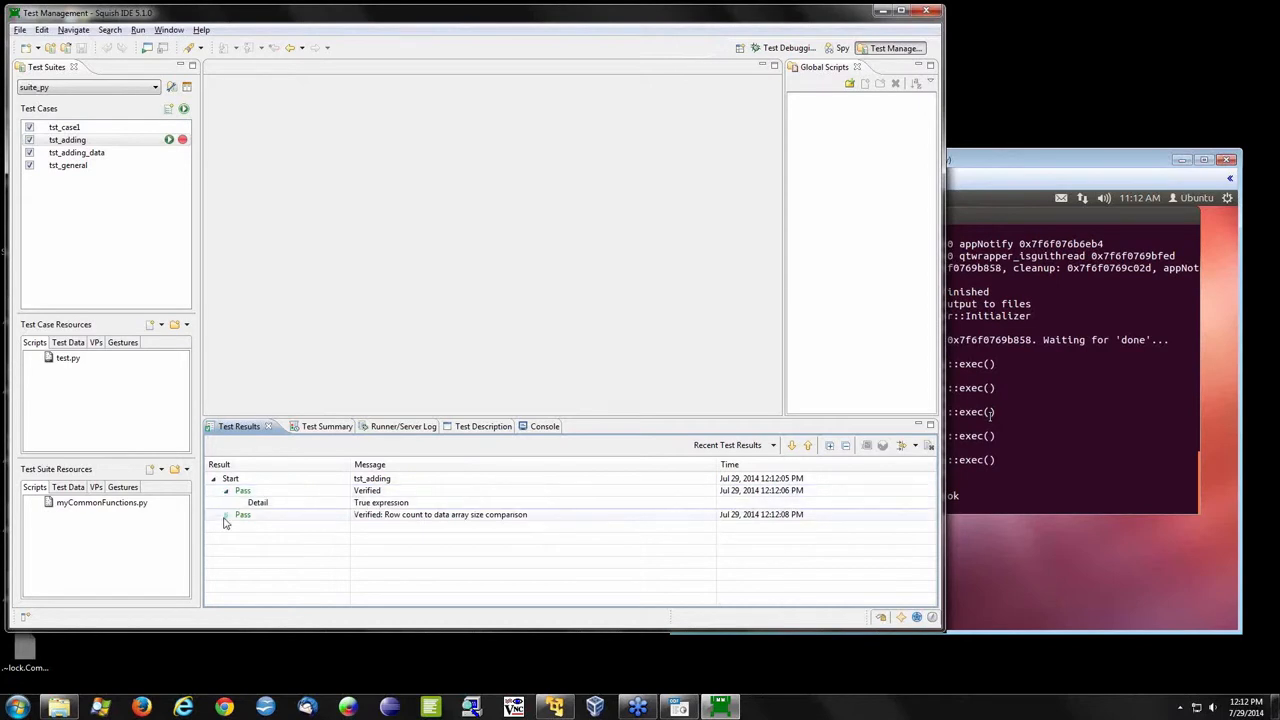
{"action": "left_click", "coordinate": [224, 516]}
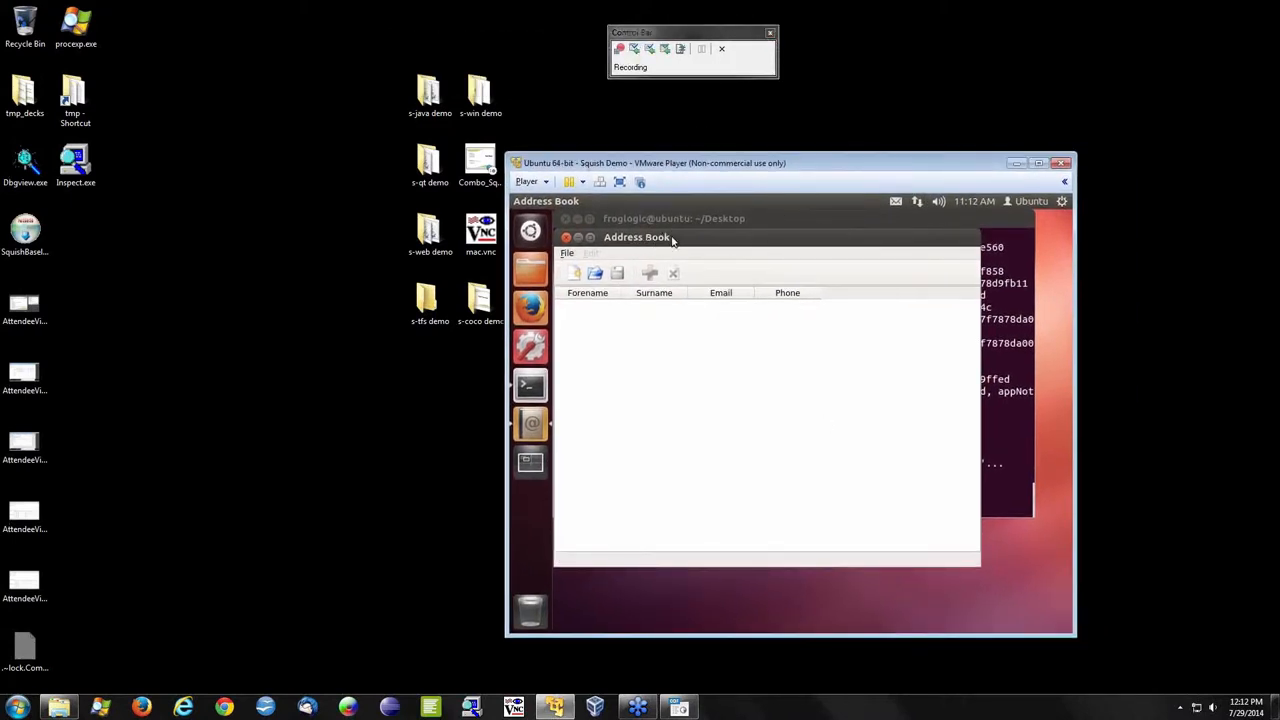
{"action": "mouse_move", "coordinate": [828, 414]}
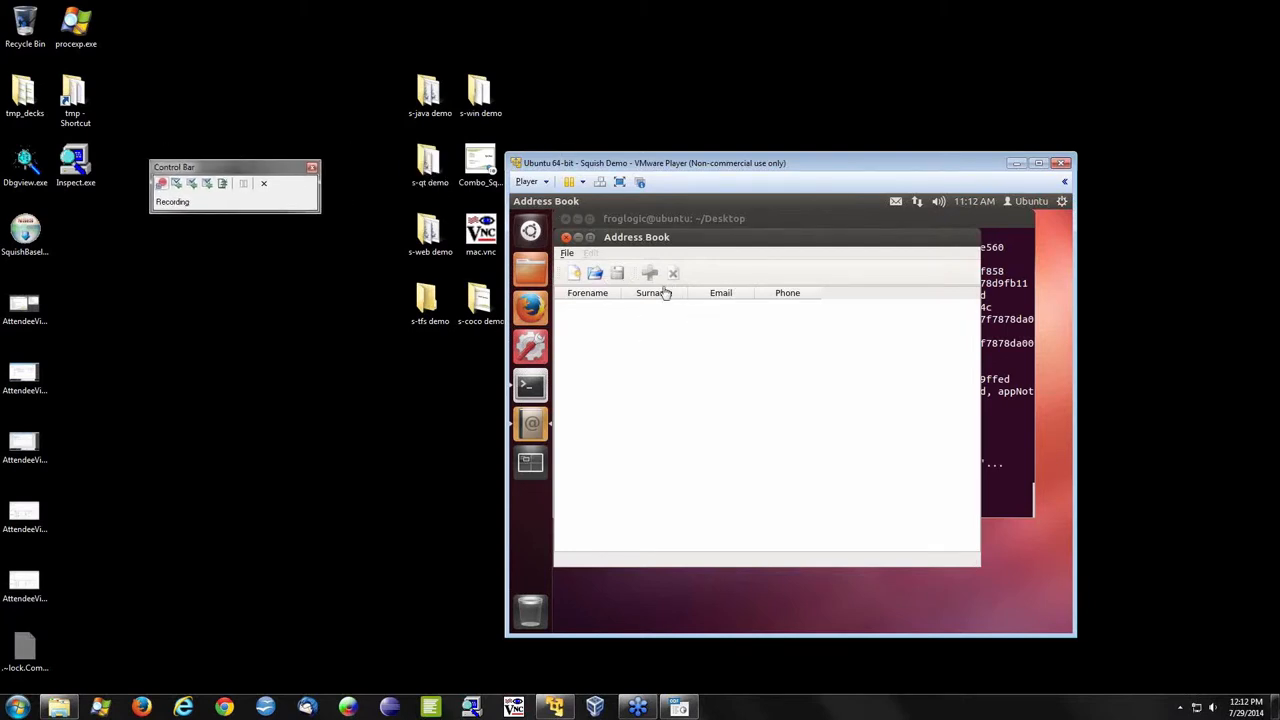
- Create a new address book via File > New and add amanda burma with phone 123.123.1234
{"action": "left_click", "coordinate": [568, 252]}
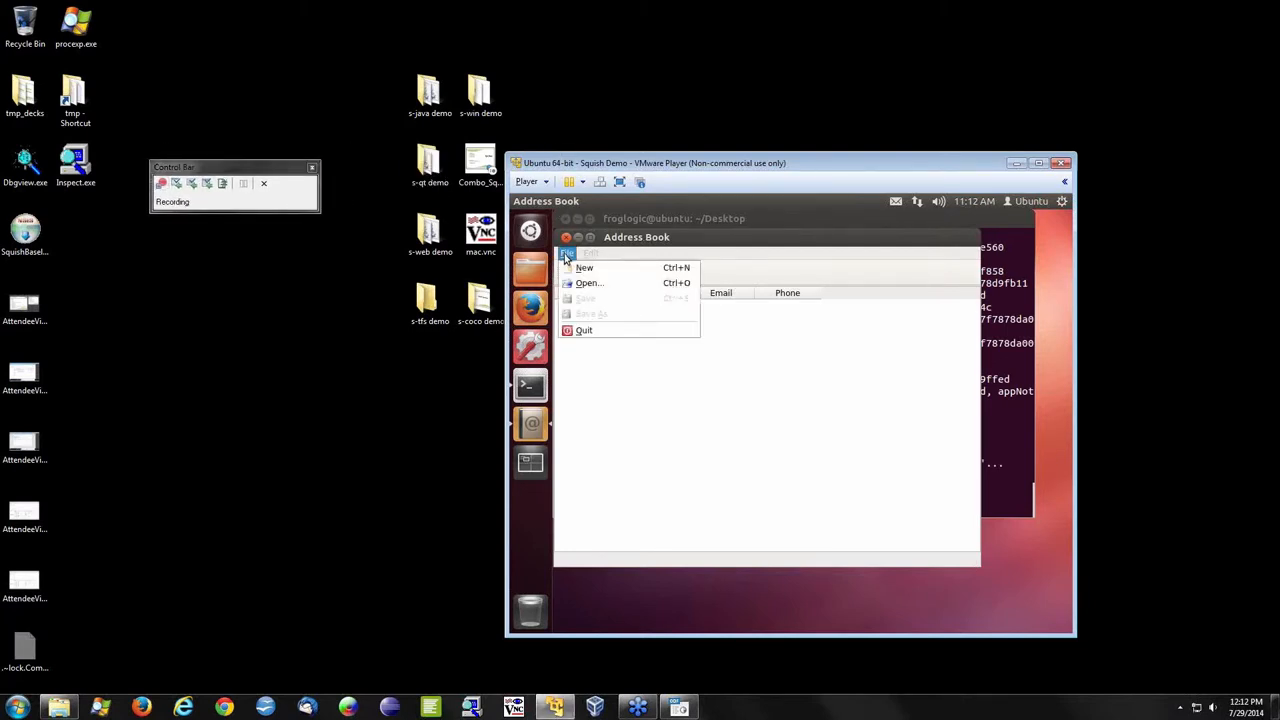
{"action": "left_click", "coordinate": [584, 268]}
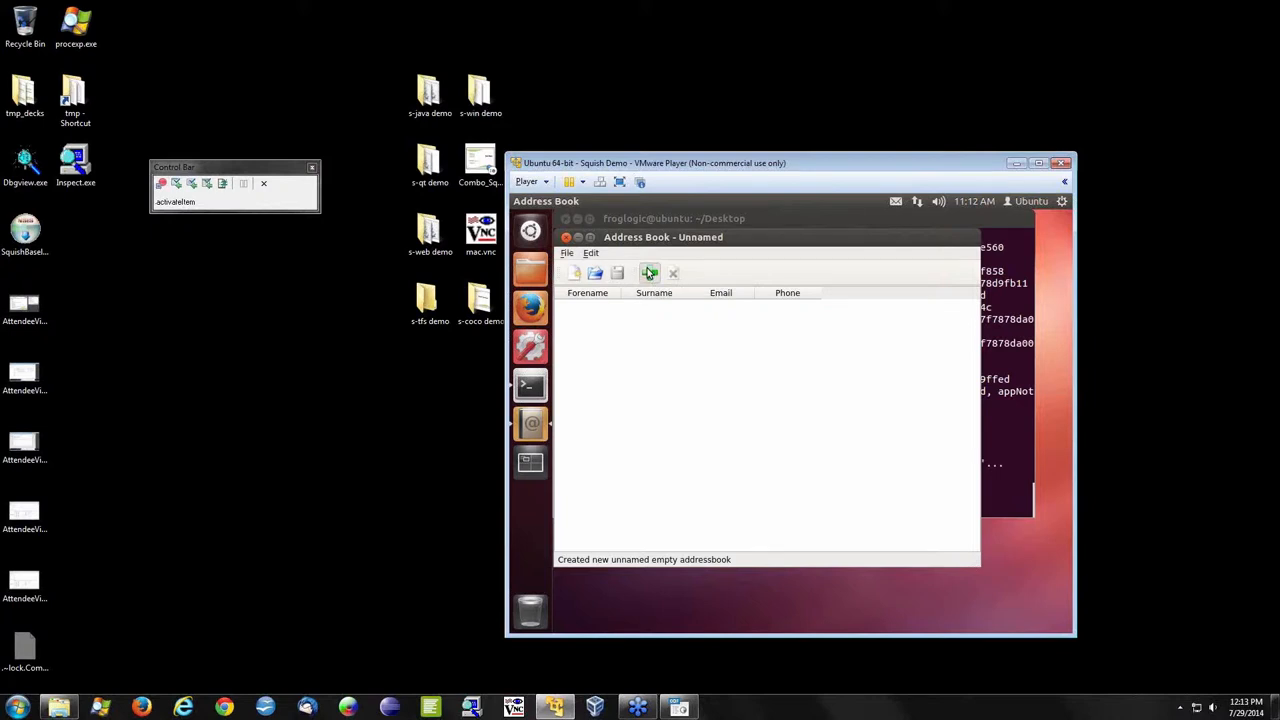
{"action": "type", "text": "amanda"}
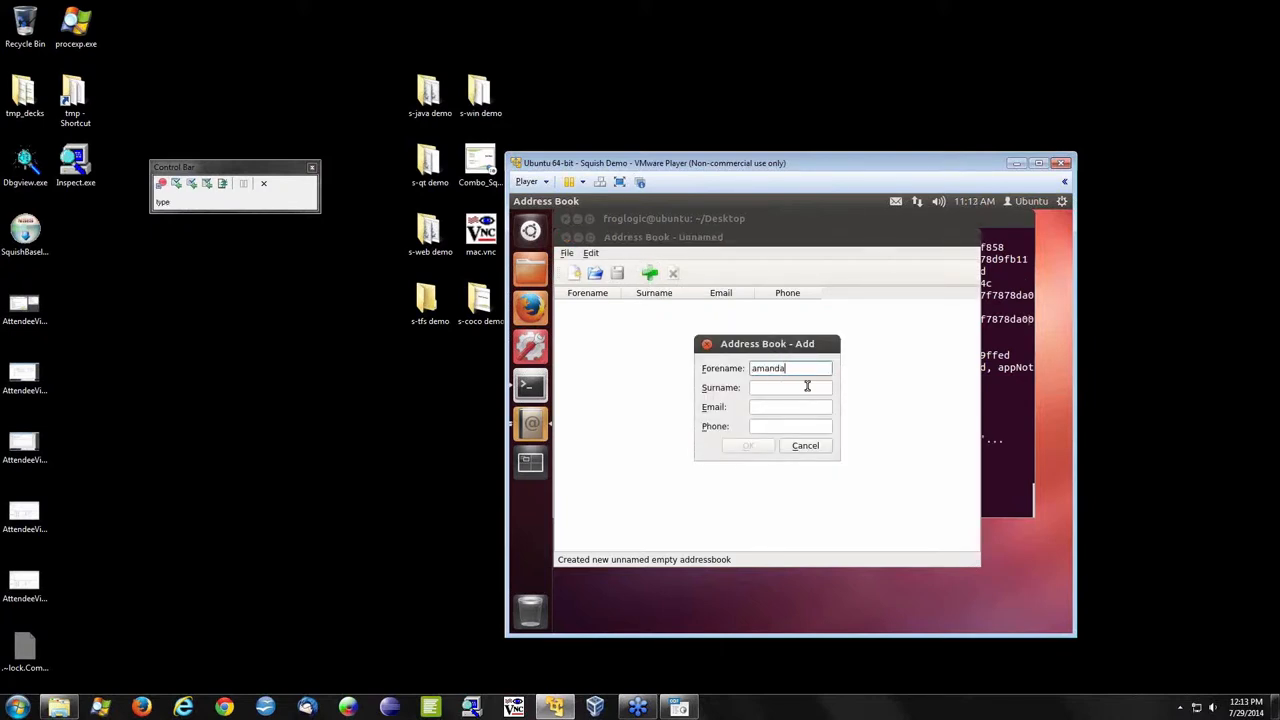
{"action": "type", "text": "burma"}
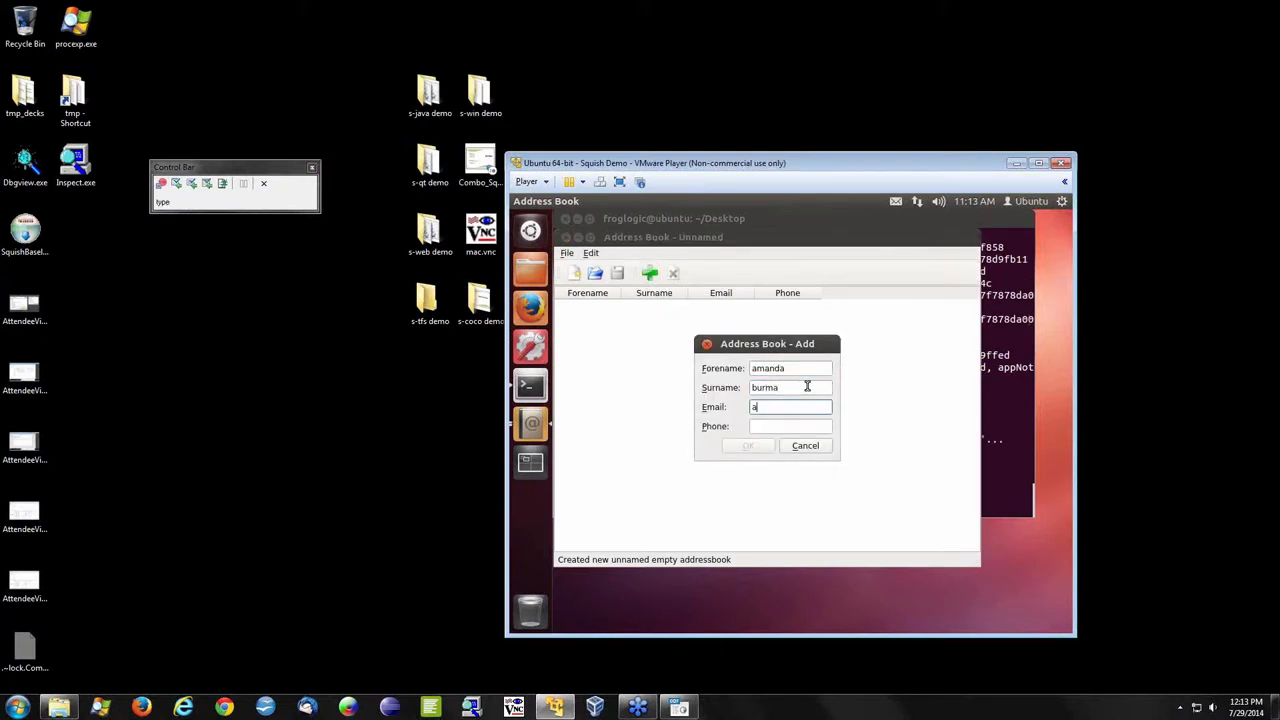
{"action": "type", "text": "123.123.1234"}
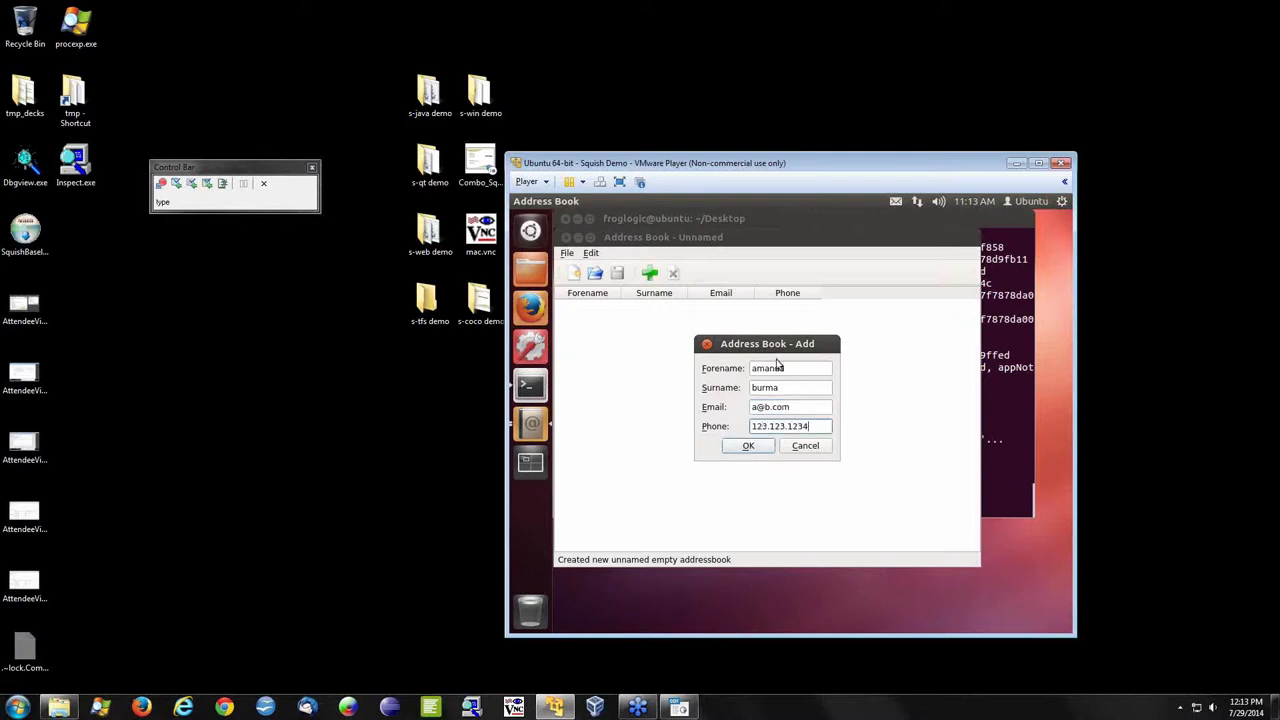
{"action": "left_click", "coordinate": [748, 444]}
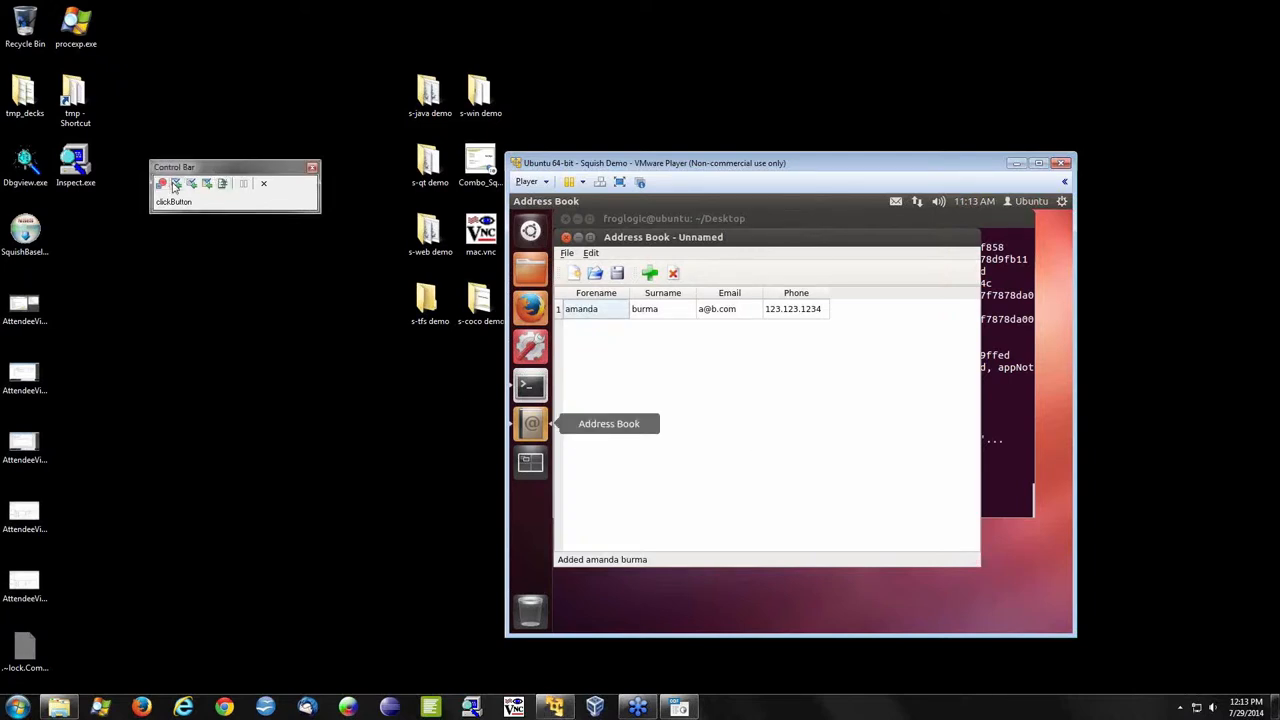
{"action": "mouse_move", "coordinate": [176, 184]}
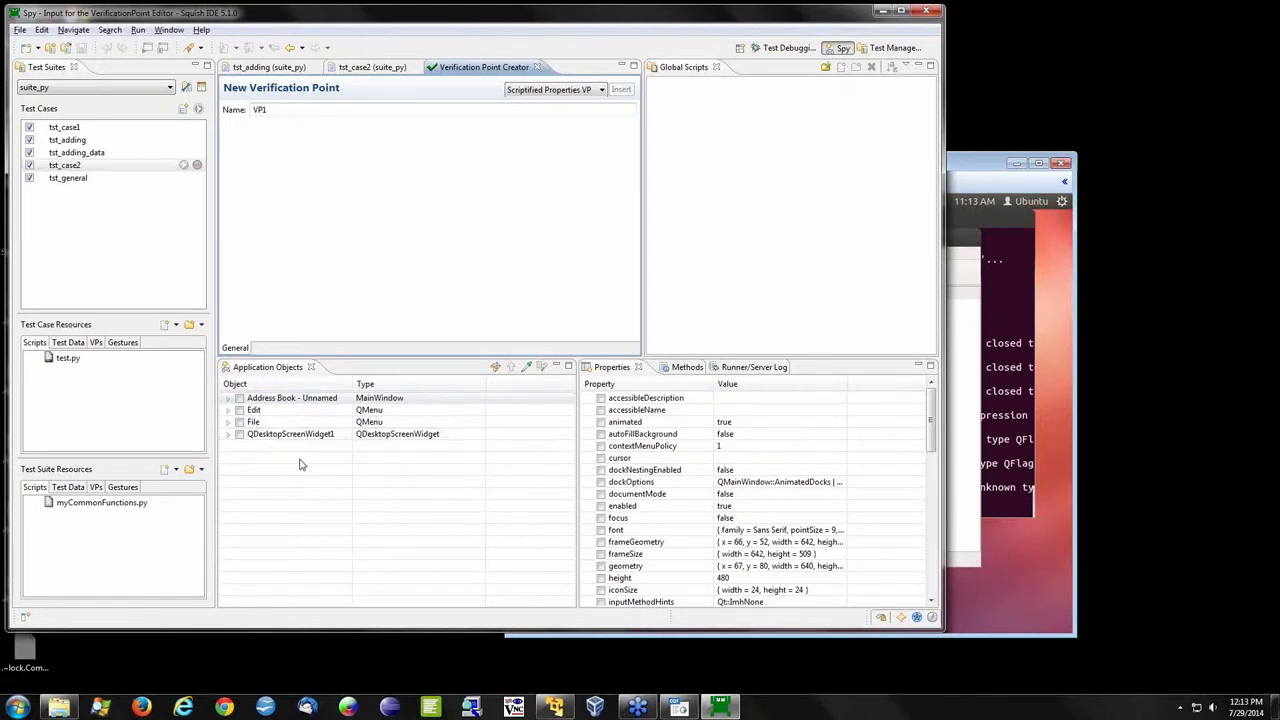
{"action": "mouse_move", "coordinate": [530, 380]}
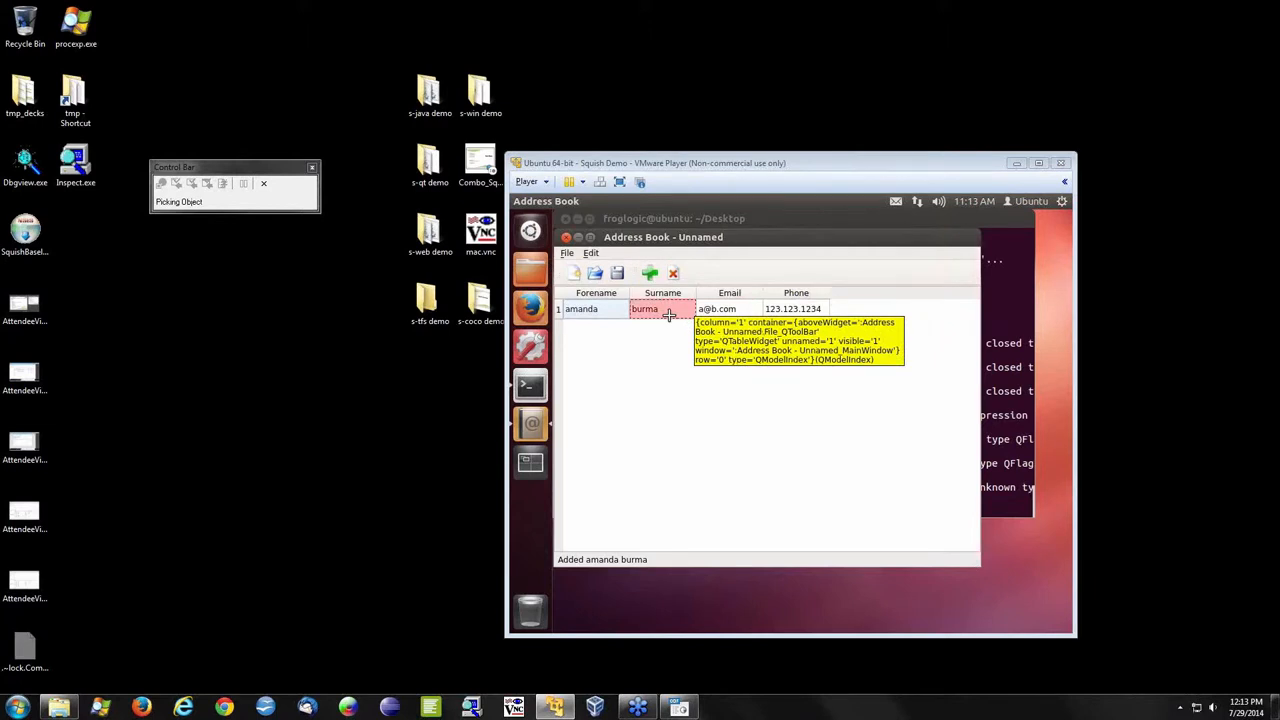
{"action": "mouse_move", "coordinate": [666, 312]}
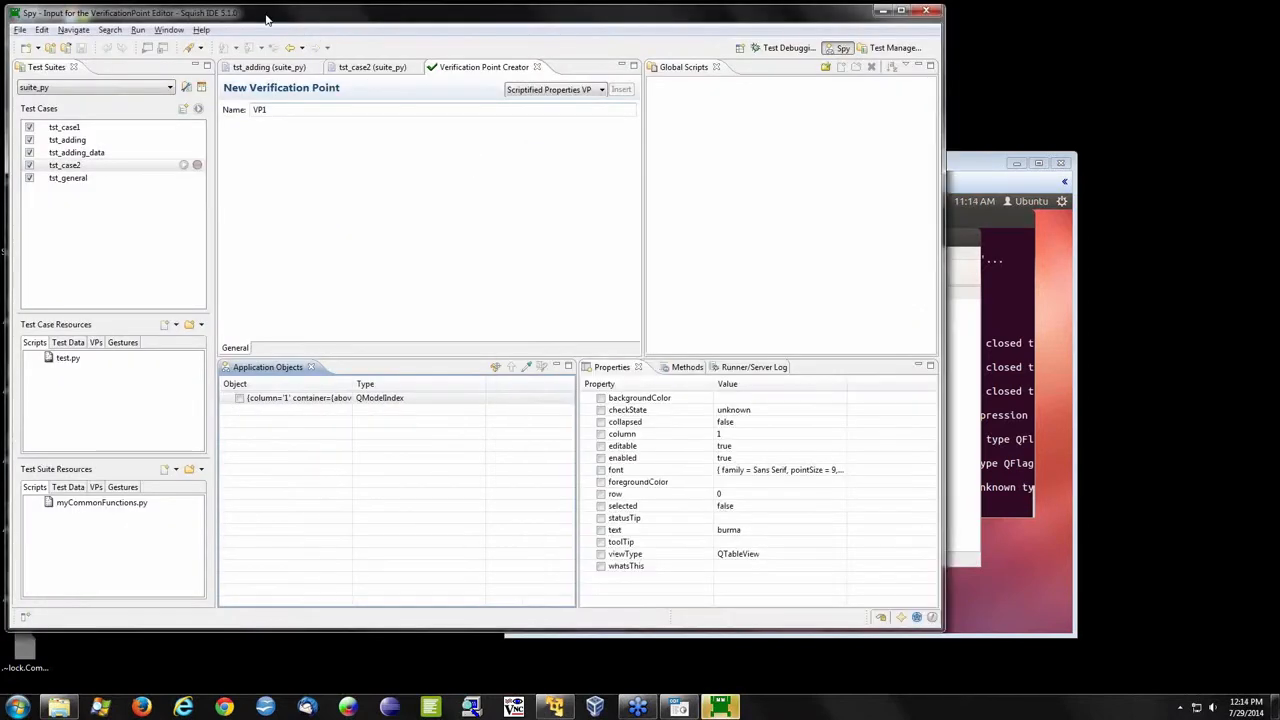
- Select the burma text property of the surname cell and insert the verification point
{"action": "left_click", "coordinate": [300, 398]}
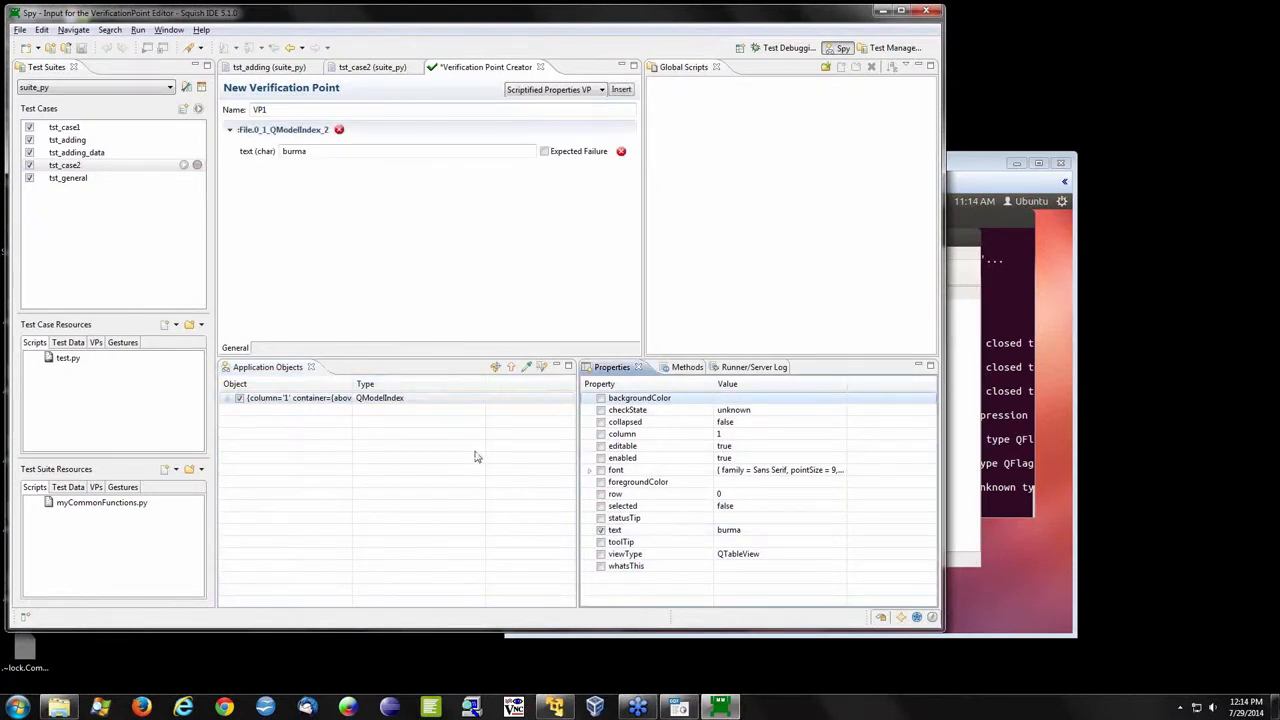
{"action": "mouse_move", "coordinate": [500, 218]}
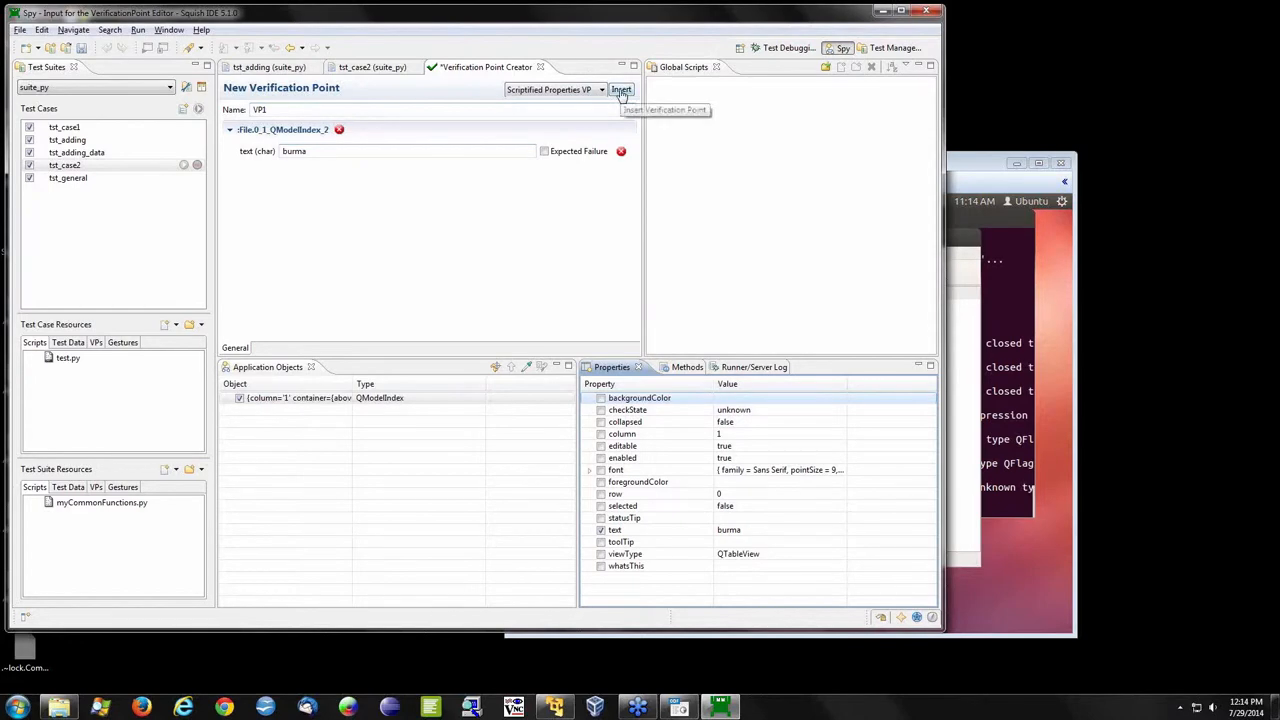
{"action": "left_click", "coordinate": [620, 90]}
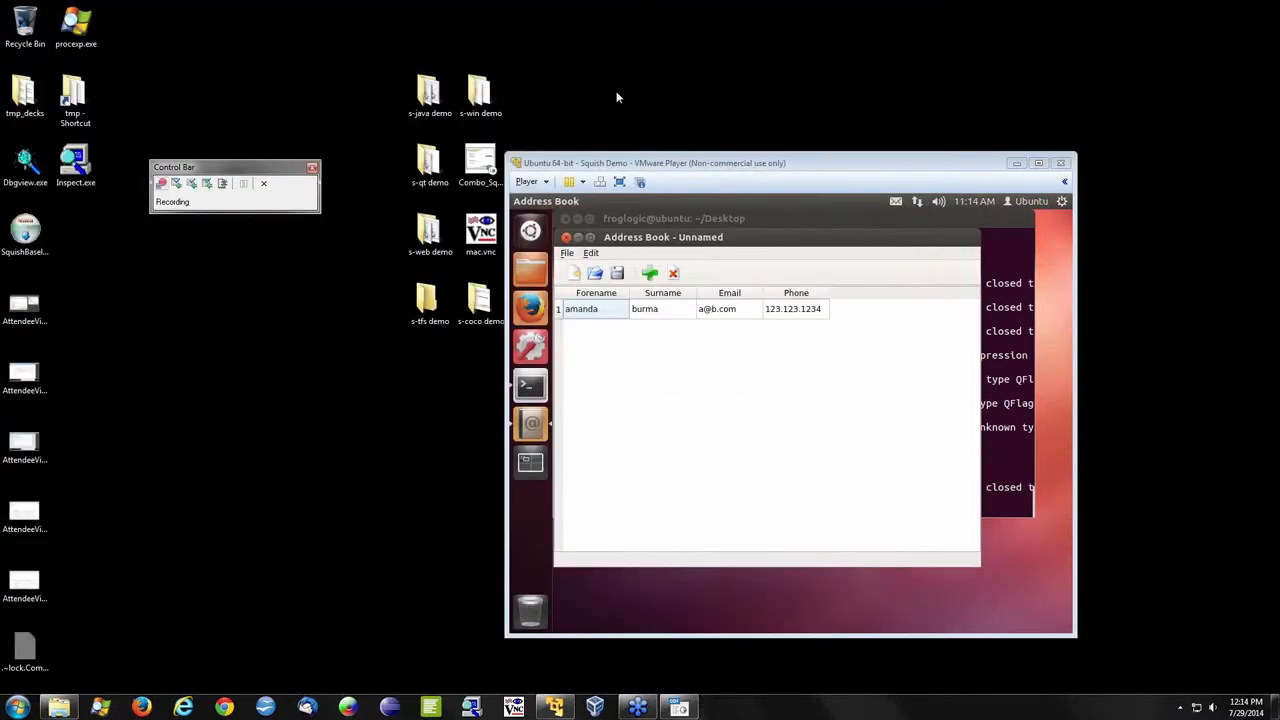
{"action": "mouse_move", "coordinate": [312, 228]}
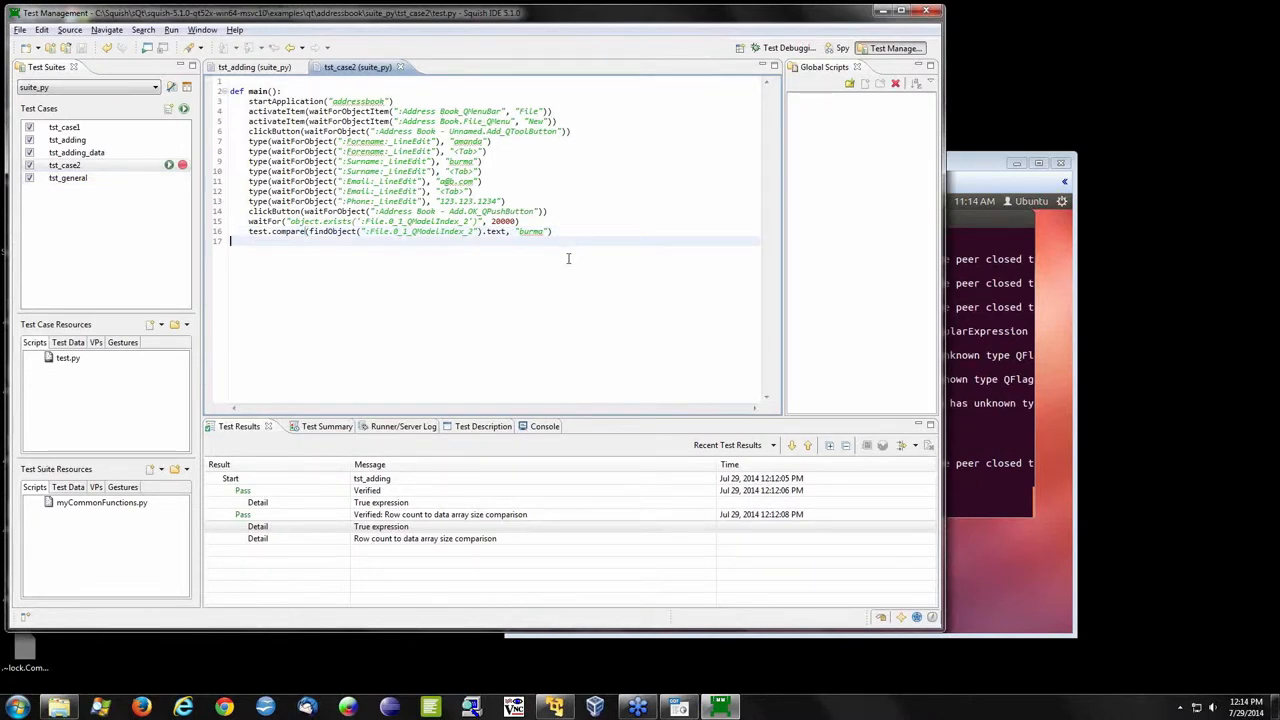
{"action": "mouse_move", "coordinate": [704, 192]}
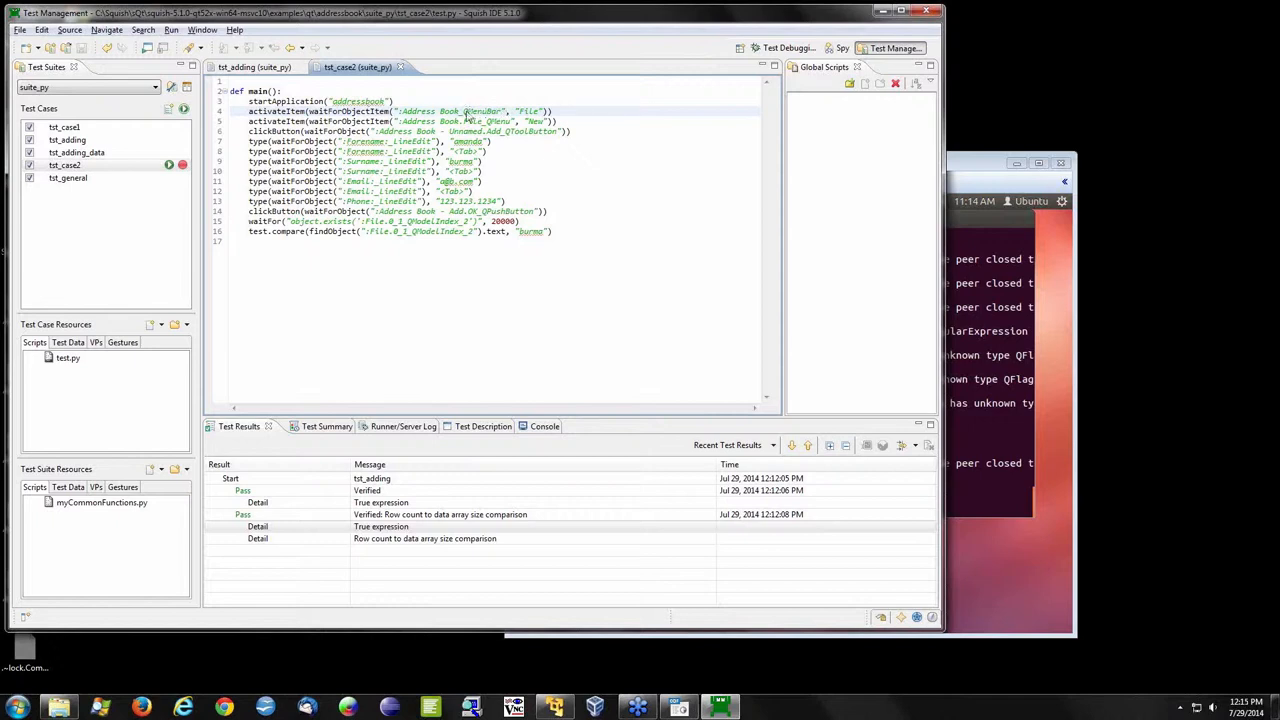
- Bring up the context actions for the menu bar's symbolic name in the Object Map
{"action": "right_click", "coordinate": [464, 114]}
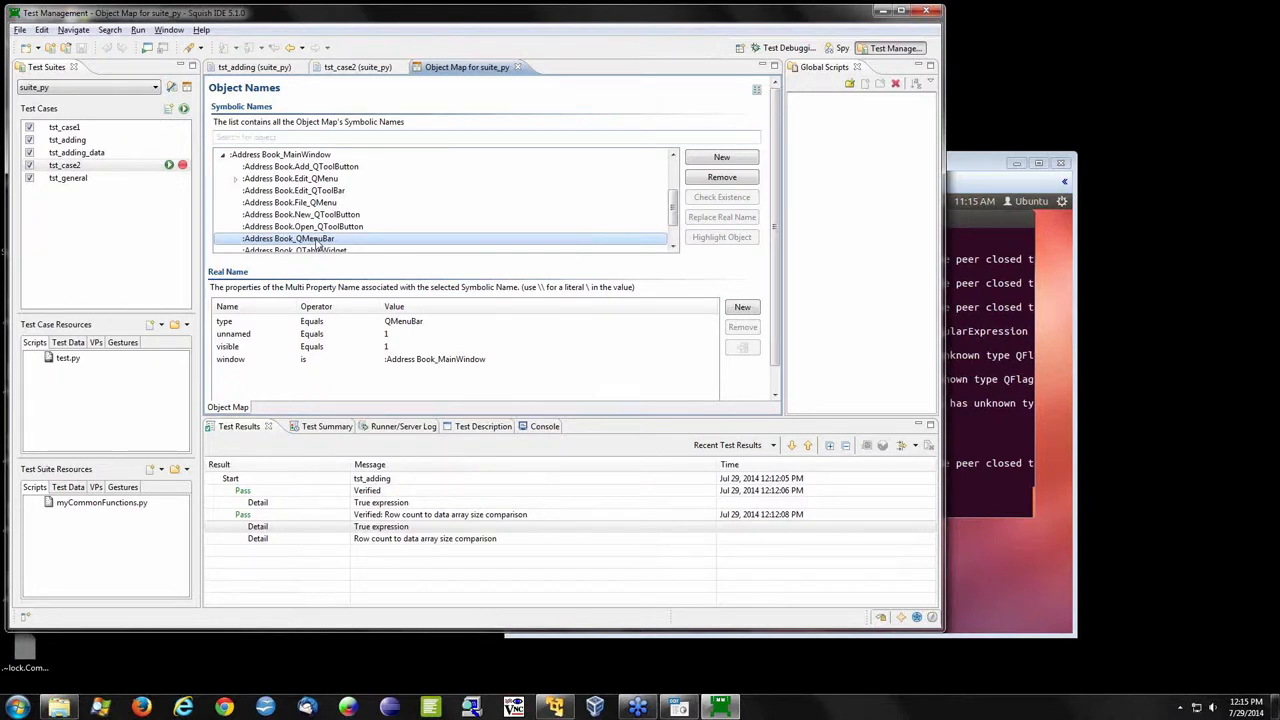
{"action": "mouse_move", "coordinate": [316, 242]}
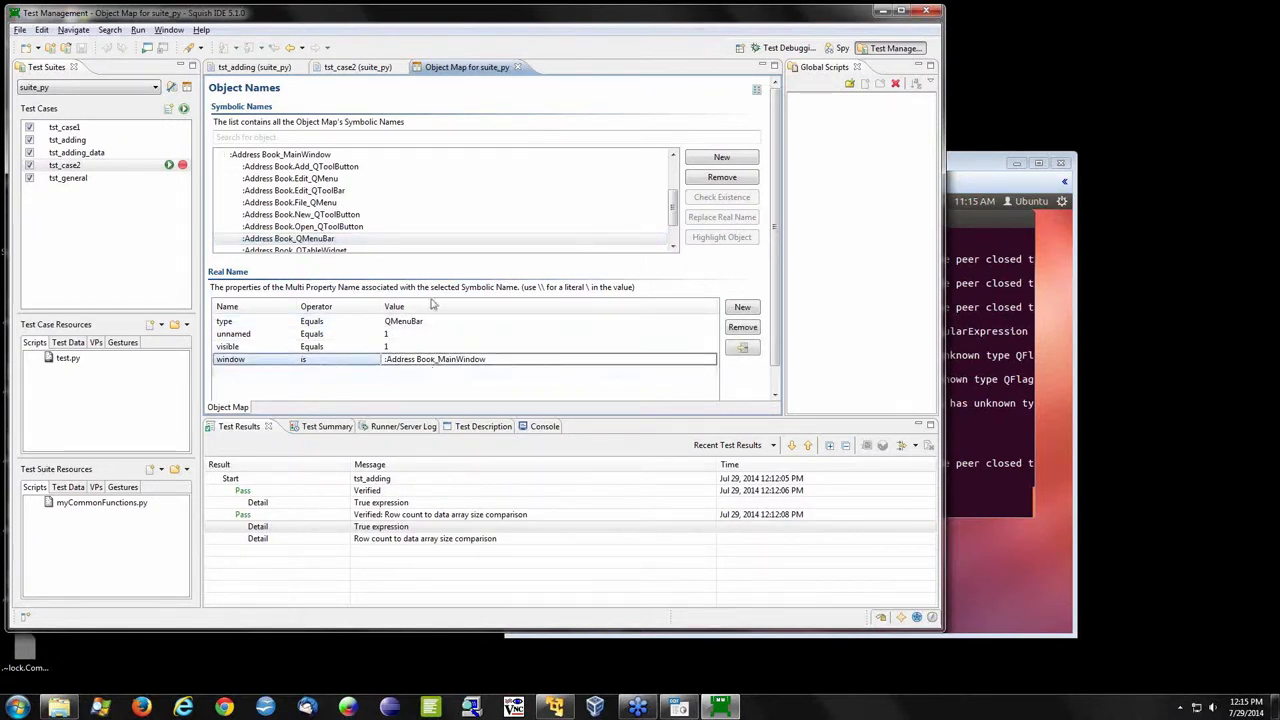
{"action": "left_click", "coordinate": [356, 68]}
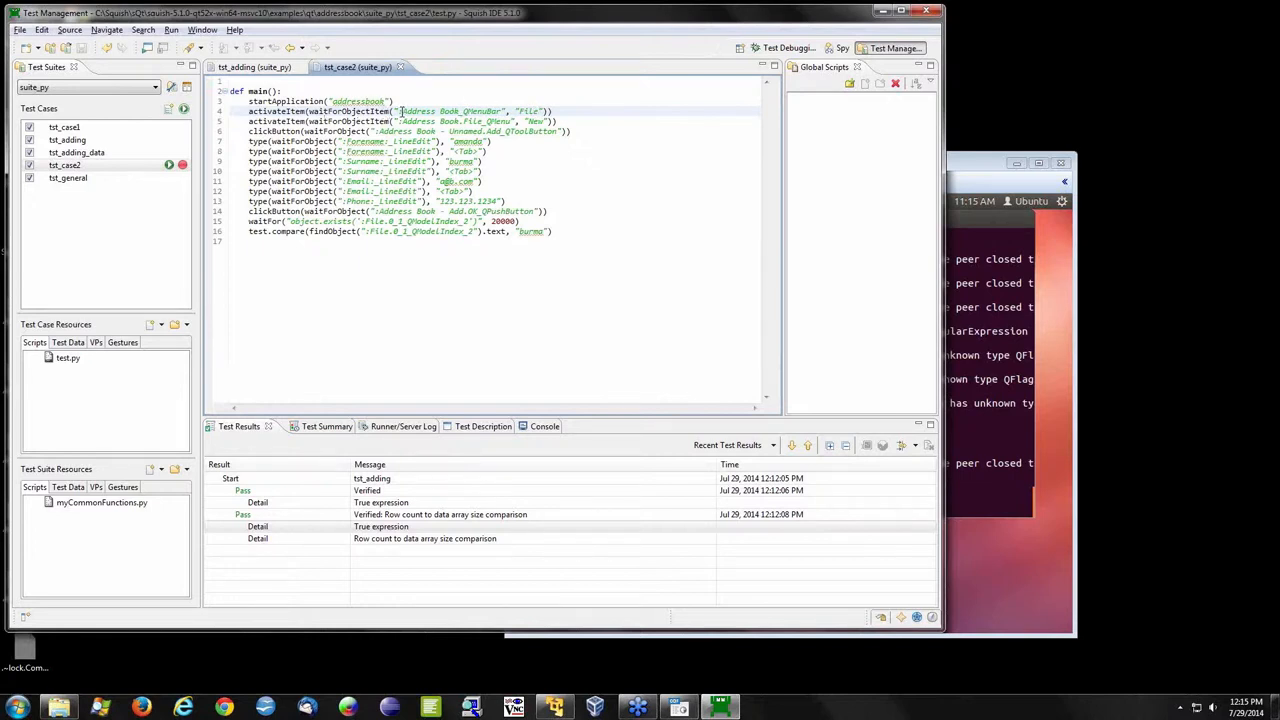
{"action": "double_click", "coordinate": [344, 112]}
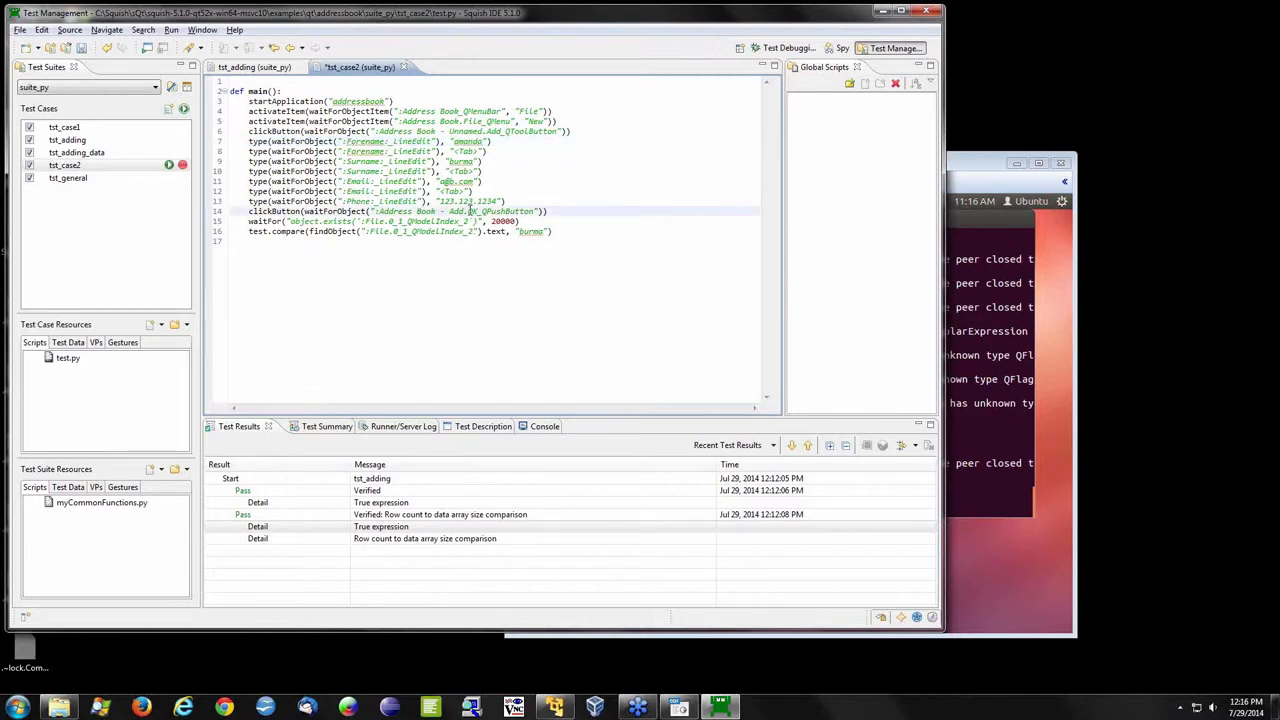
{"action": "right_click", "coordinate": [470, 212]}
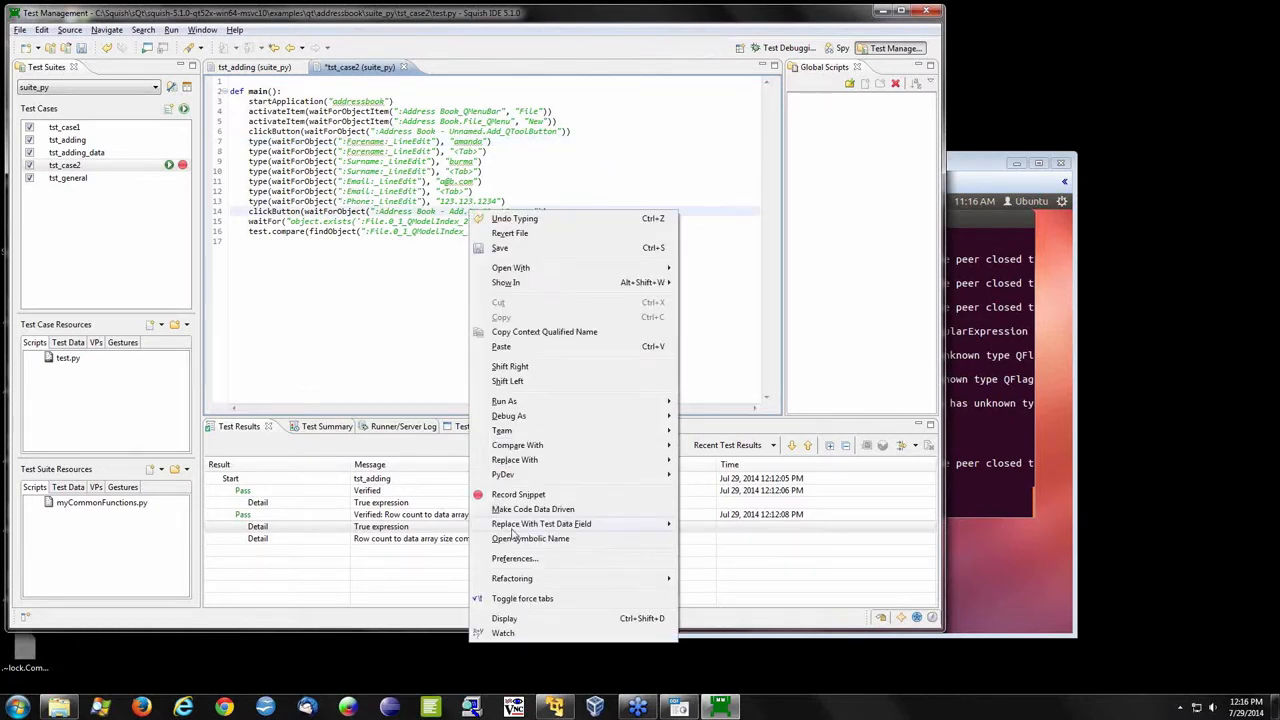
- Reveal the OK button's real-name properties in the Object Map and start editing its text value
{"action": "left_click", "coordinate": [530, 538]}
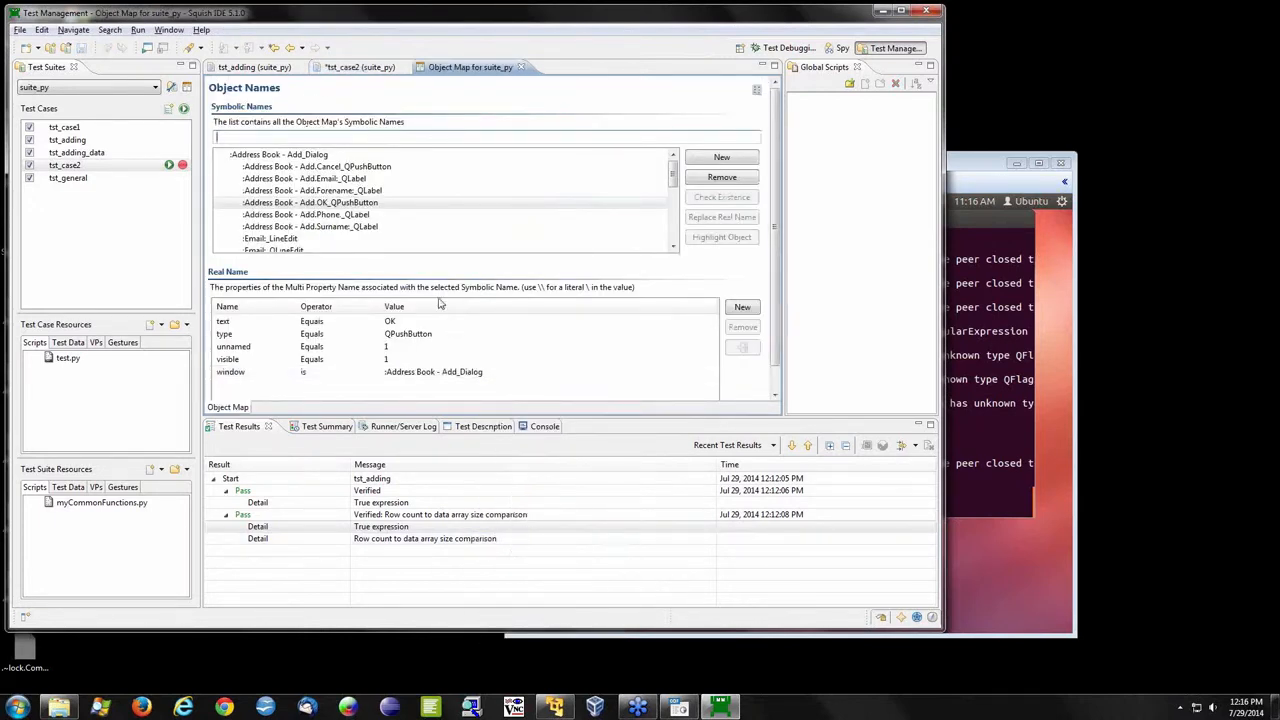
{"action": "double_click", "coordinate": [390, 320]}
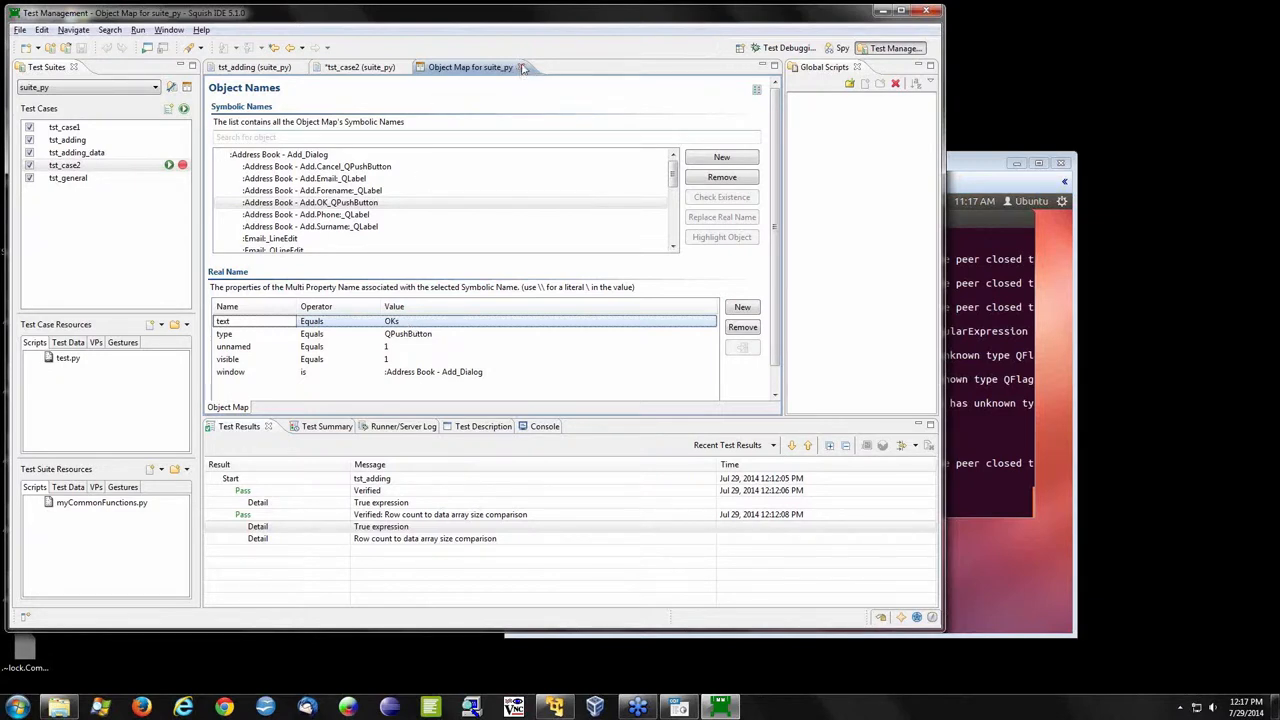
{"action": "left_click", "coordinate": [358, 68]}
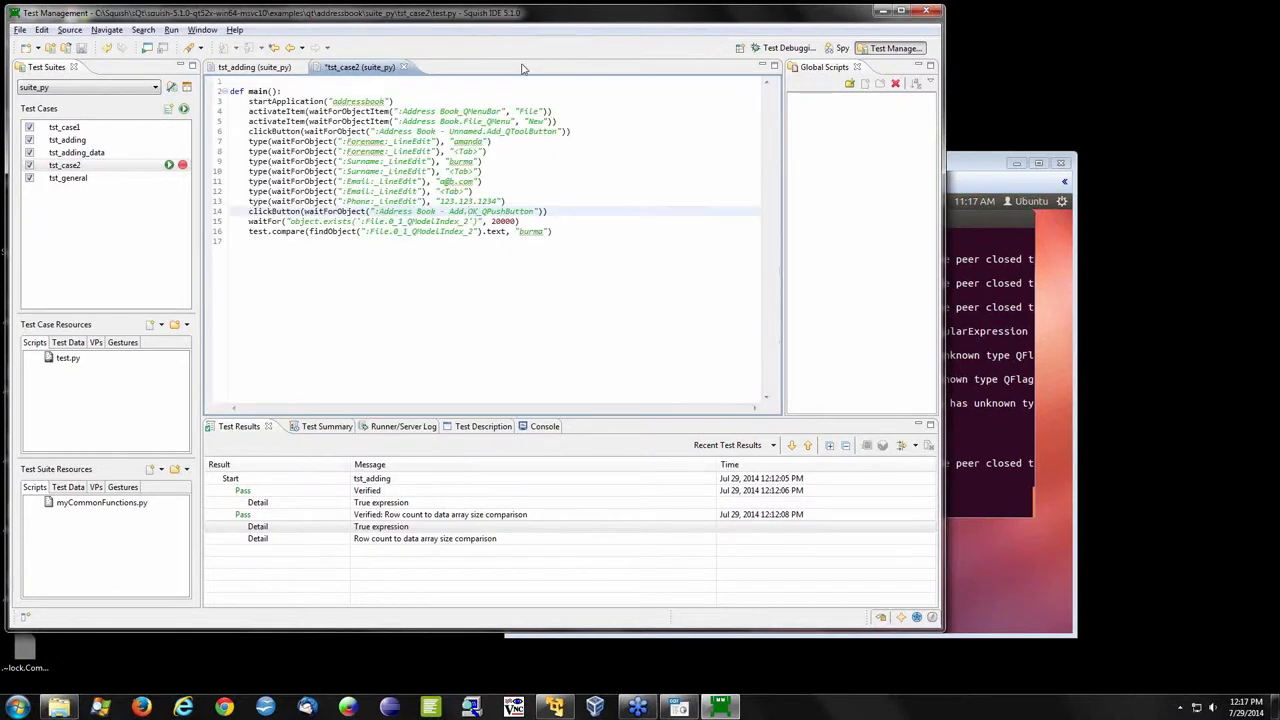
- Run tst_case2 until it stops with an object-not-found error for the OK button
{"action": "left_click", "coordinate": [64, 164]}
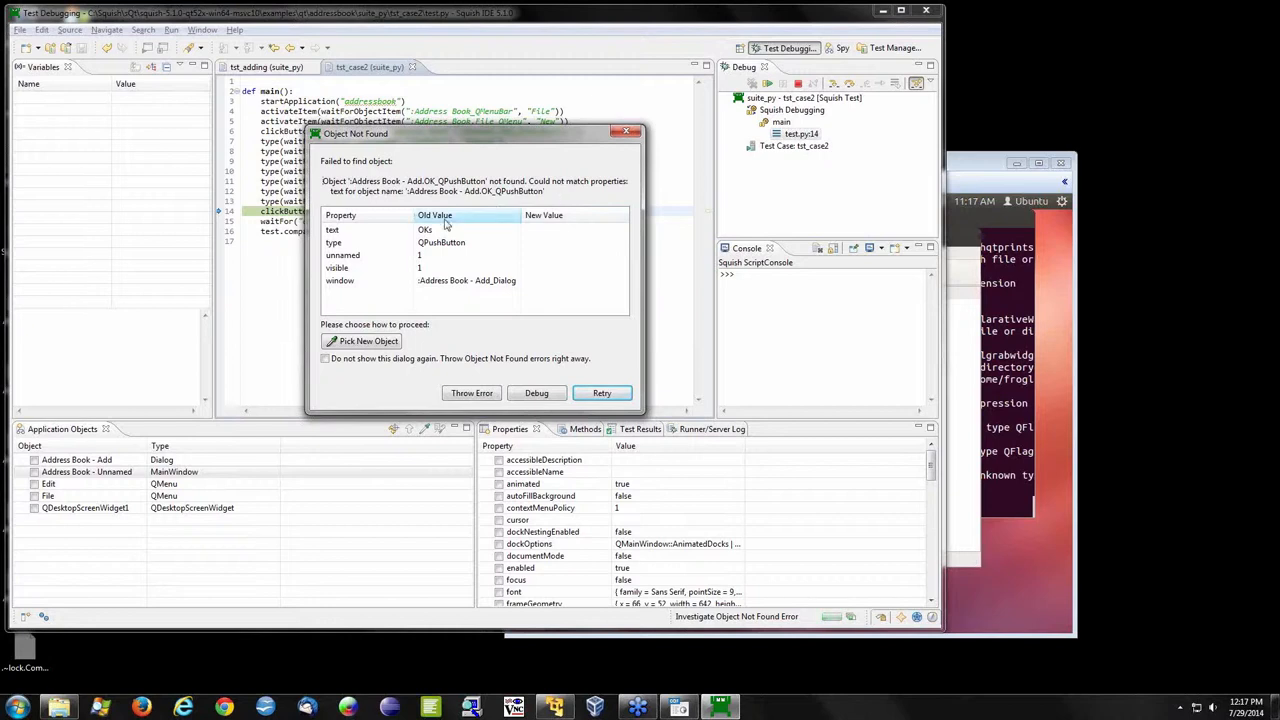
{"action": "mouse_move", "coordinate": [454, 294]}
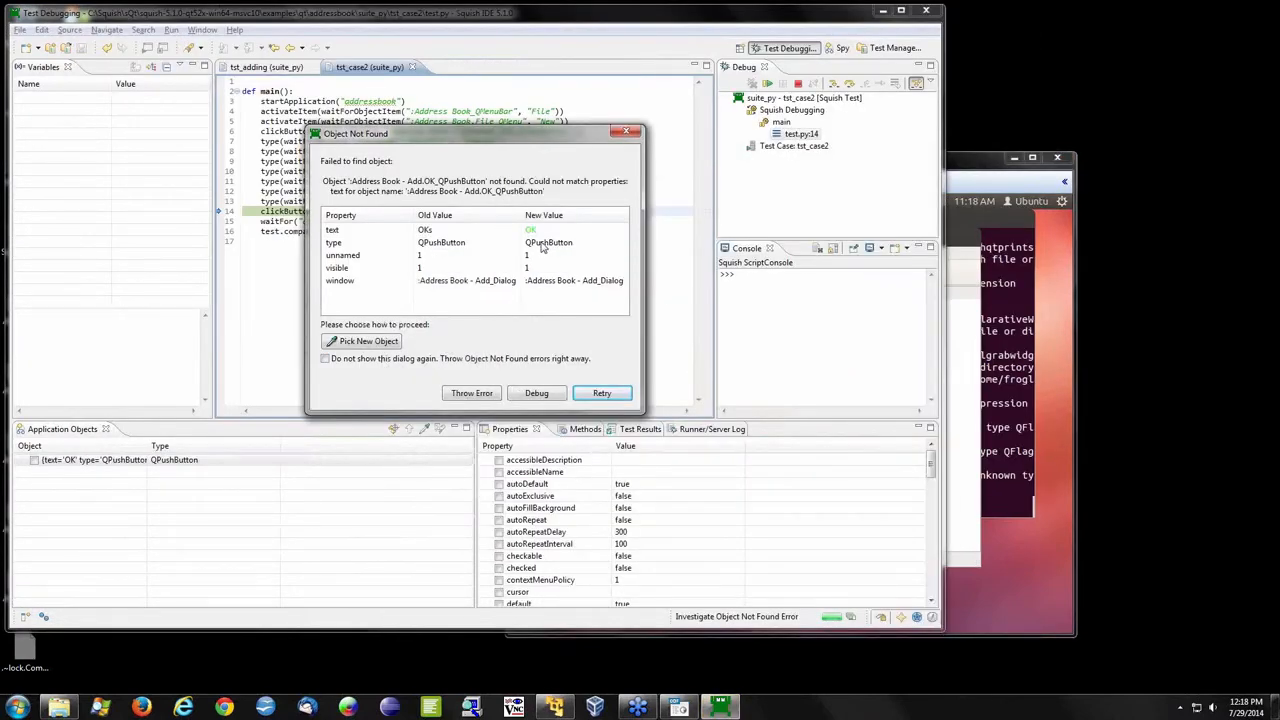
{"action": "mouse_move", "coordinate": [438, 234]}
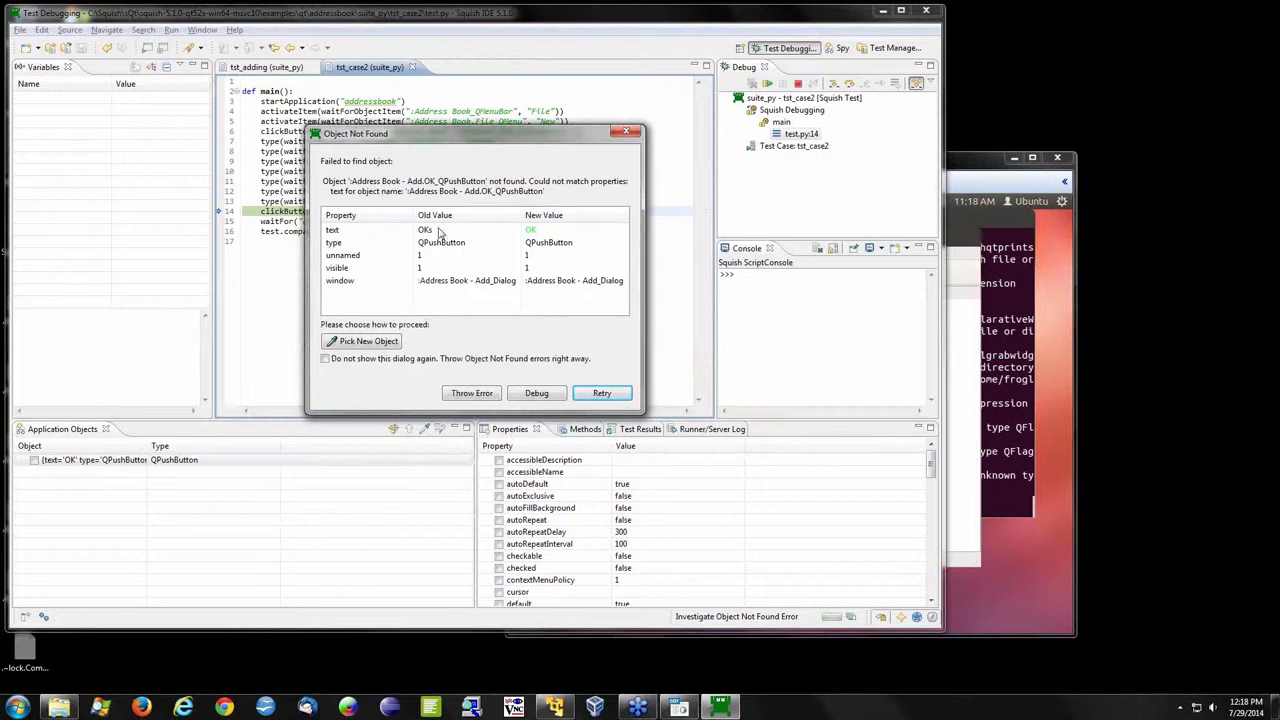
{"action": "mouse_move", "coordinate": [550, 290]}
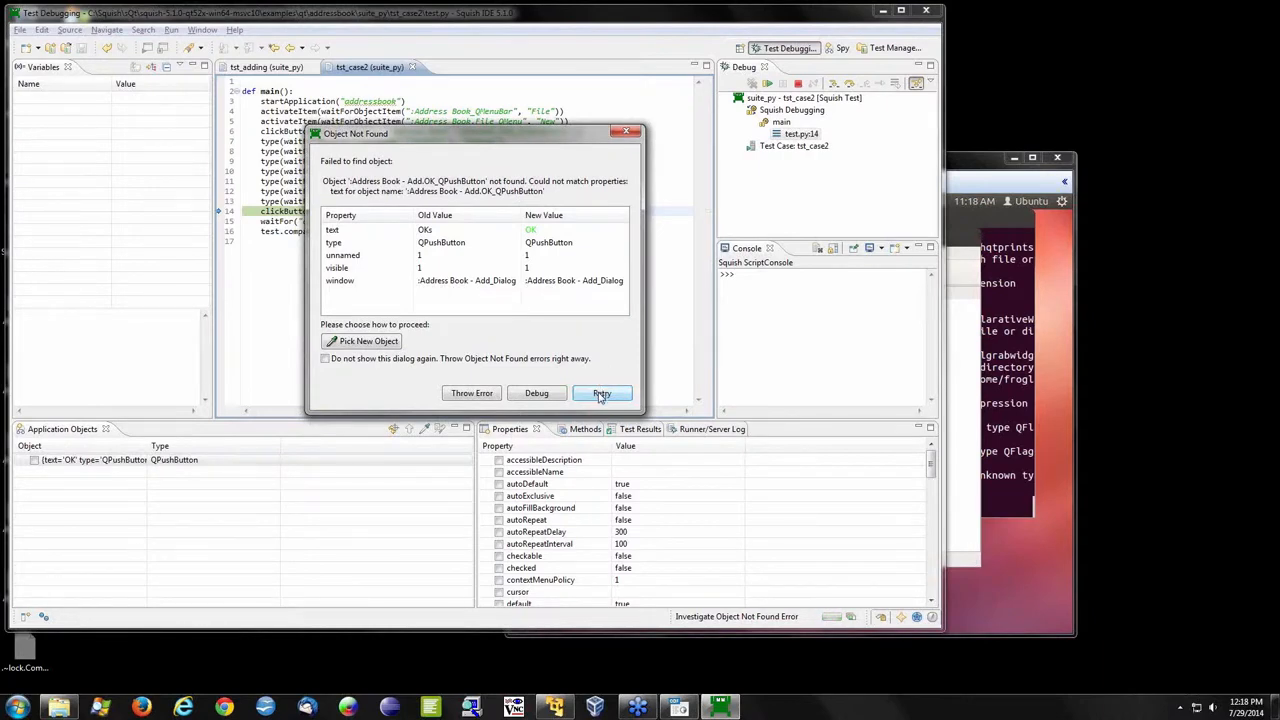
- Retry the test with the newly picked OK button so tst_case2 passes
{"action": "left_click", "coordinate": [600, 392]}
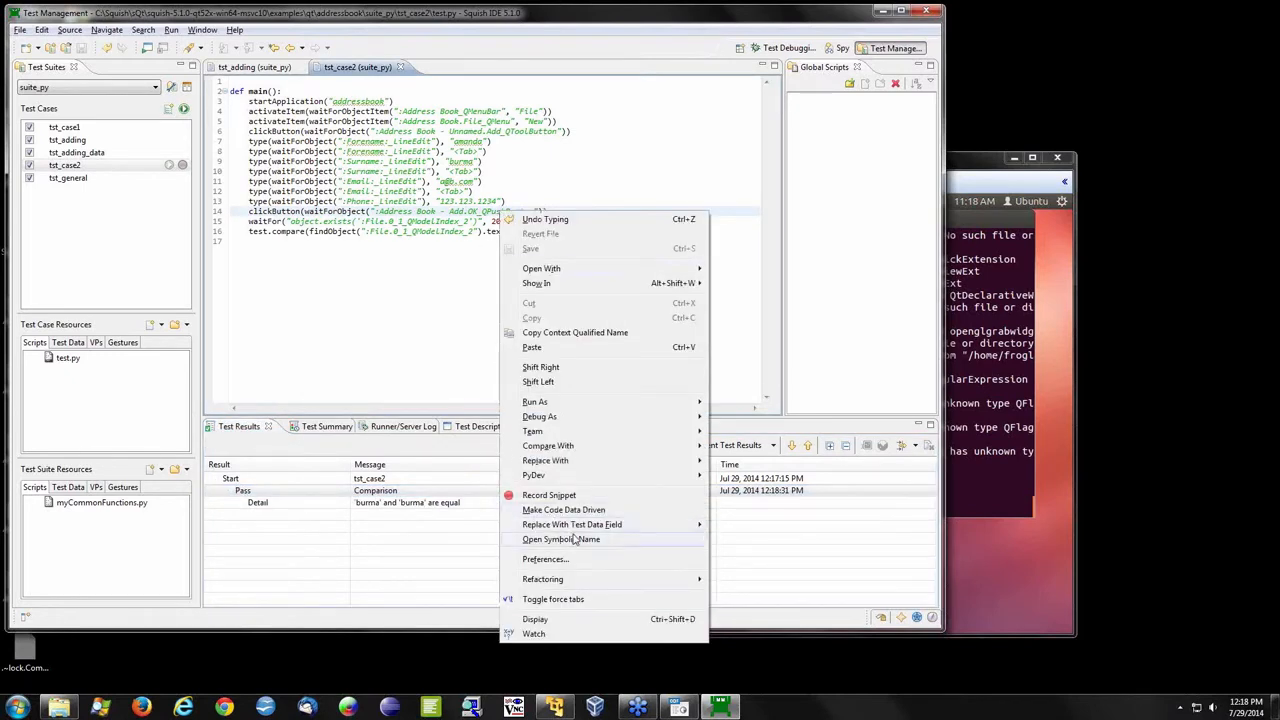
{"action": "mouse_move", "coordinate": [632, 544]}
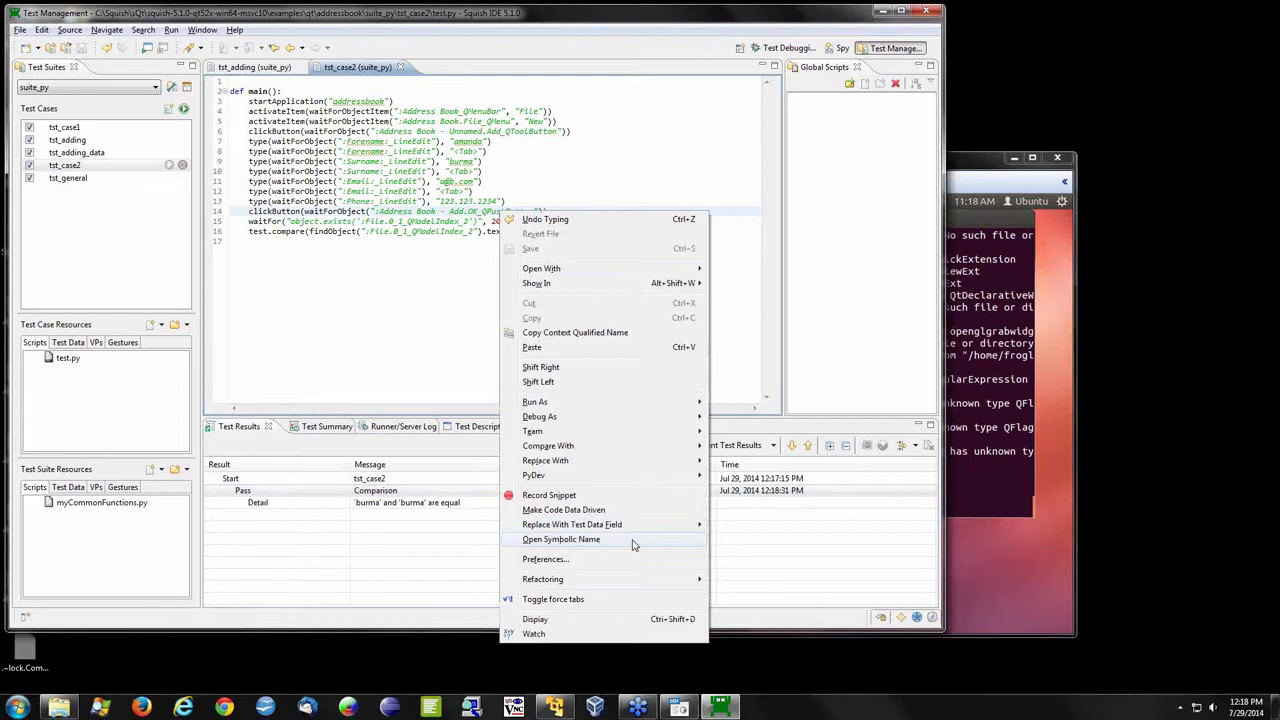
{"action": "left_click", "coordinate": [560, 540]}
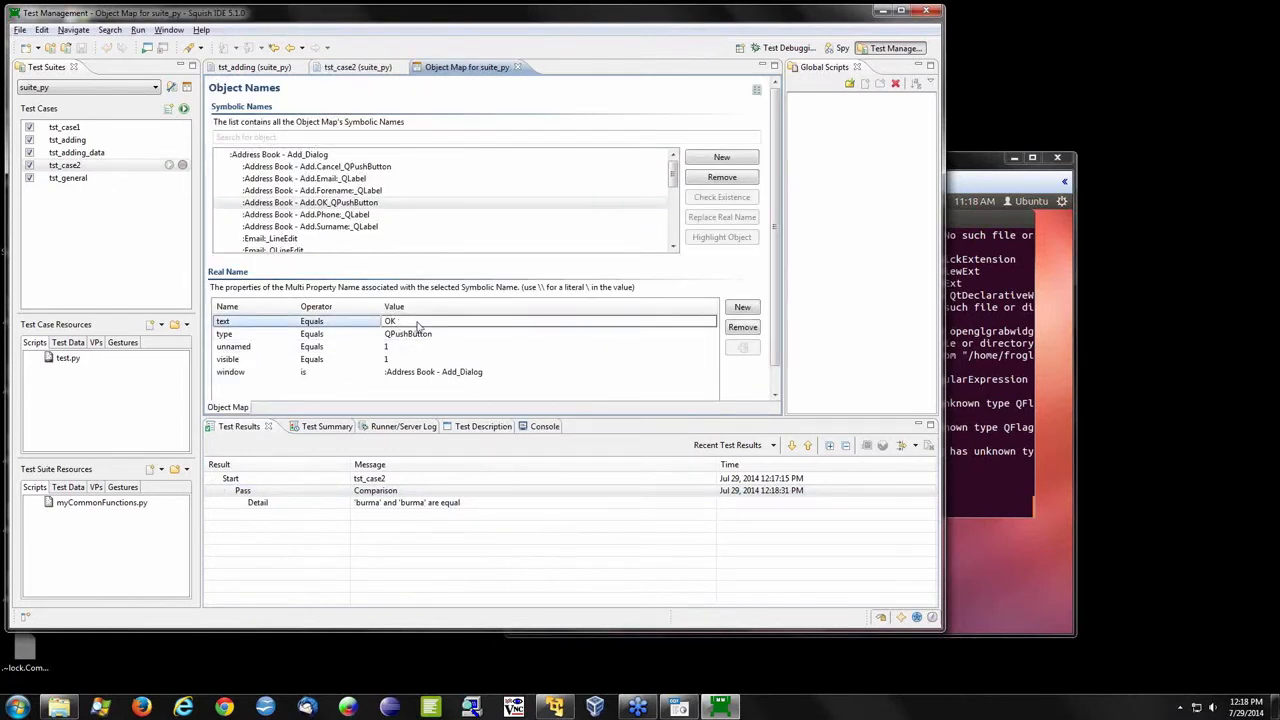
{"action": "left_click", "coordinate": [356, 68]}
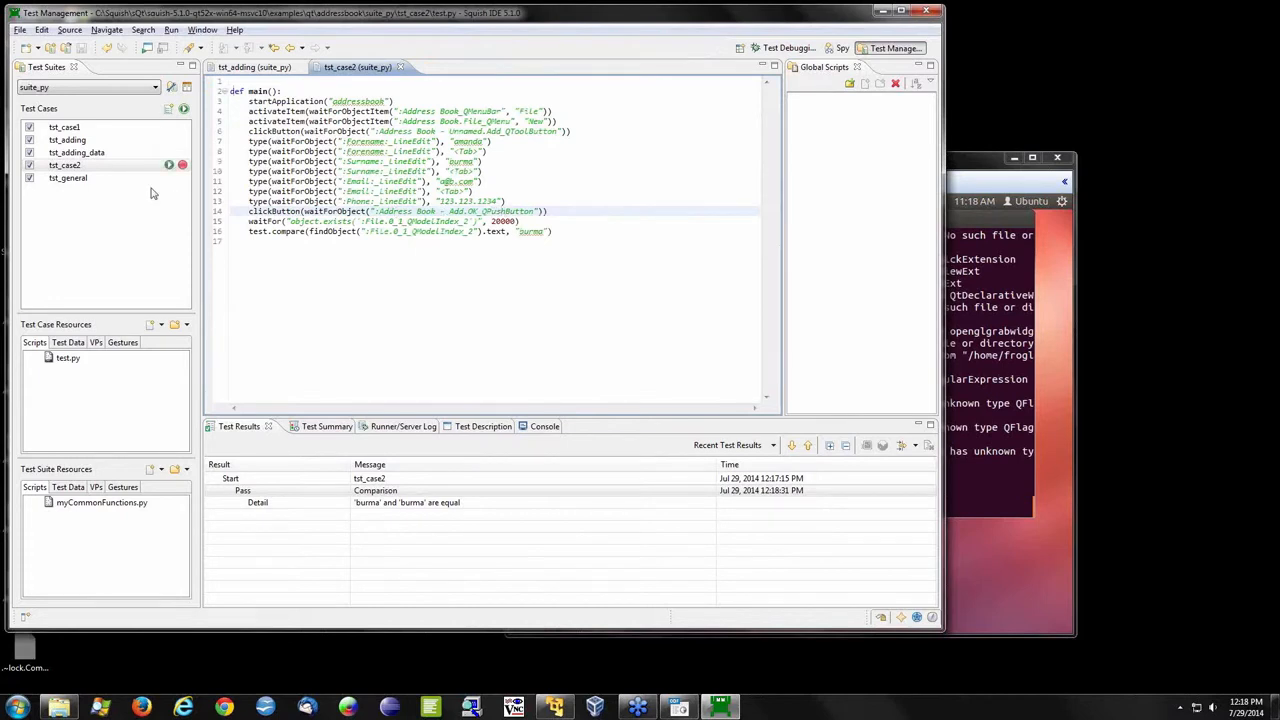
{"action": "mouse_move", "coordinate": [76, 152]}
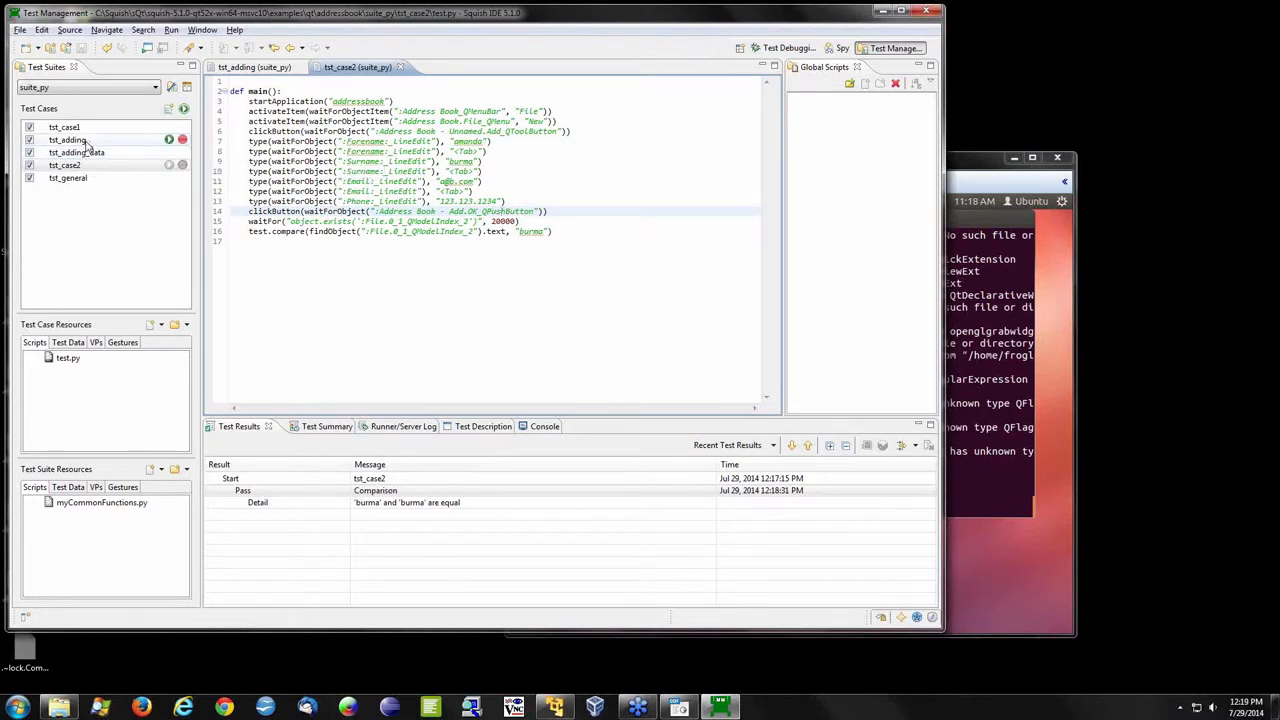
- View the tst_adding script and the shared myCommonFunctions.py resource file
{"action": "left_click", "coordinate": [68, 140]}
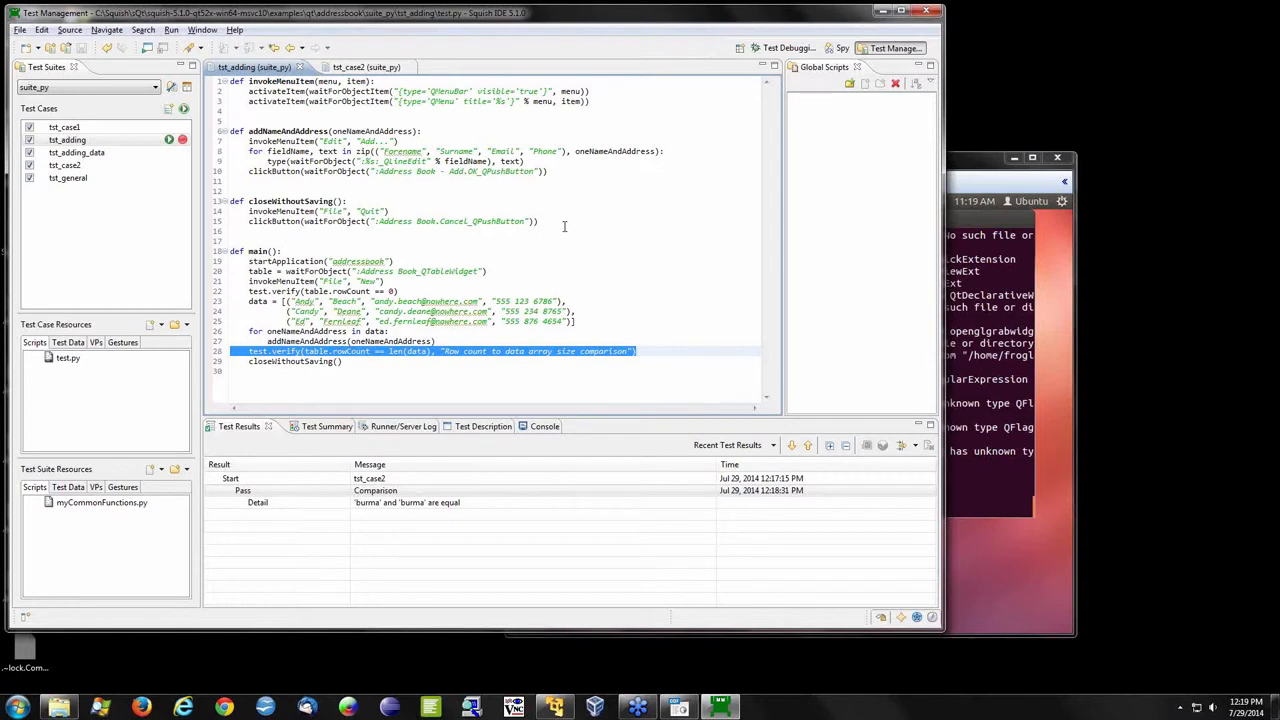
{"action": "mouse_move", "coordinate": [464, 352]}
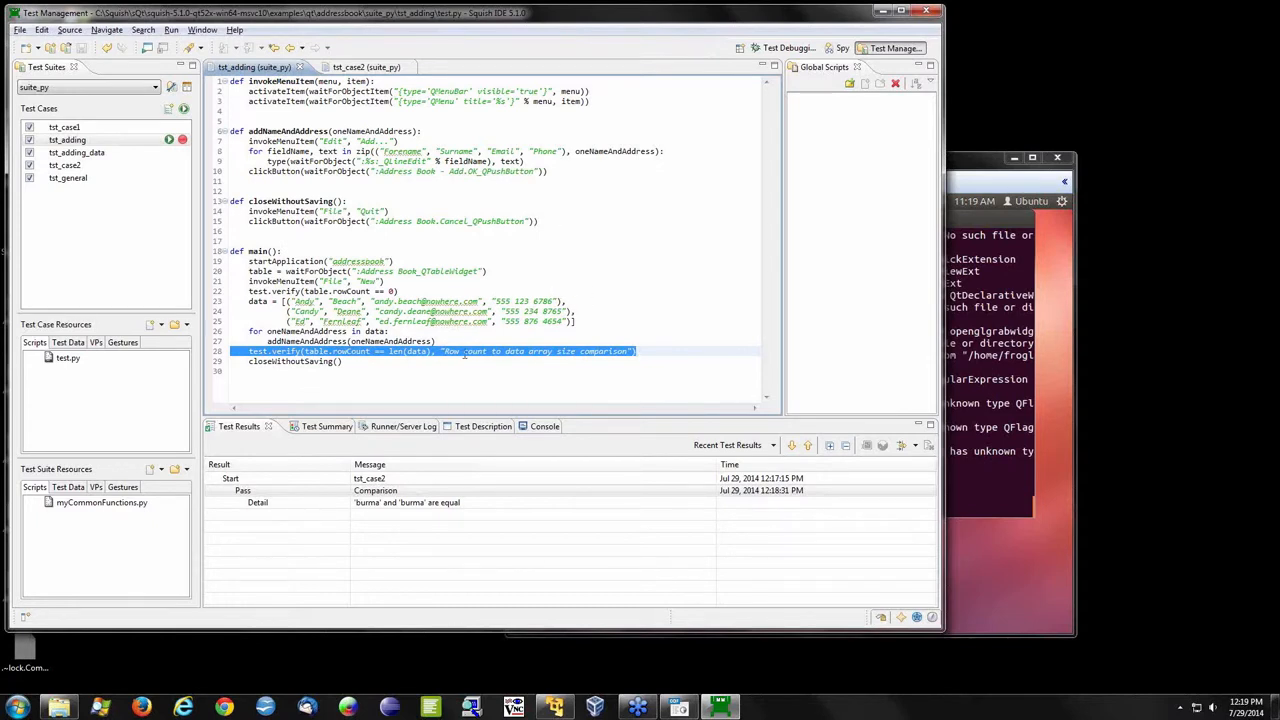
{"action": "mouse_move", "coordinate": [632, 260]}
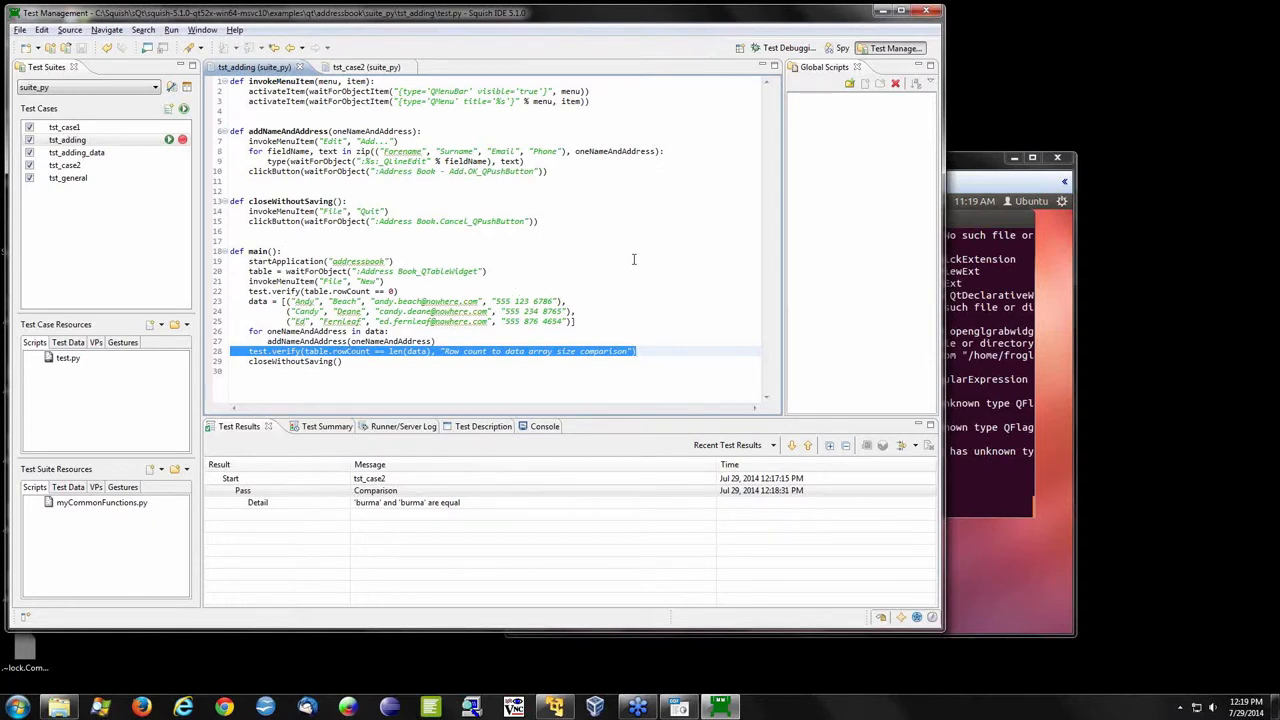
{"action": "mouse_move", "coordinate": [548, 232]}
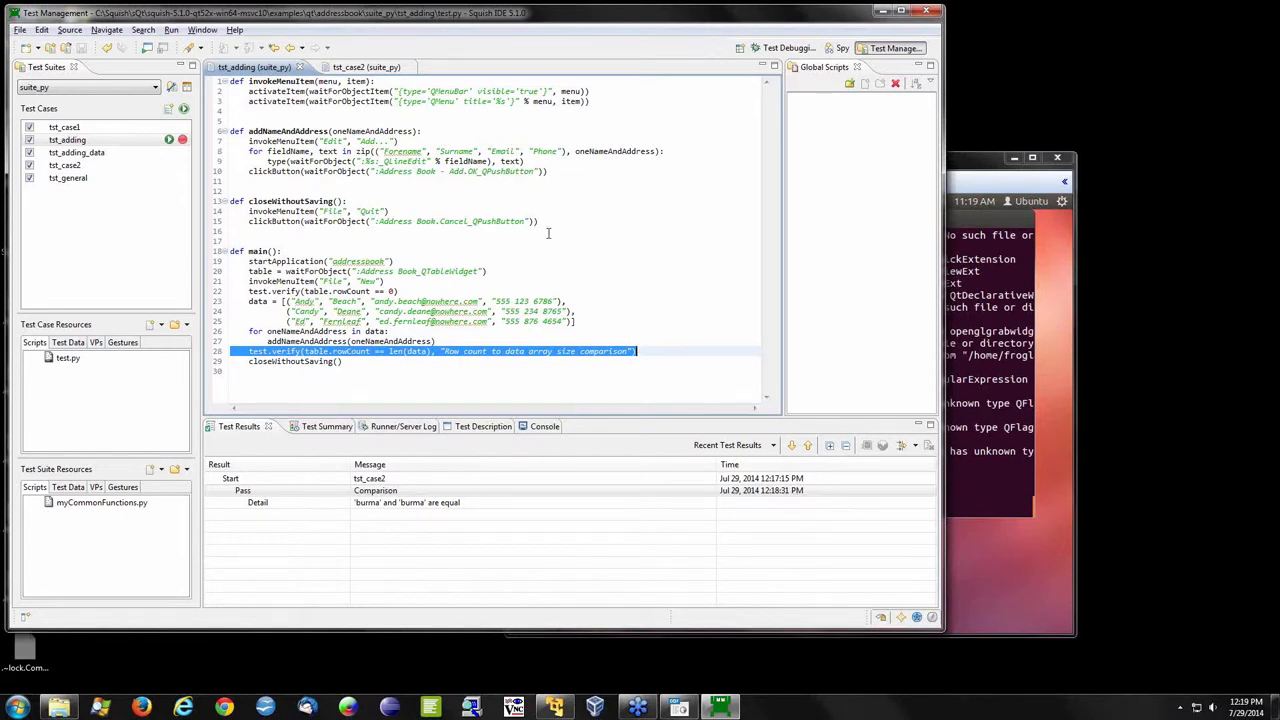
{"action": "mouse_move", "coordinate": [472, 220]}
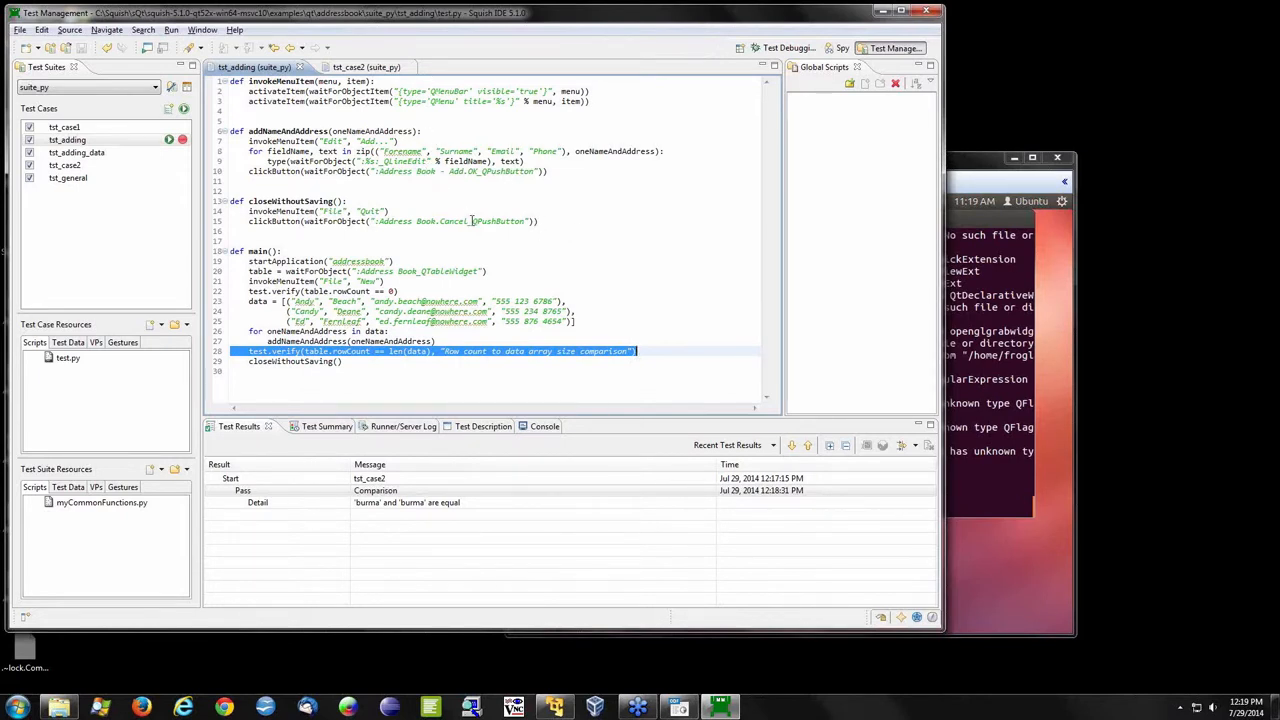
{"action": "mouse_move", "coordinate": [470, 220]}
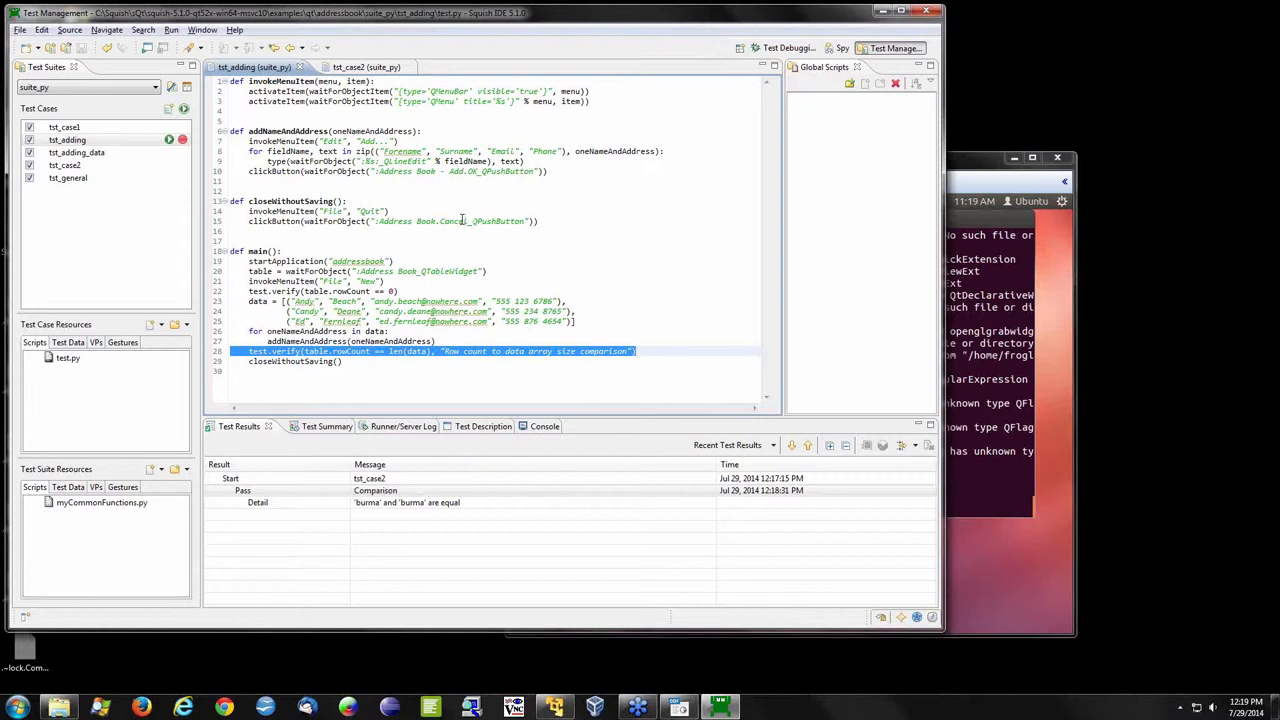
{"action": "left_click", "coordinate": [100, 502]}
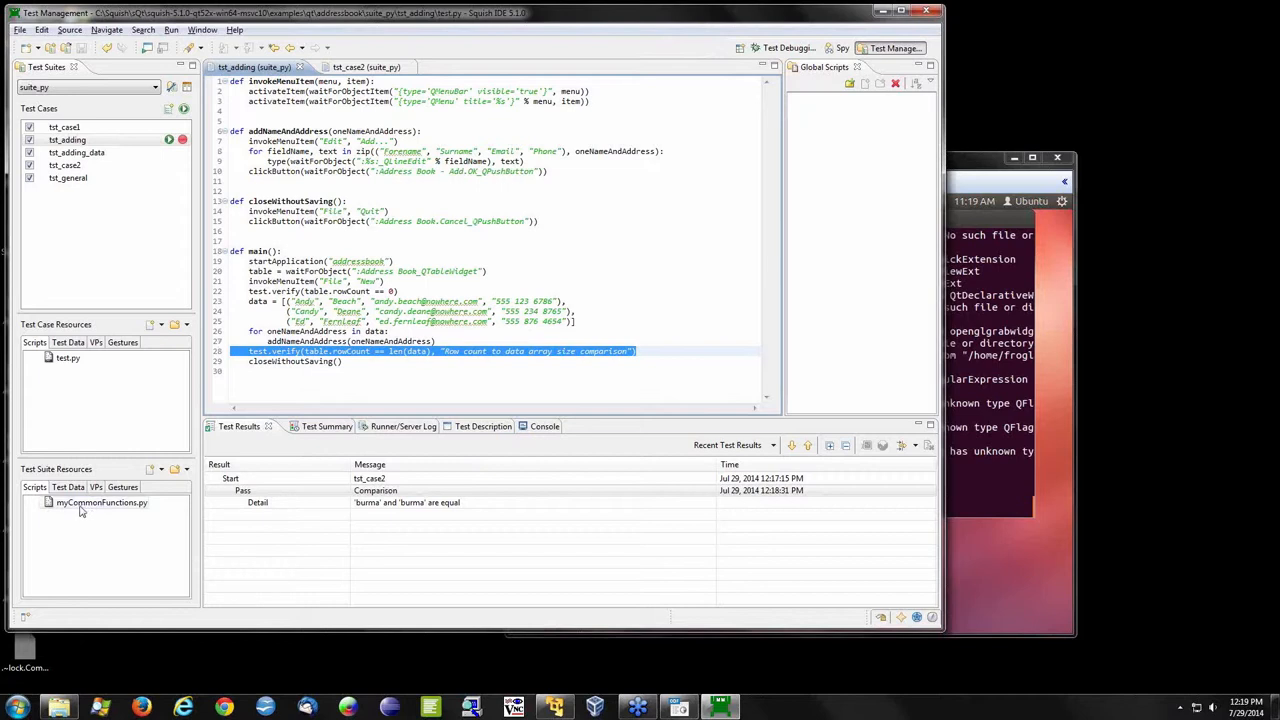
{"action": "double_click", "coordinate": [100, 502]}
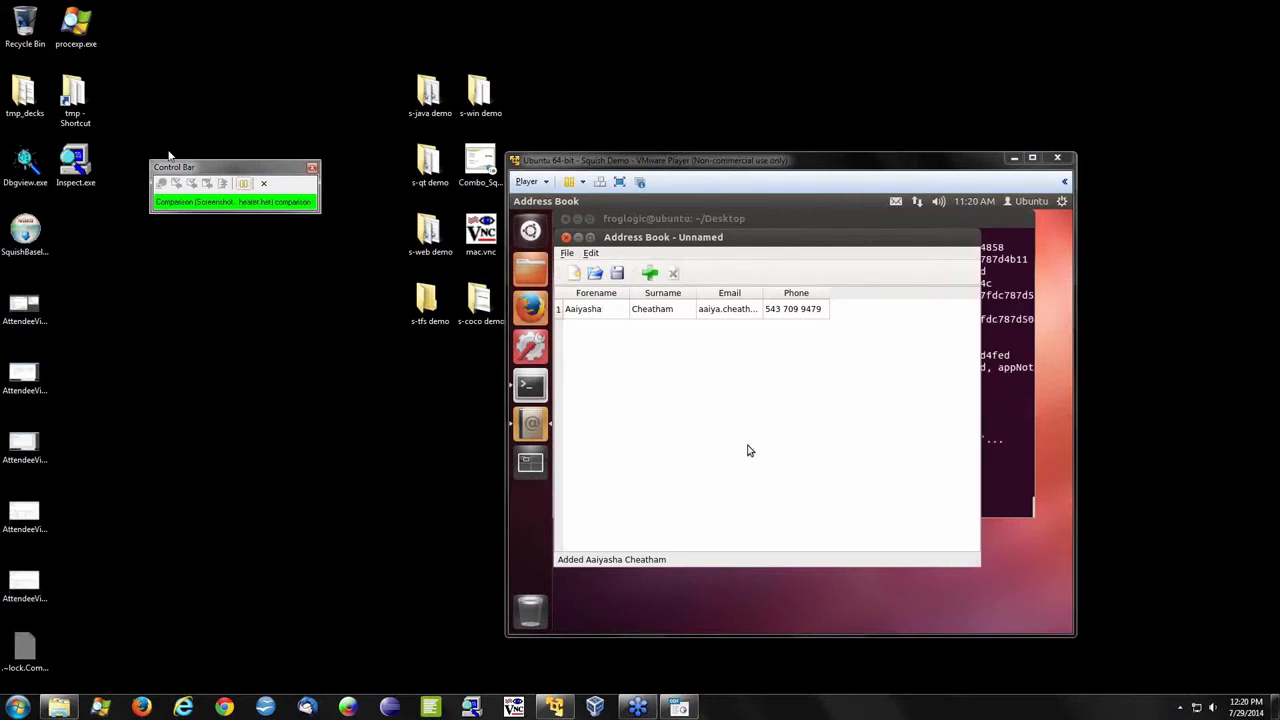
{"action": "left_click", "coordinate": [648, 272]}
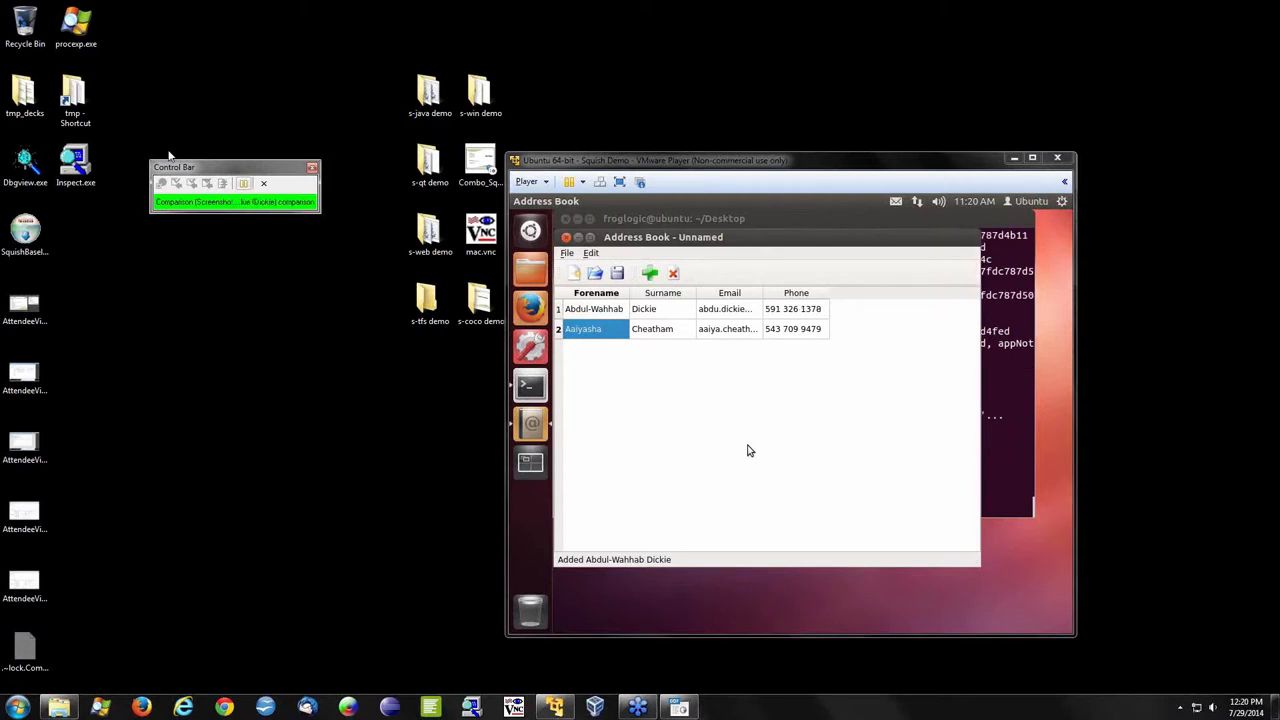
{"action": "left_click", "coordinate": [648, 272]}
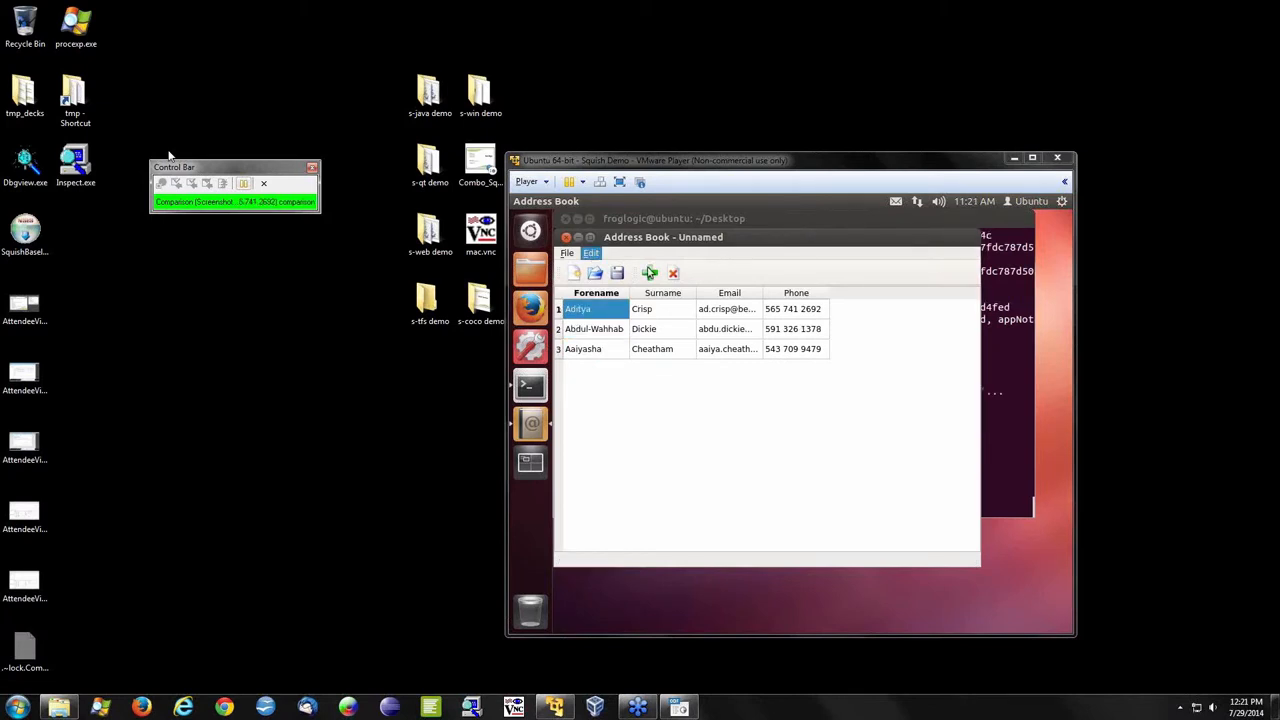
{"action": "left_click", "coordinate": [648, 272]}
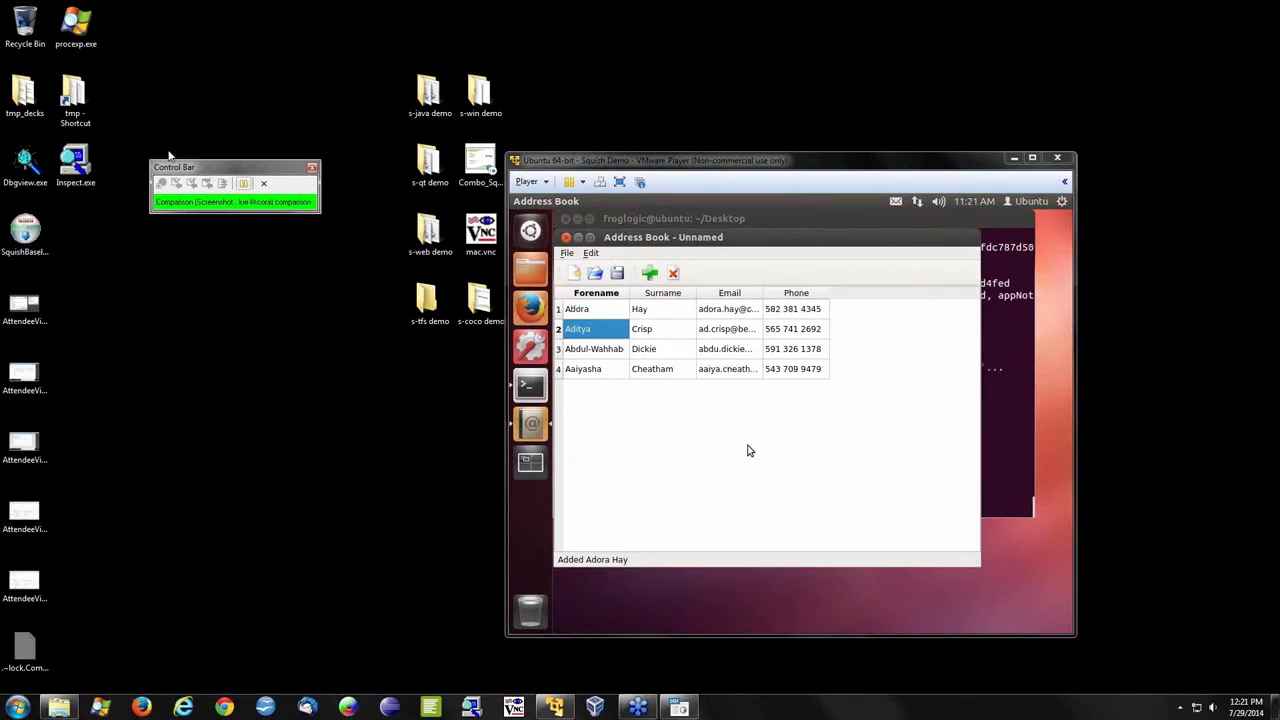
{"action": "left_click", "coordinate": [648, 272]}
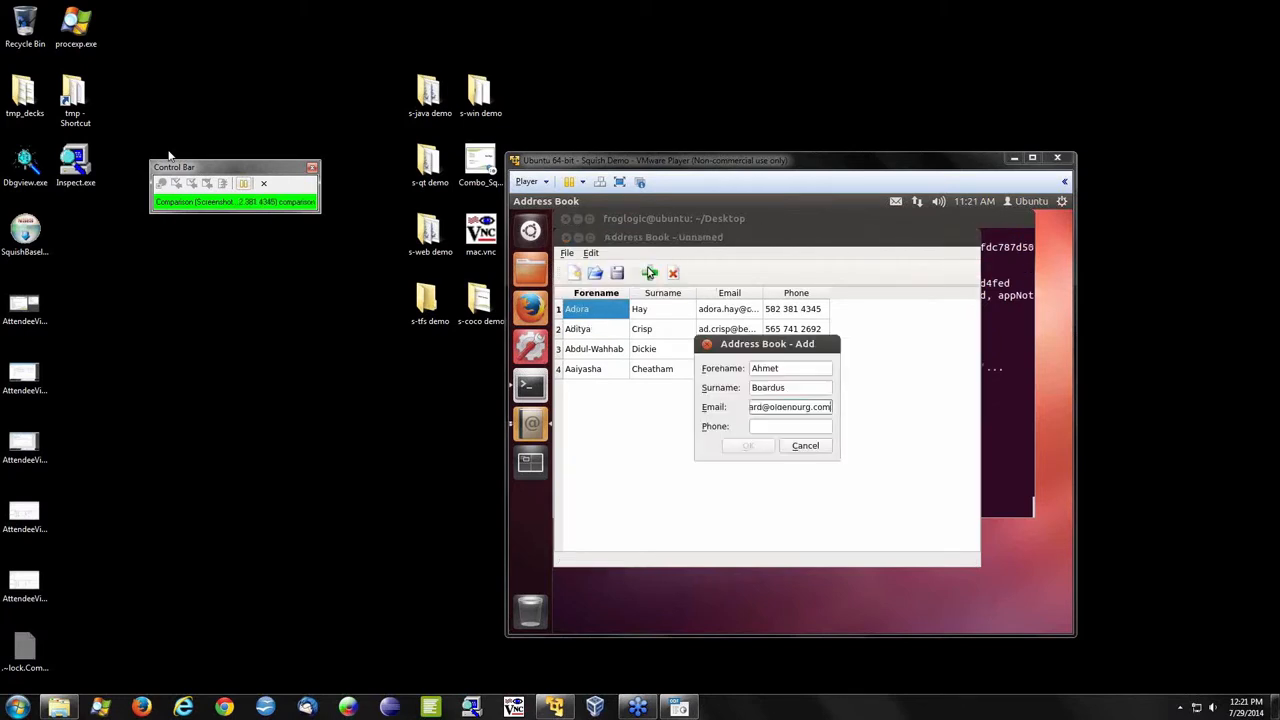
{"action": "left_click", "coordinate": [748, 444]}
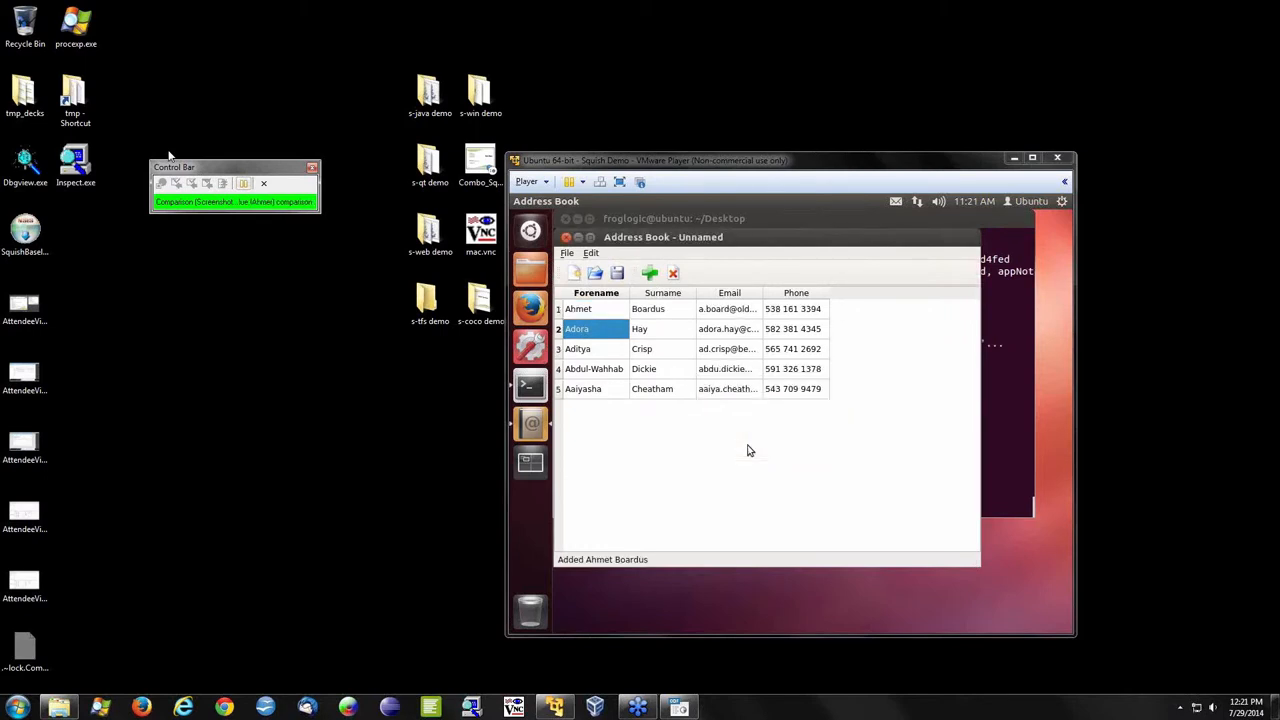
{"action": "left_click", "coordinate": [648, 272]}
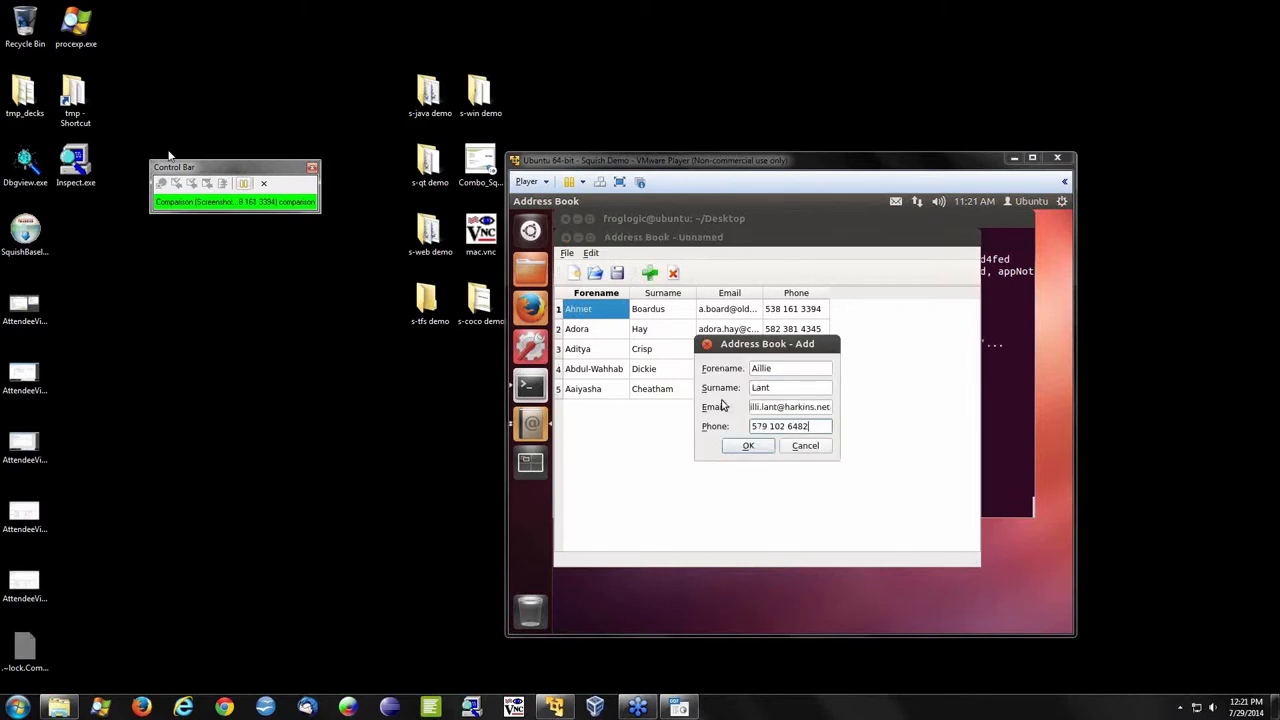
{"action": "left_click", "coordinate": [748, 444]}
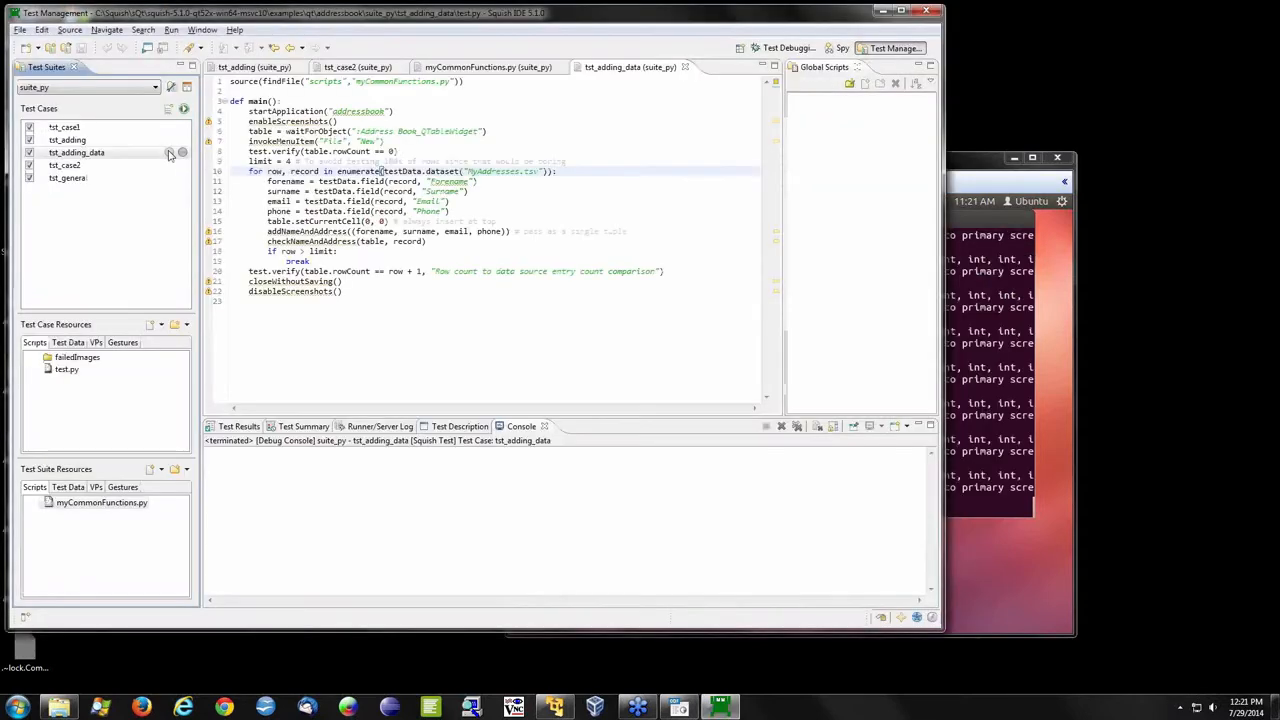
- Expand failedImages to reveal the saved Address Book failure screenshot
{"action": "left_click", "coordinate": [238, 426]}
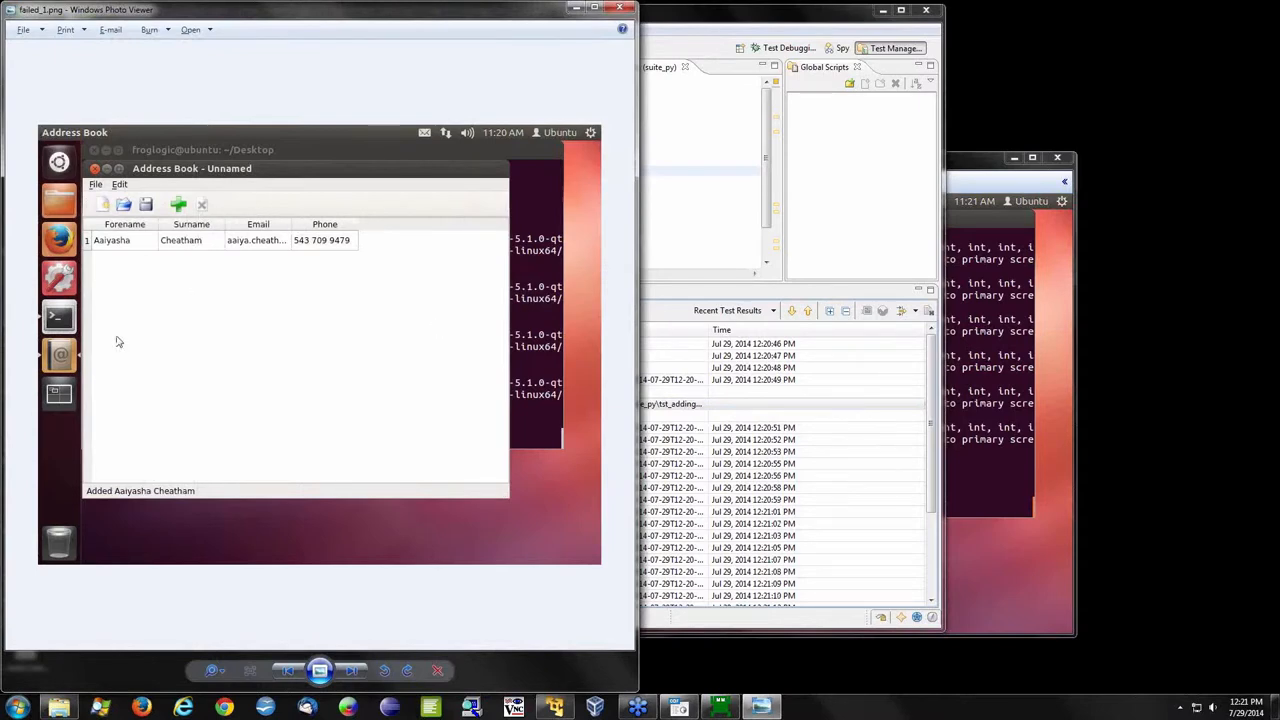
{"action": "mouse_move", "coordinate": [344, 70]}
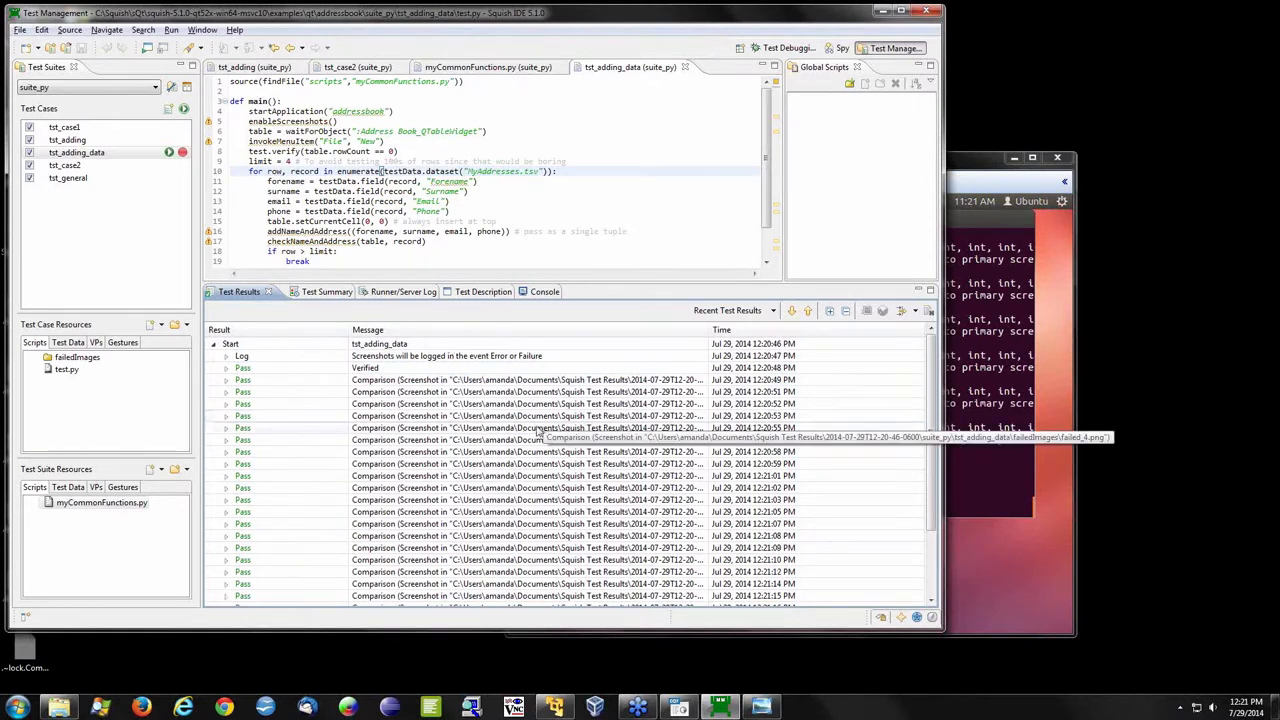
{"action": "mouse_move", "coordinate": [490, 452]}
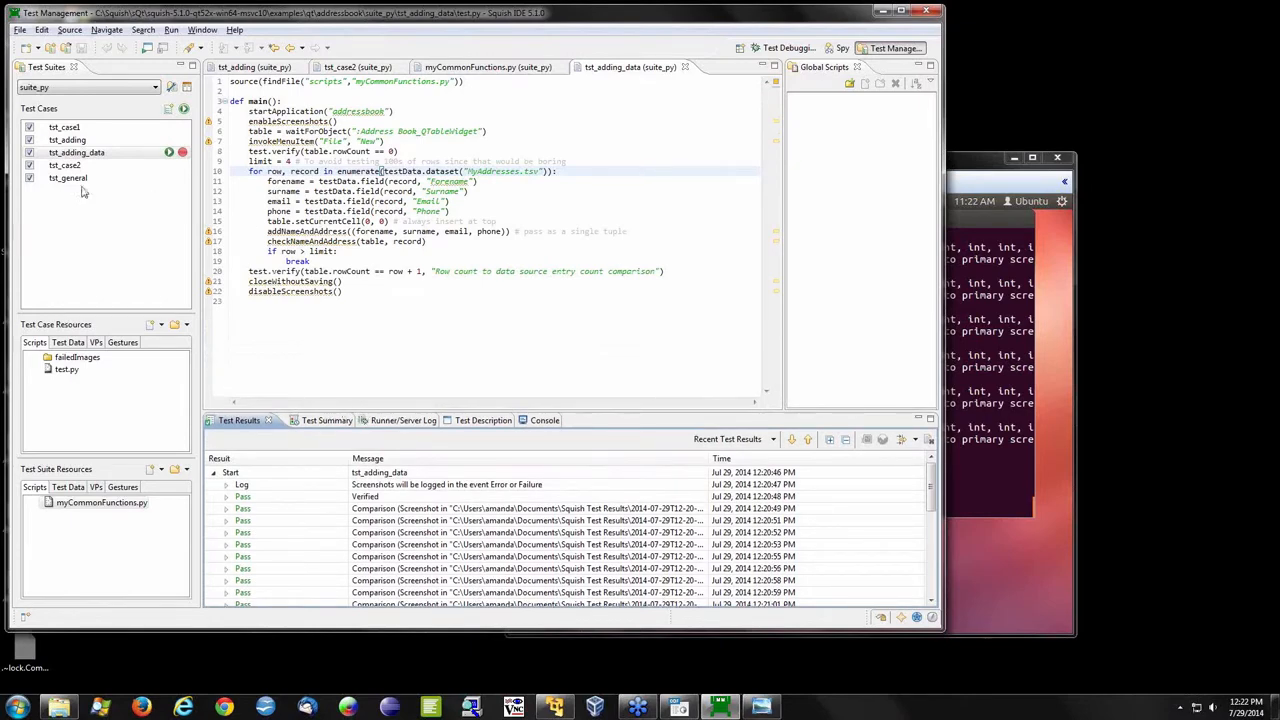
- Switch back to the tst_adding script with its addNameAndAddress and closeWithoutSaving functions
{"action": "left_click", "coordinate": [68, 140]}
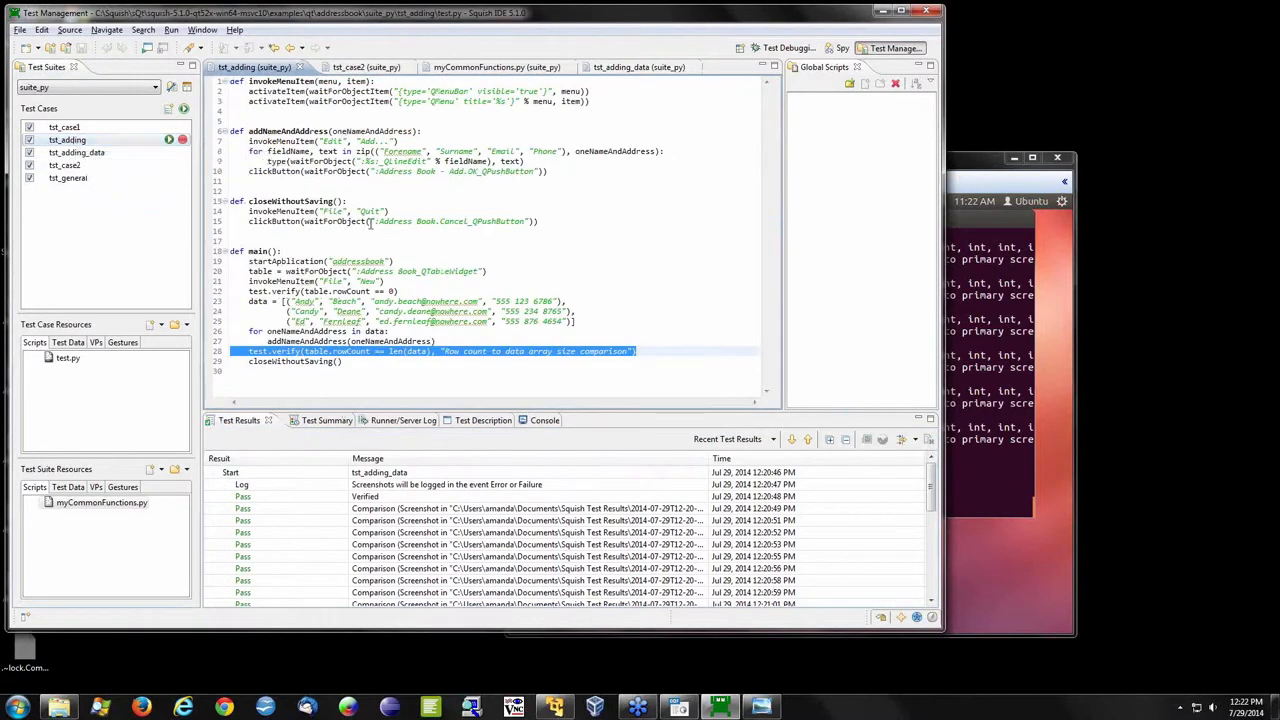
{"action": "mouse_move", "coordinate": [228, 296]}
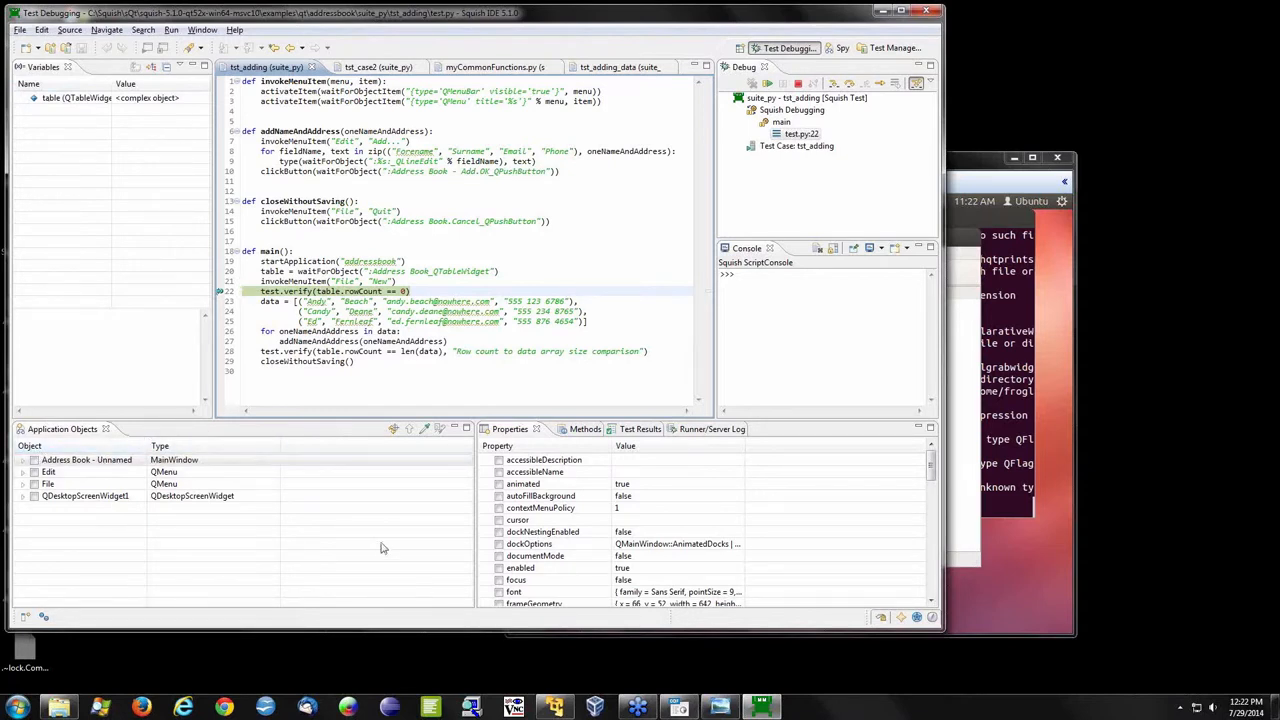
{"action": "mouse_move", "coordinate": [324, 448]}
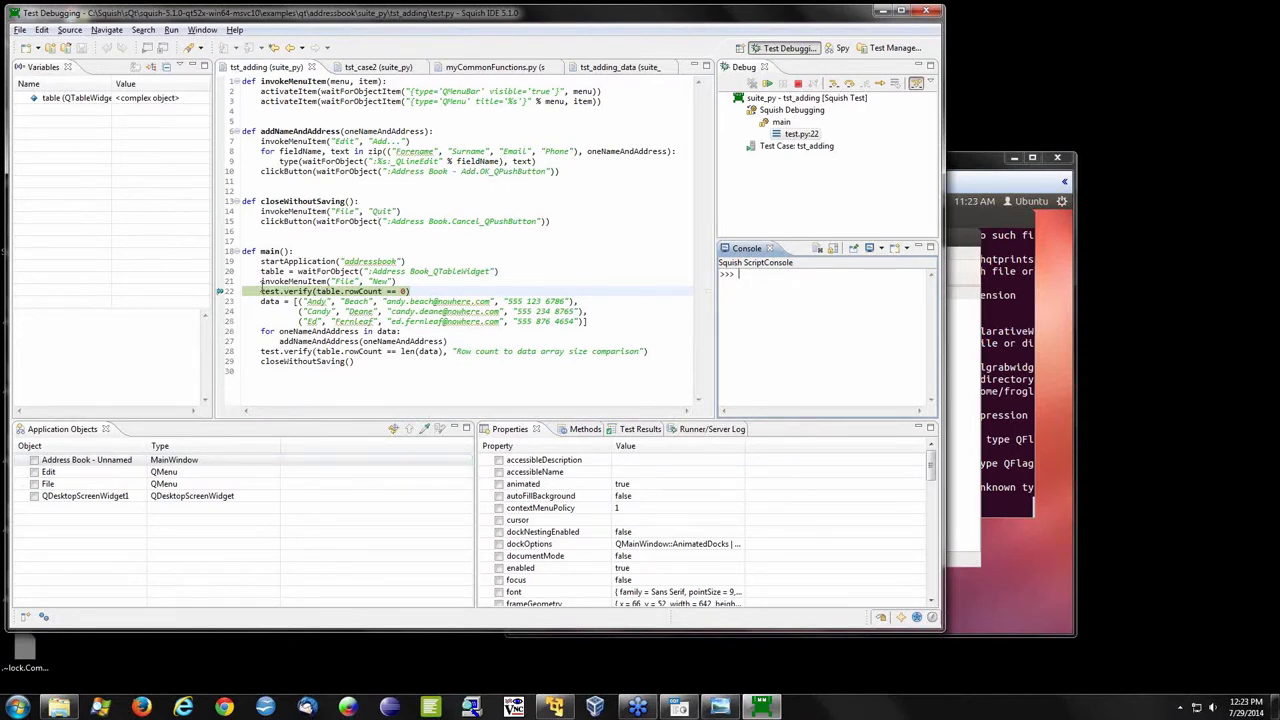
- Inspect the paused tst_adding debug session, then return to the presentation slides
{"action": "right_click", "coordinate": [330, 290]}
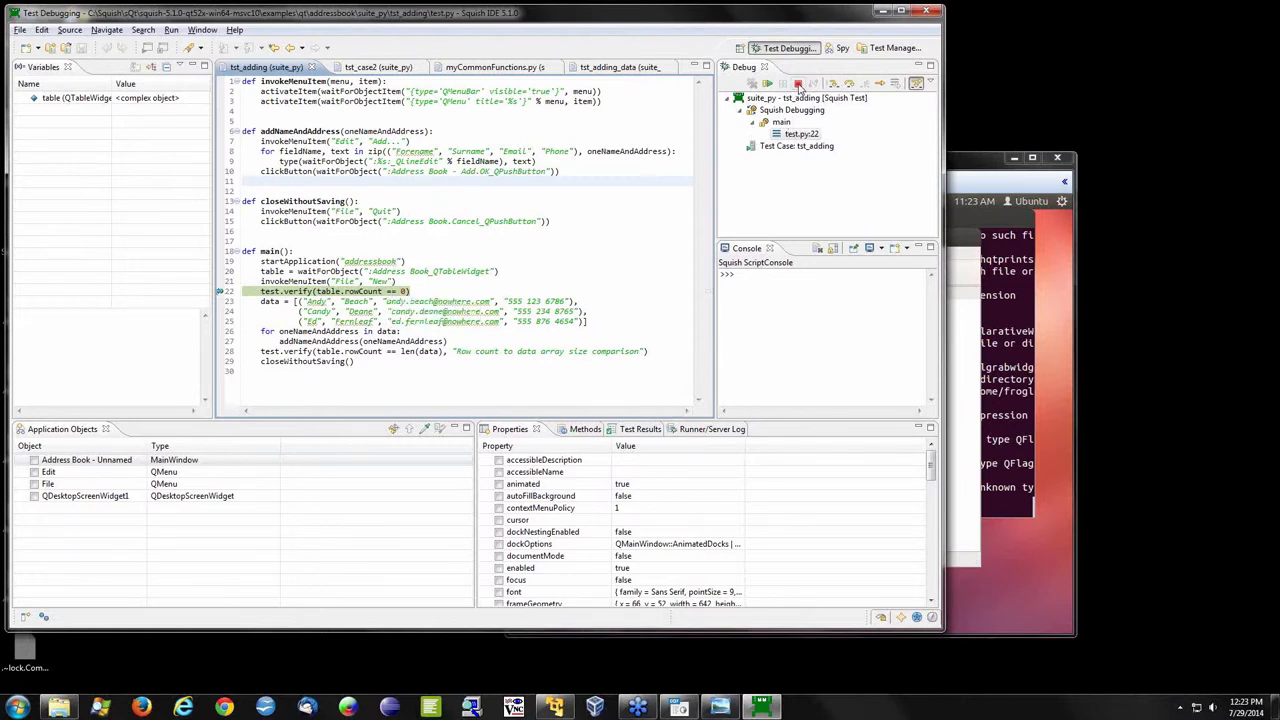
{"action": "left_click", "coordinate": [892, 48]}
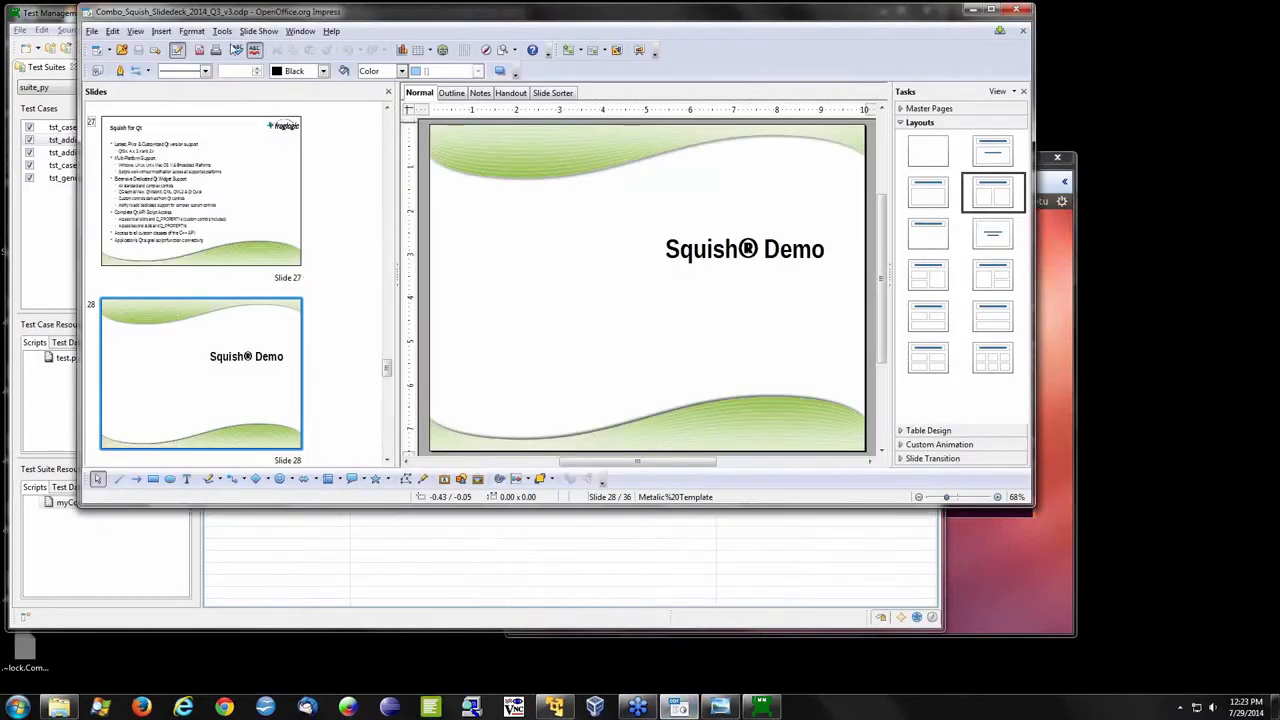
- Advance past the Squish Demo slide to the Squish for Qt Embedded web page
{"action": "key", "text": "F5"}
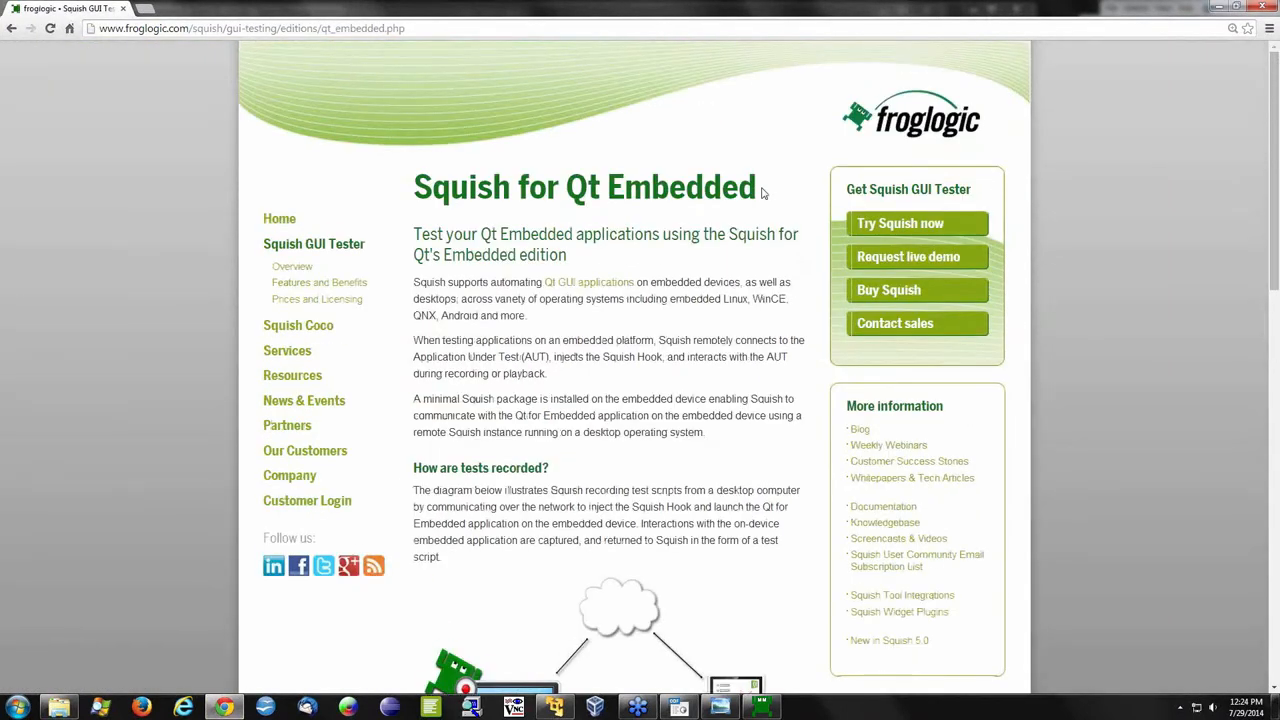
{"action": "mouse_move", "coordinate": [268, 48]}
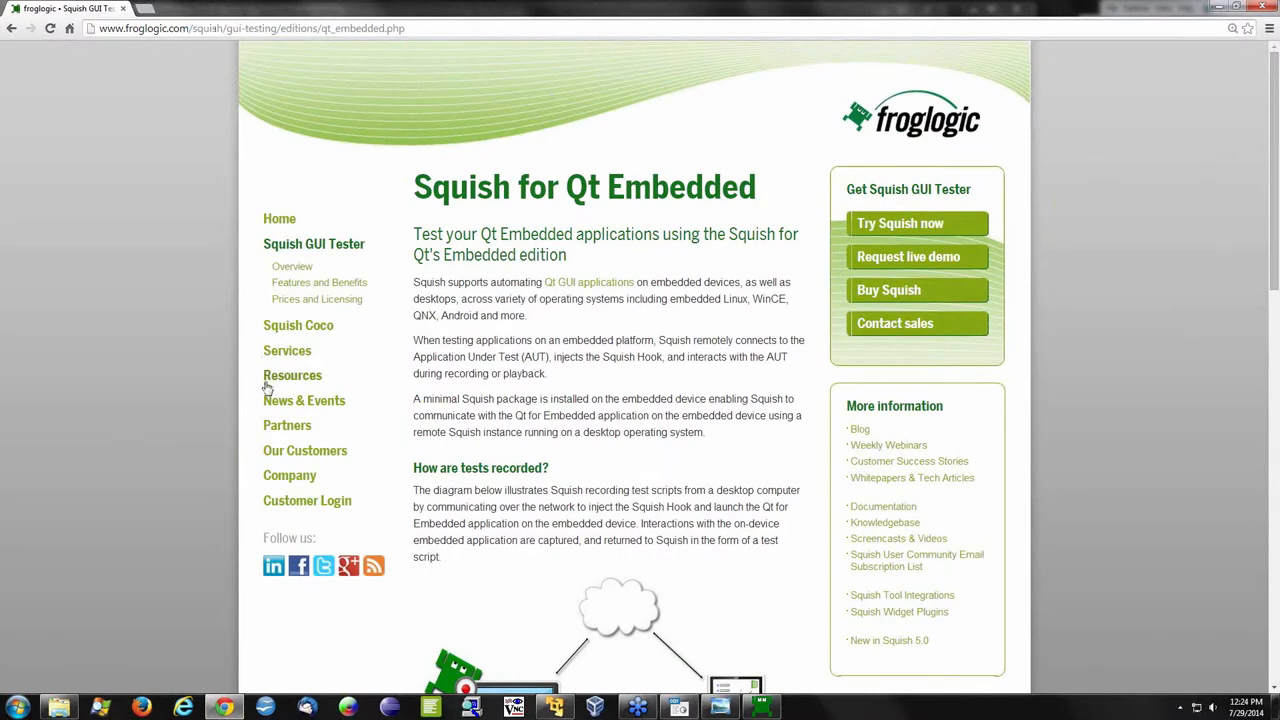
- Show the froglogic Resources page with documentation, webinars and past events
{"action": "left_click", "coordinate": [292, 376]}
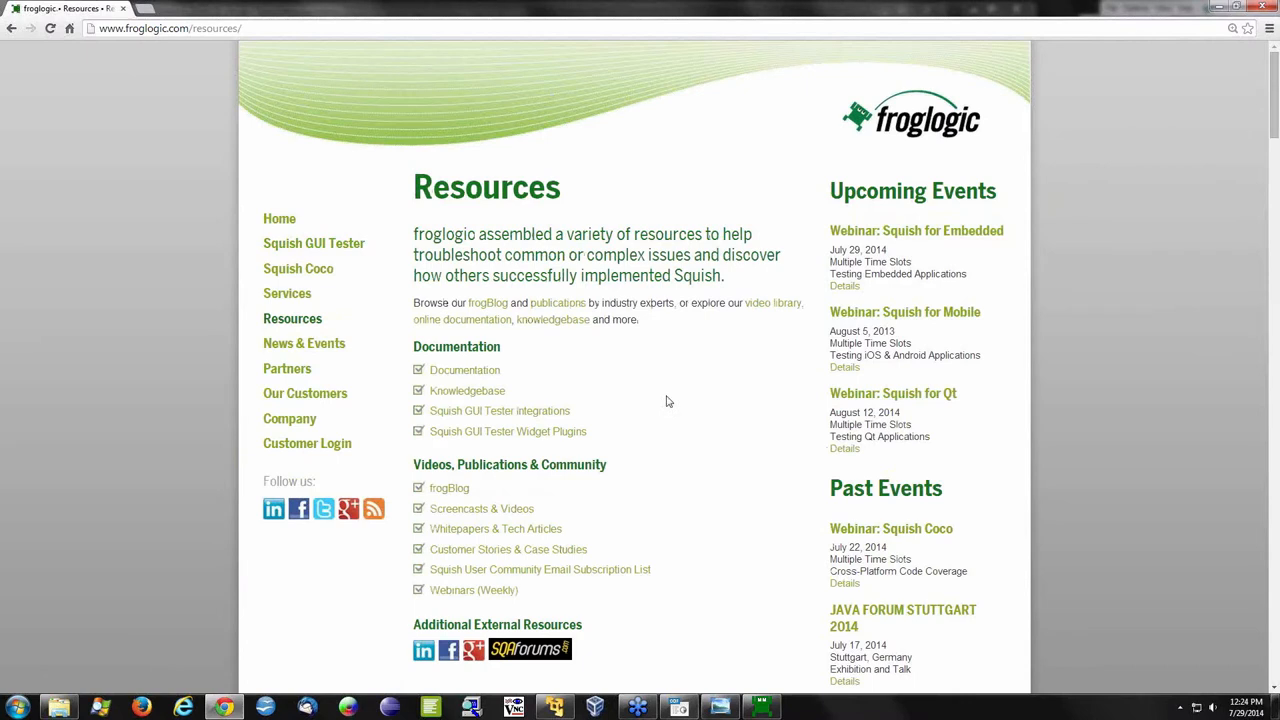
{"action": "mouse_move", "coordinate": [674, 404]}
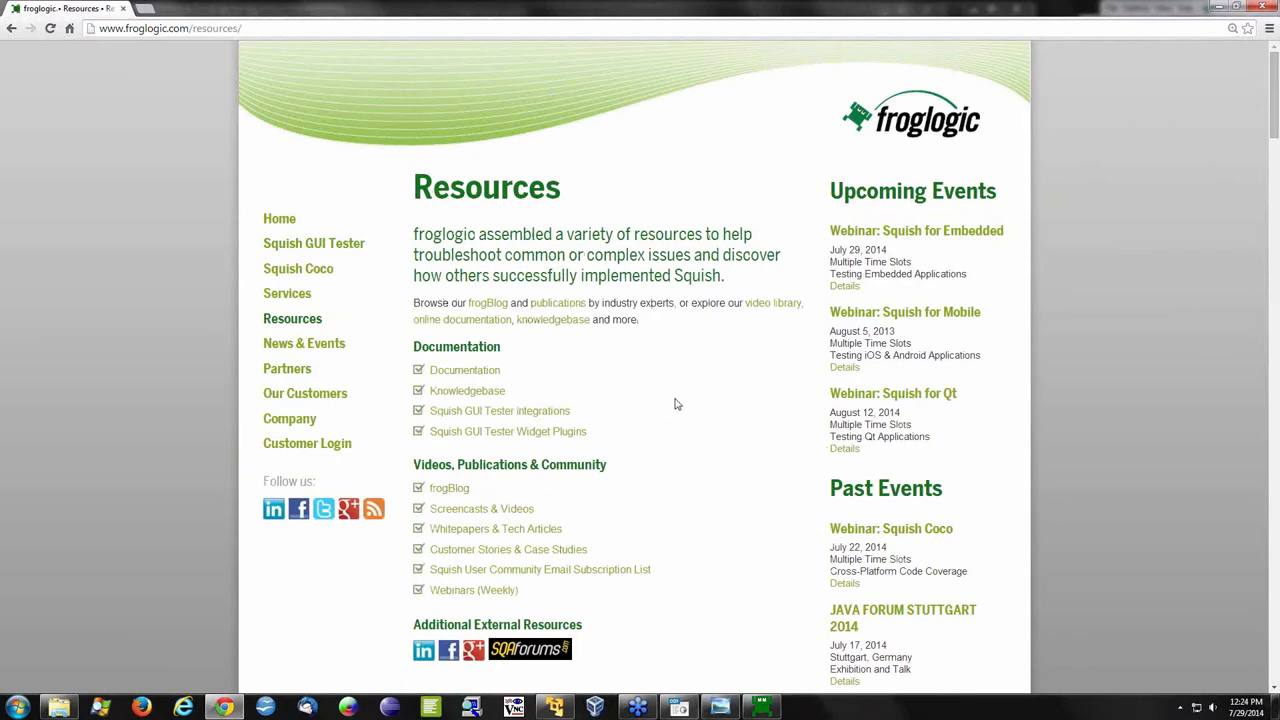
{"action": "mouse_move", "coordinate": [704, 504]}
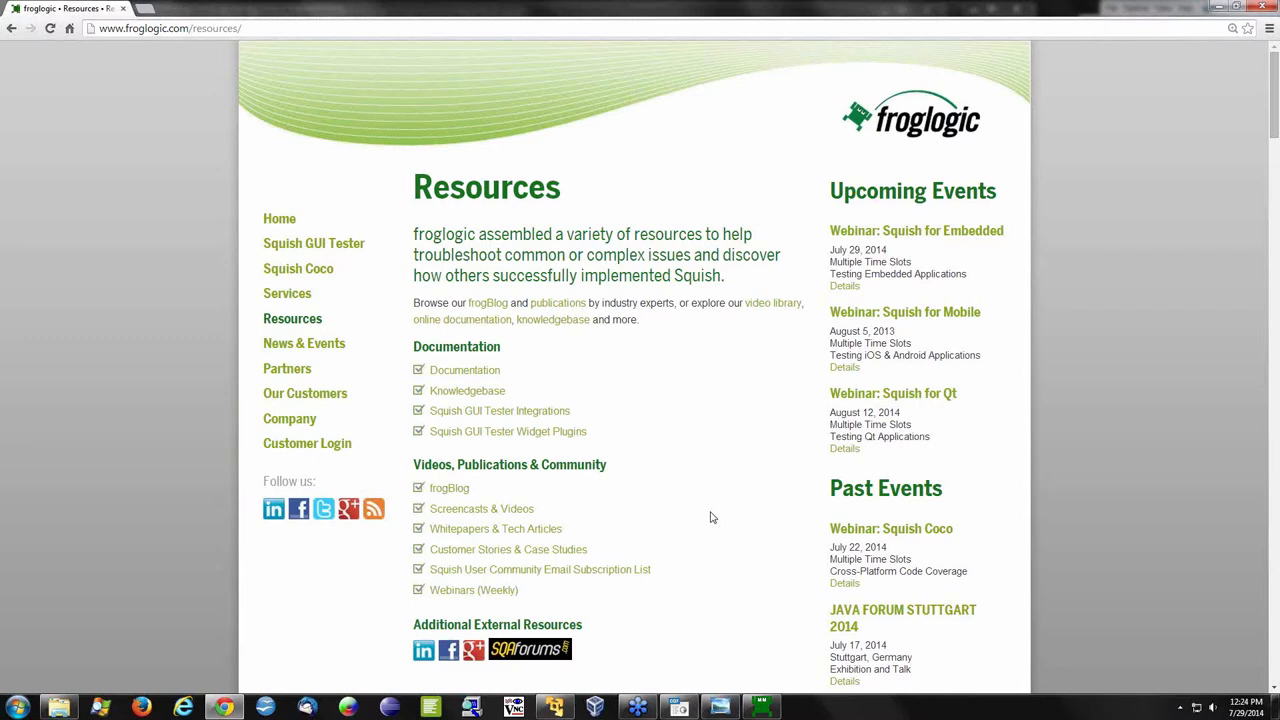
{"action": "mouse_move", "coordinate": [956, 232]}
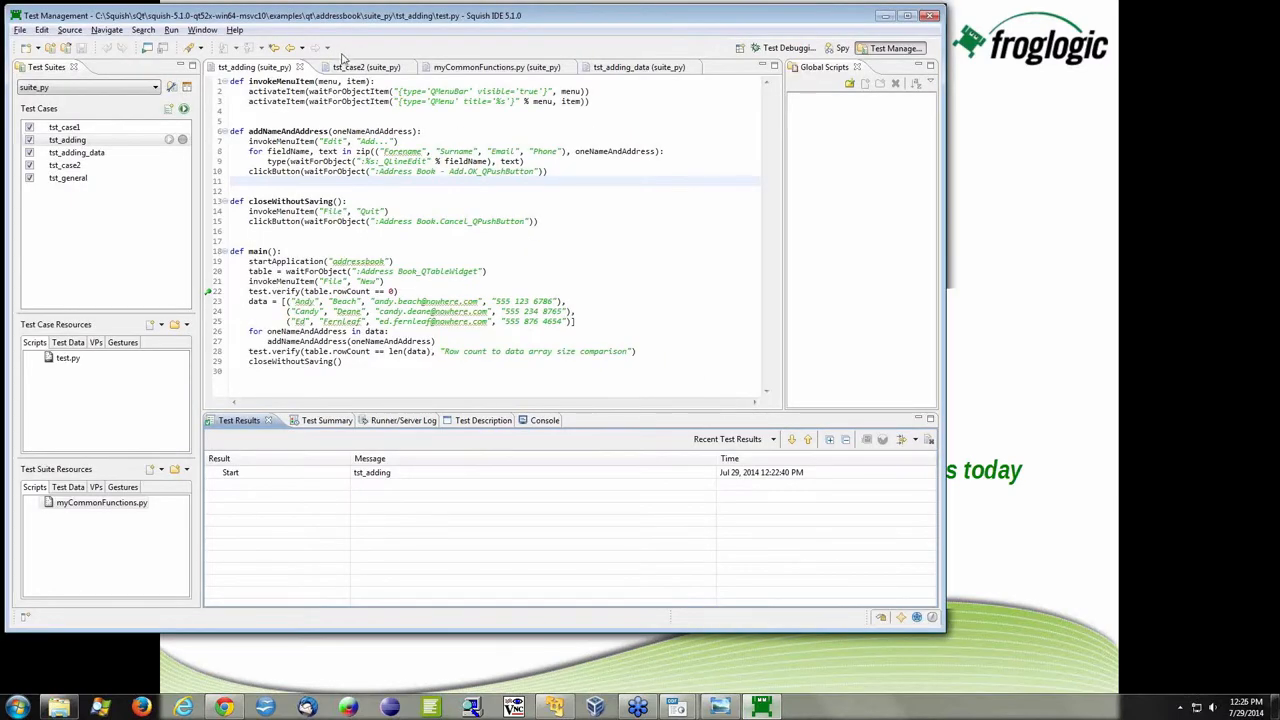
{"action": "mouse_move", "coordinate": [476, 628]}
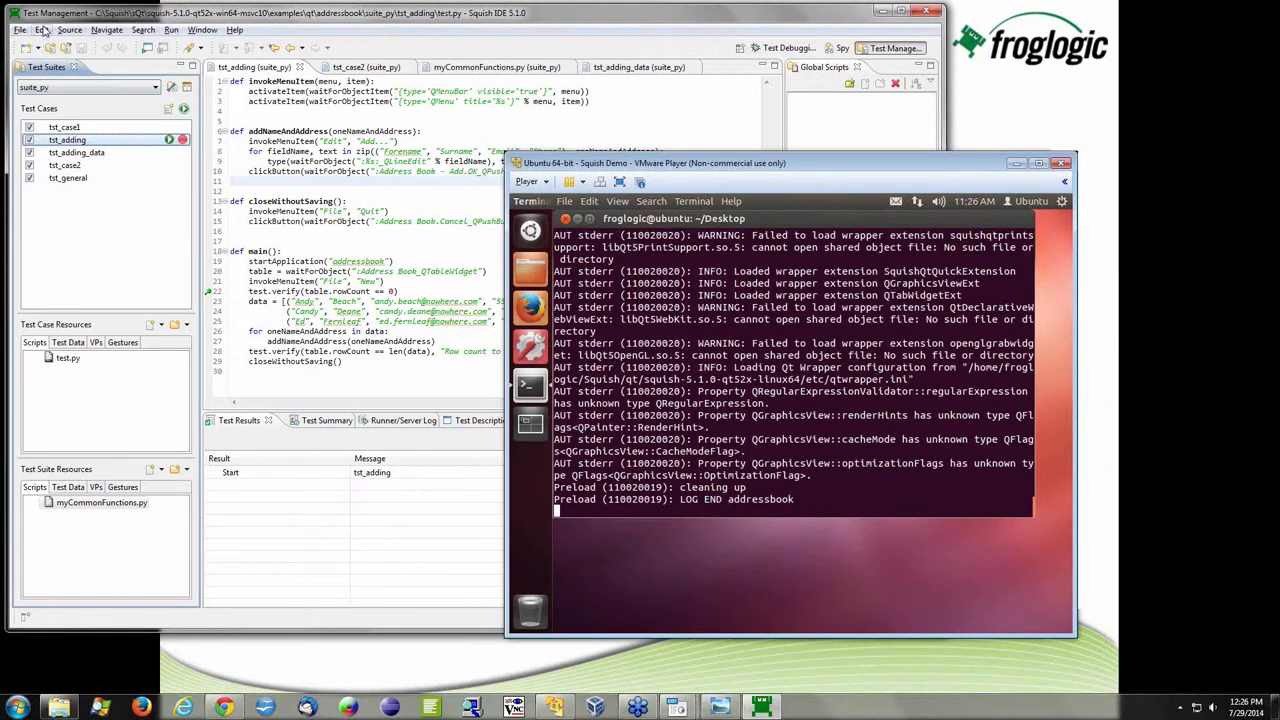
- Bring up the Edit menu back in Squish IDE beside the Ubuntu VM terminal log
{"action": "left_click", "coordinate": [42, 30]}
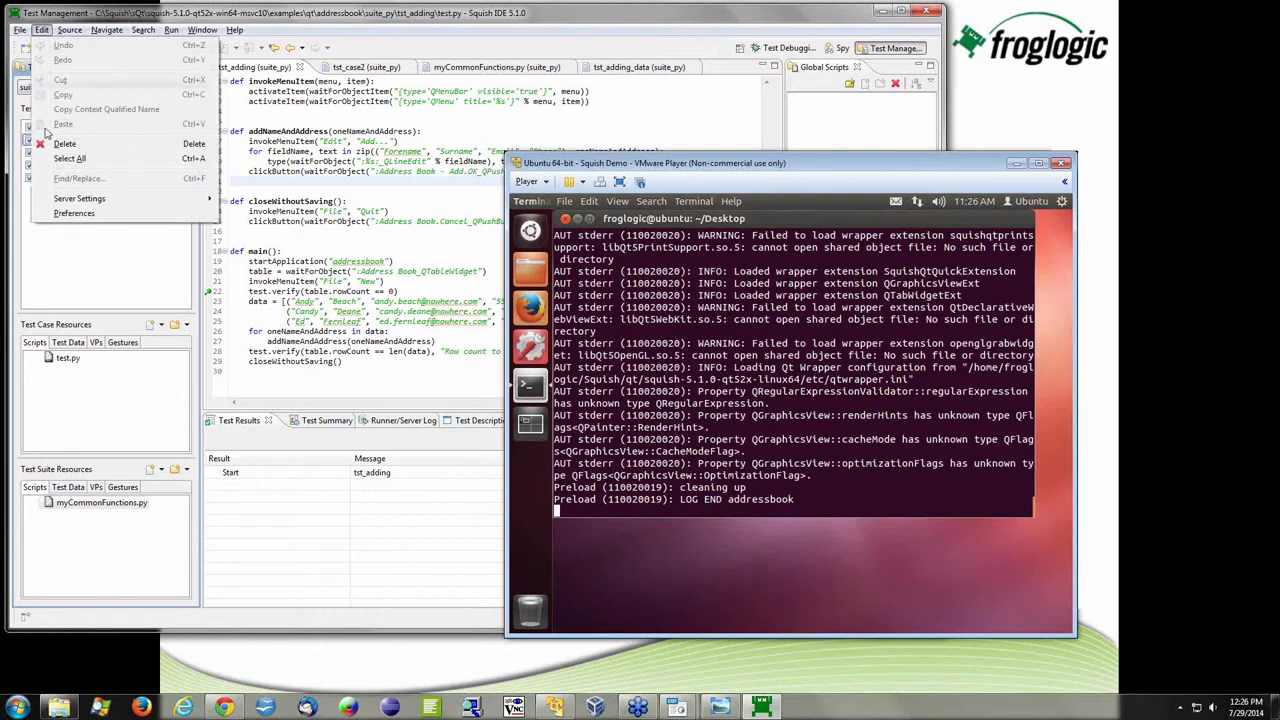
- Show the Squish Remote Testing preferences with host 192.168.2.58 and port 9999, toggling the local server option
{"action": "left_click", "coordinate": [74, 212]}
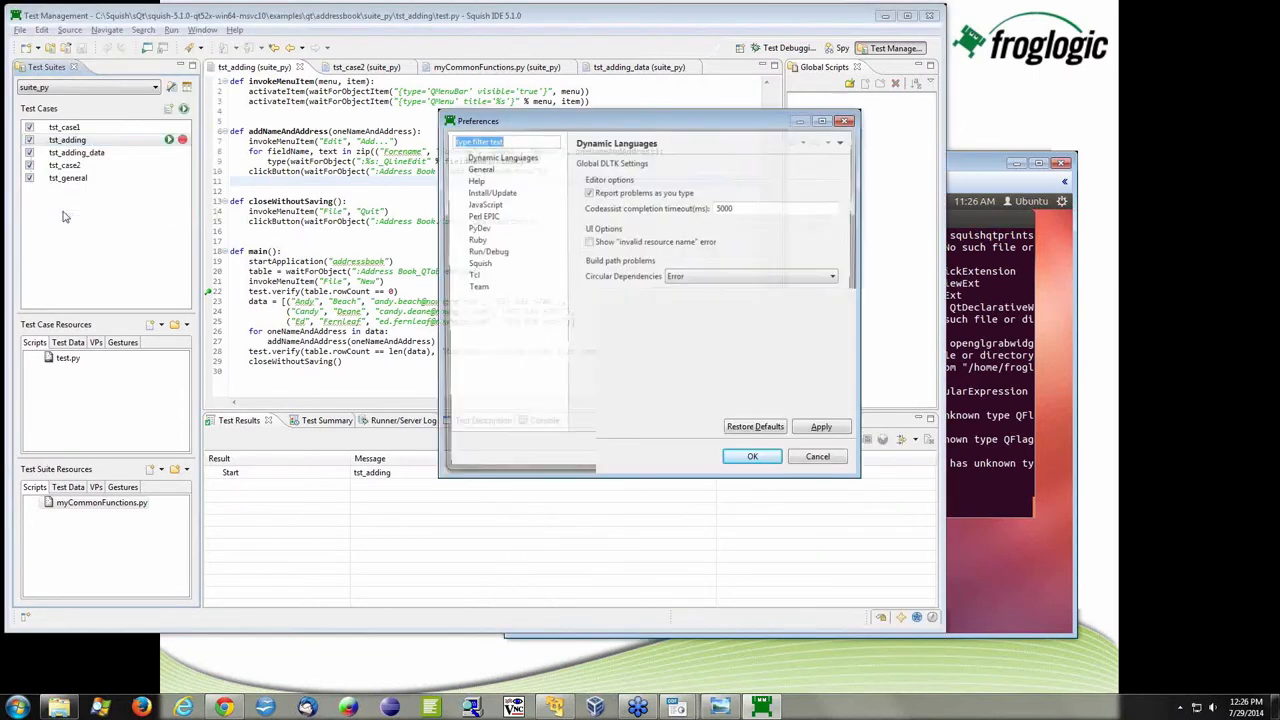
{"action": "left_click", "coordinate": [458, 264]}
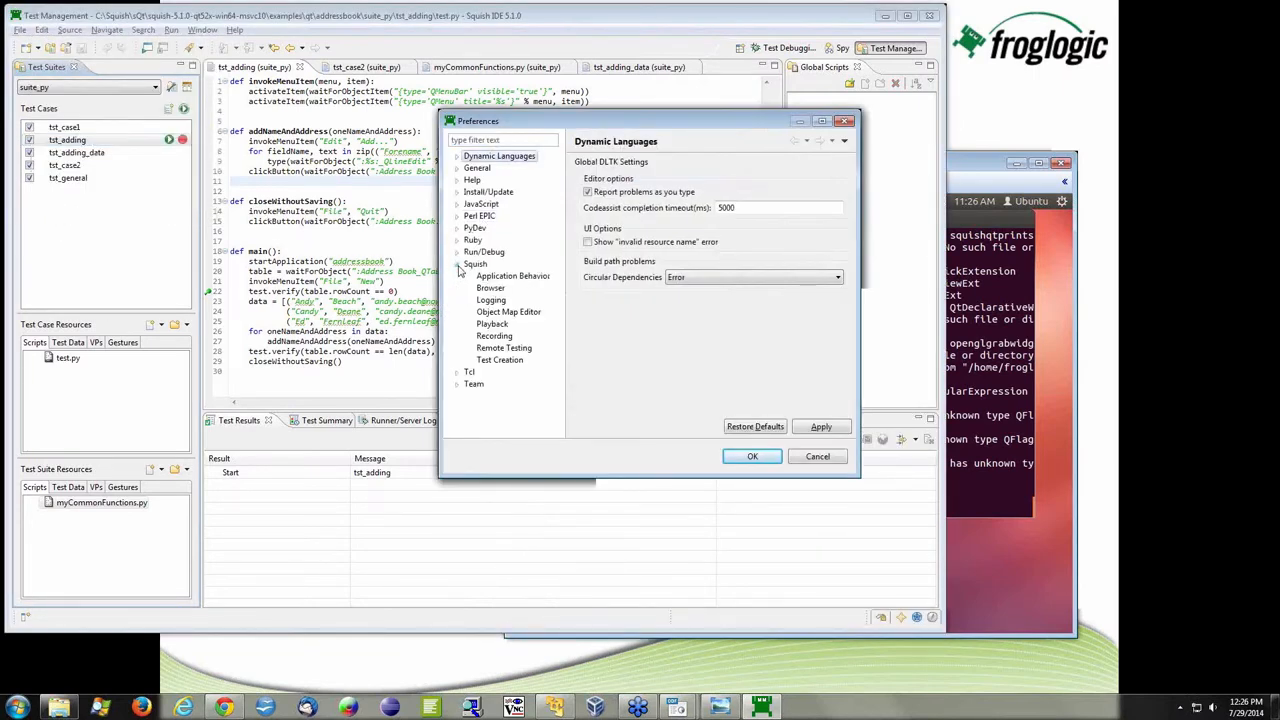
{"action": "left_click", "coordinate": [504, 348]}
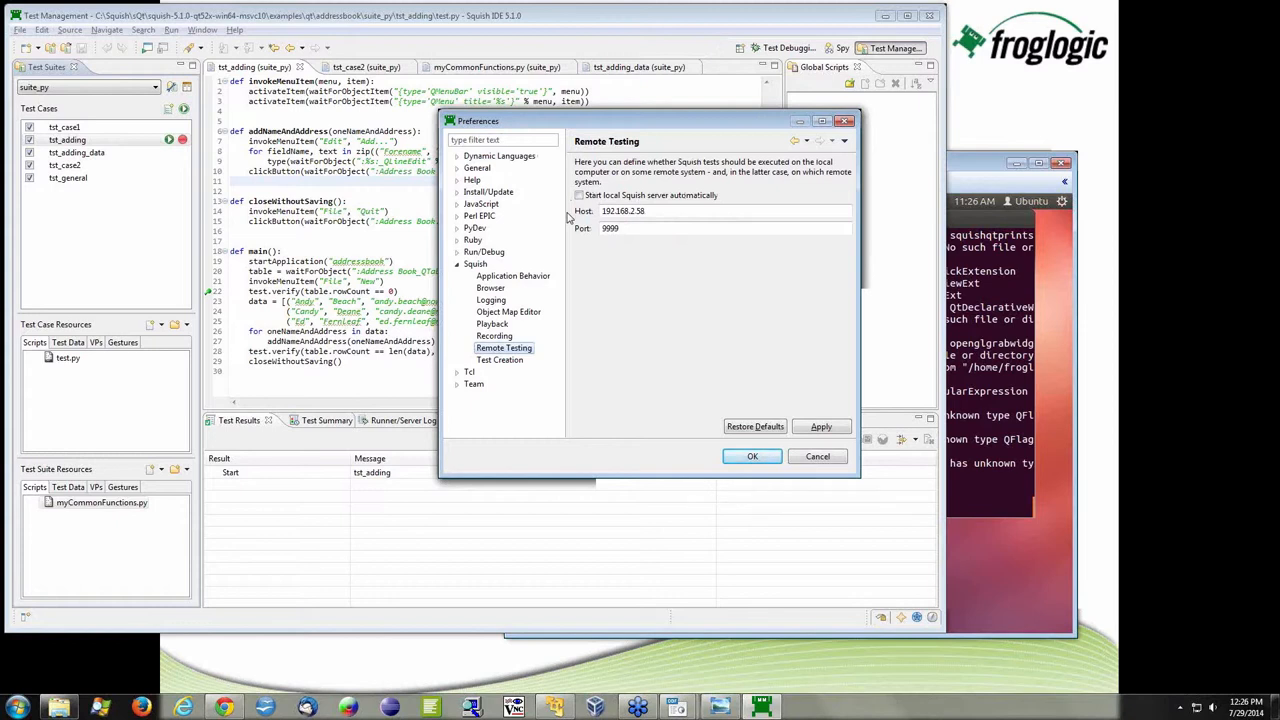
{"action": "left_click", "coordinate": [578, 196]}
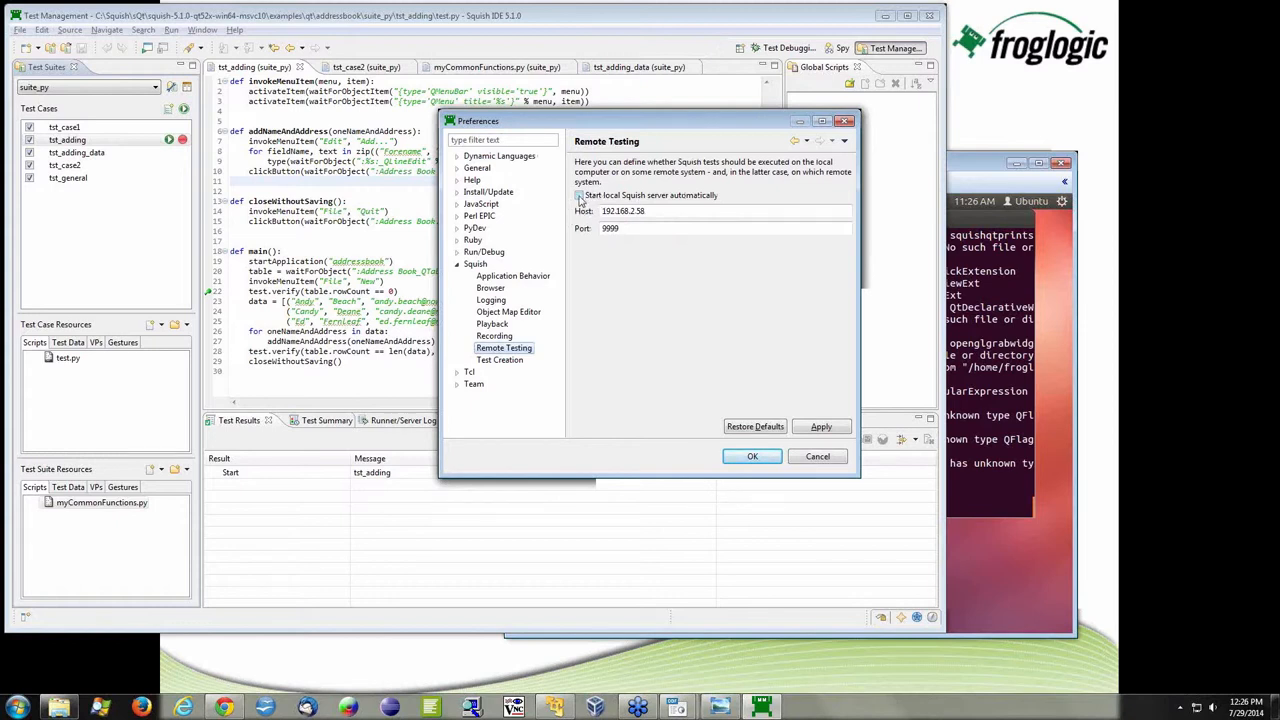
{"action": "left_click", "coordinate": [578, 196]}
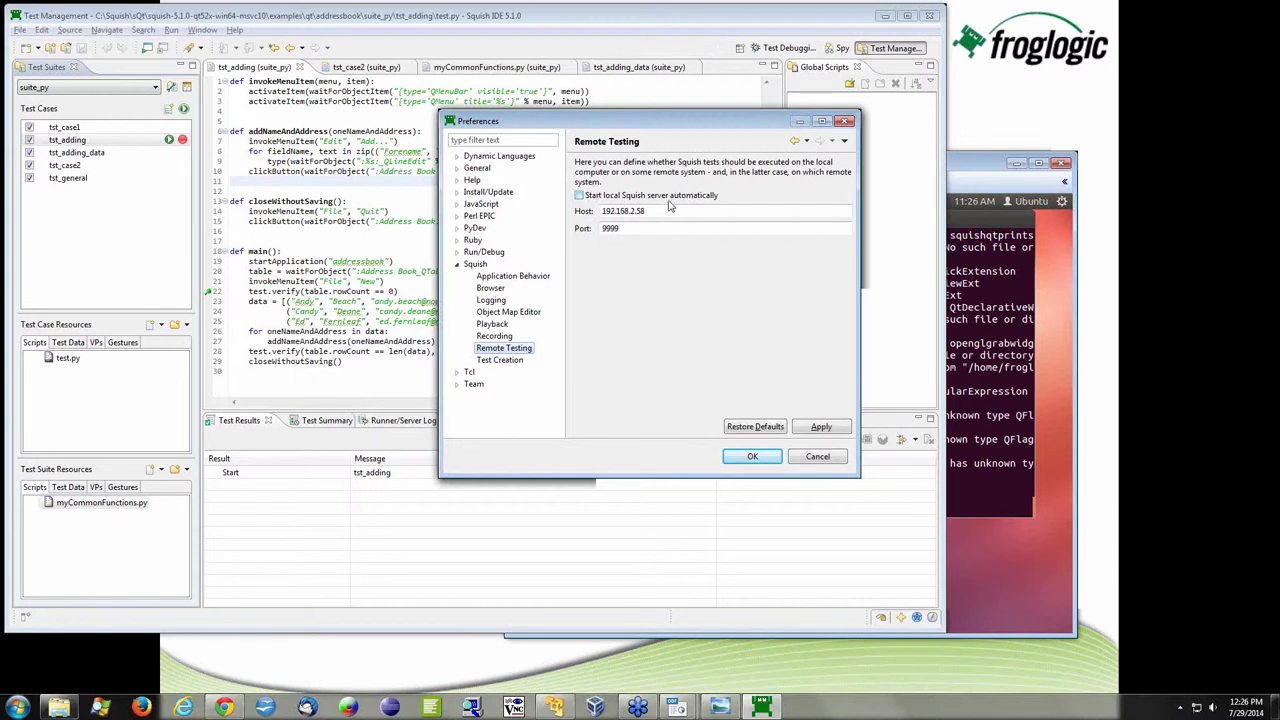
{"action": "mouse_move", "coordinate": [672, 198]}
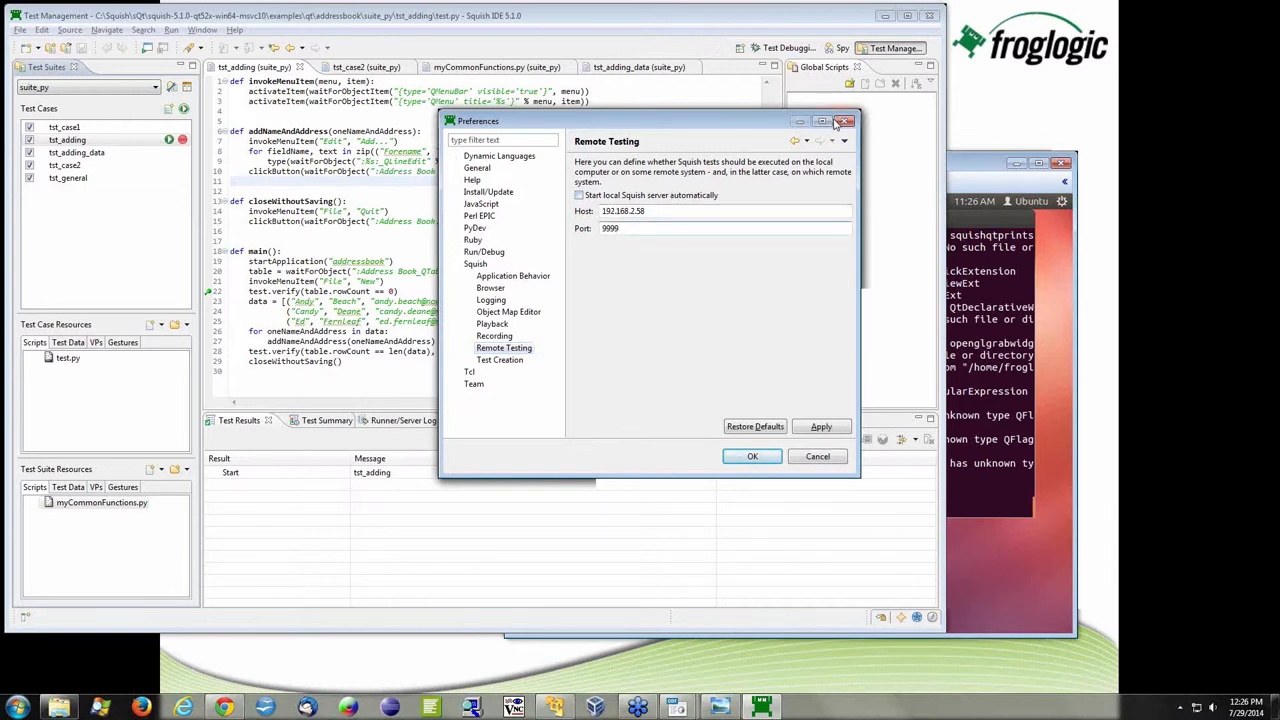
- Dismiss the Preferences dialog with OK, leaving the tst_adding script in the editor
{"action": "left_click", "coordinate": [844, 122]}
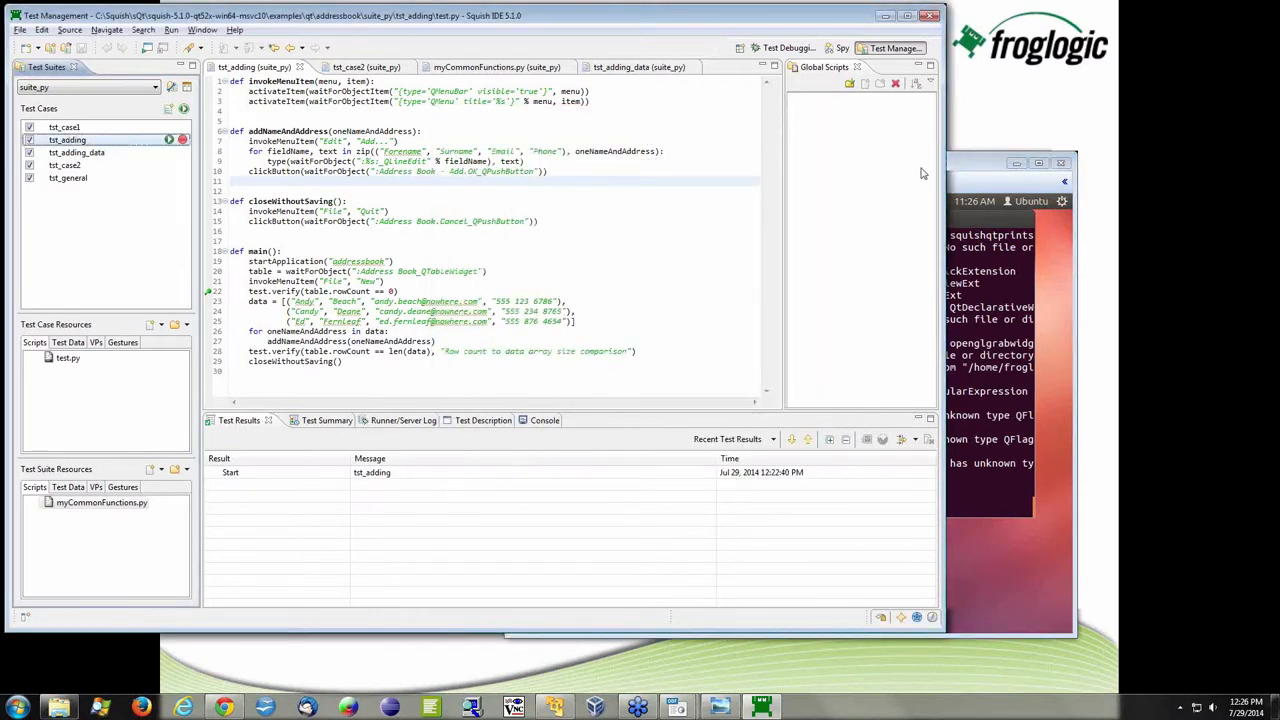
{"action": "mouse_move", "coordinate": [986, 168]}
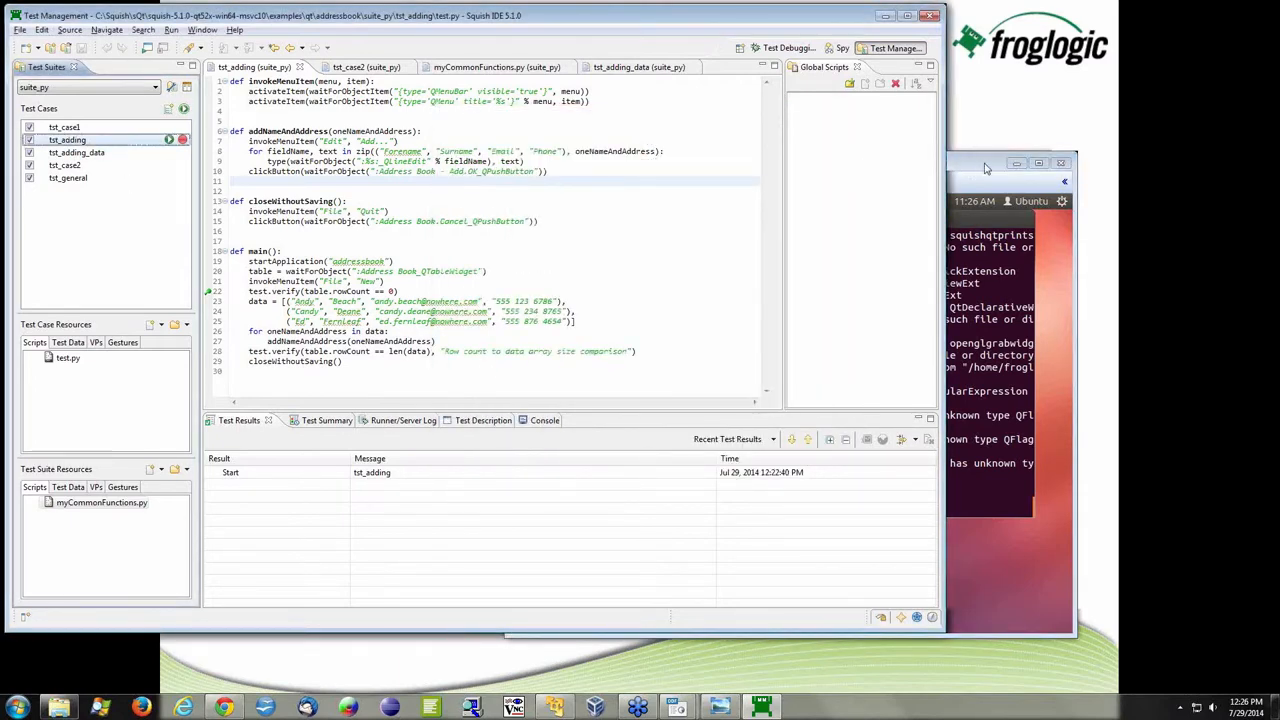
{"action": "mouse_move", "coordinate": [698, 364]}
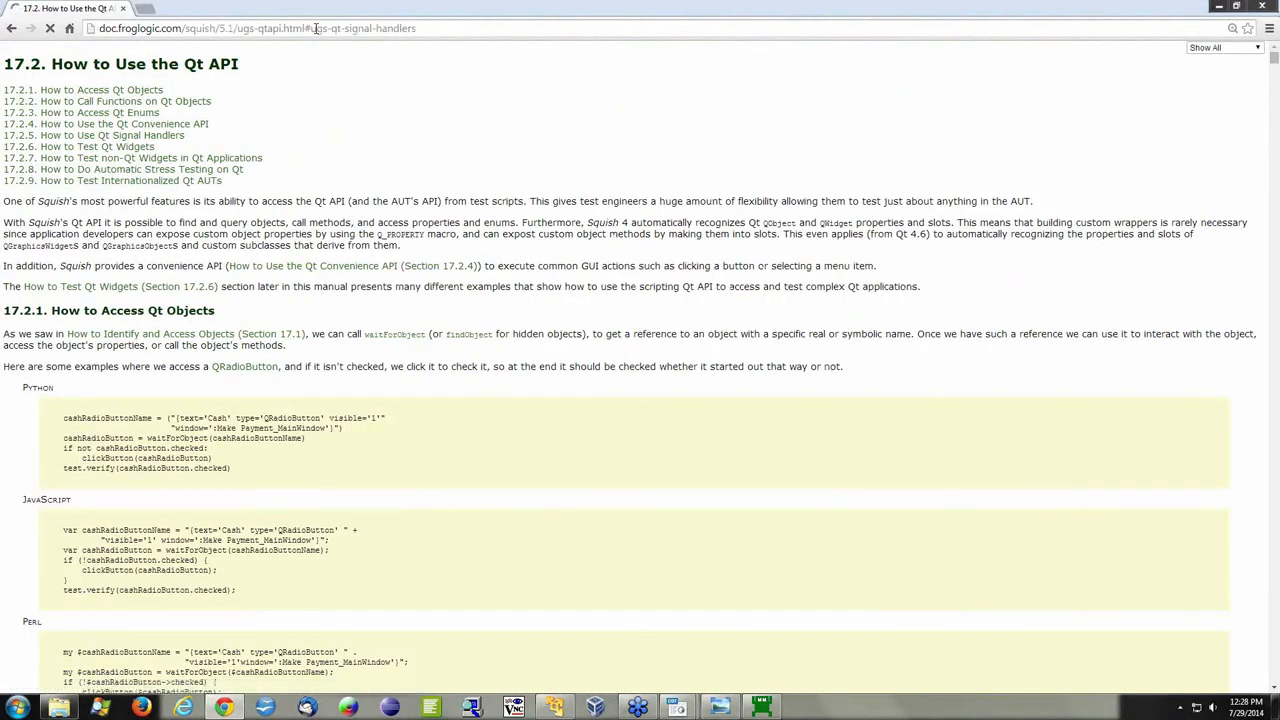
- Jump to section 17.2.5 'How to Use Qt Signal Handlers' in the Qt API chapter
{"action": "left_click", "coordinate": [110, 136]}
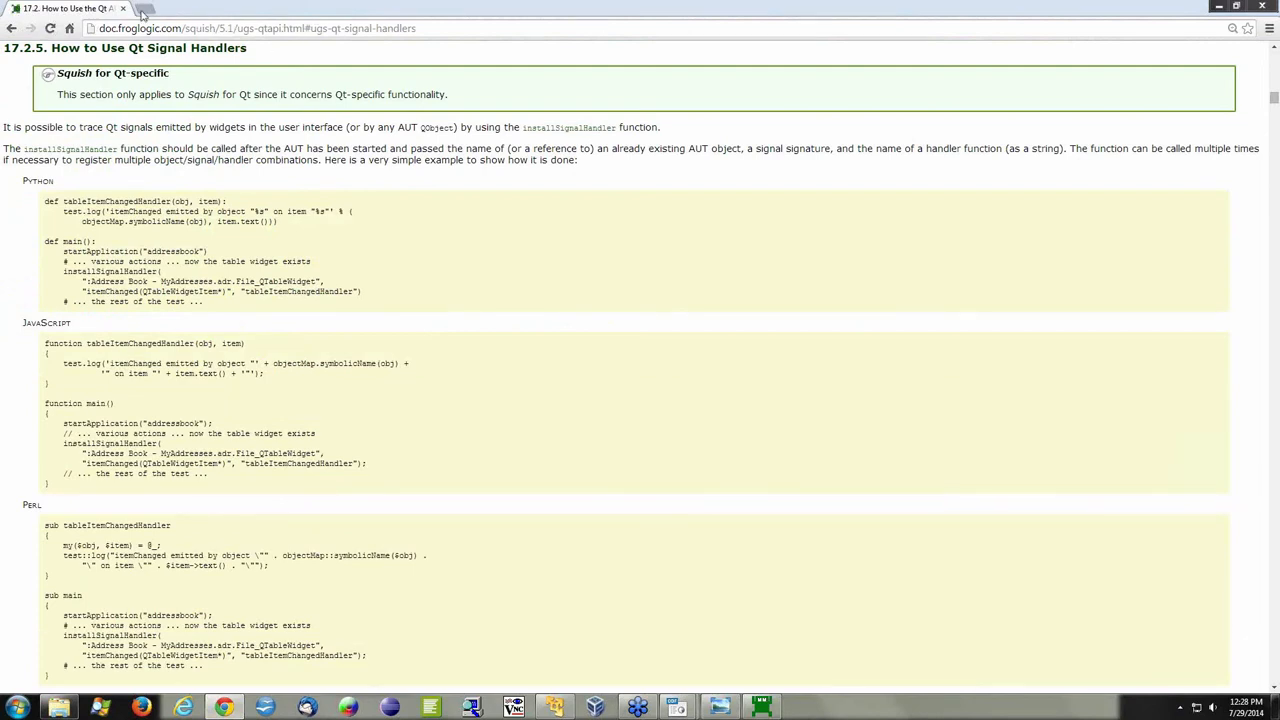
{"action": "mouse_move", "coordinate": [420, 8]}
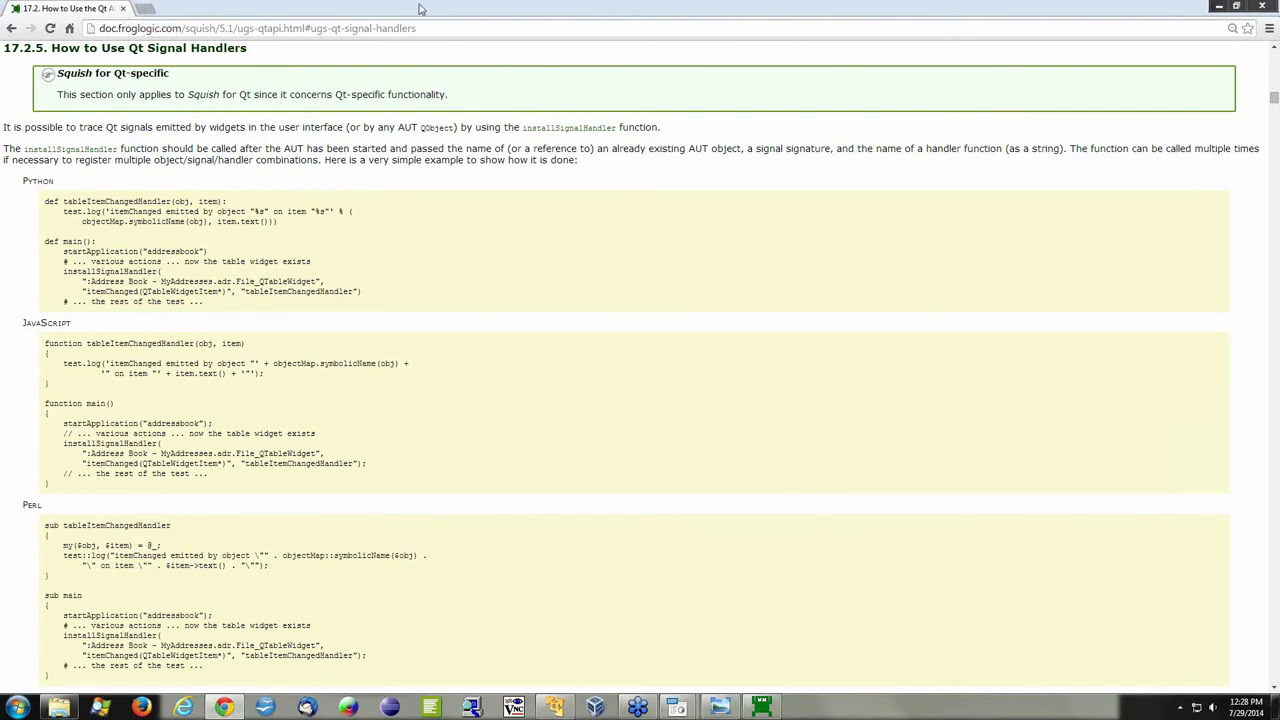